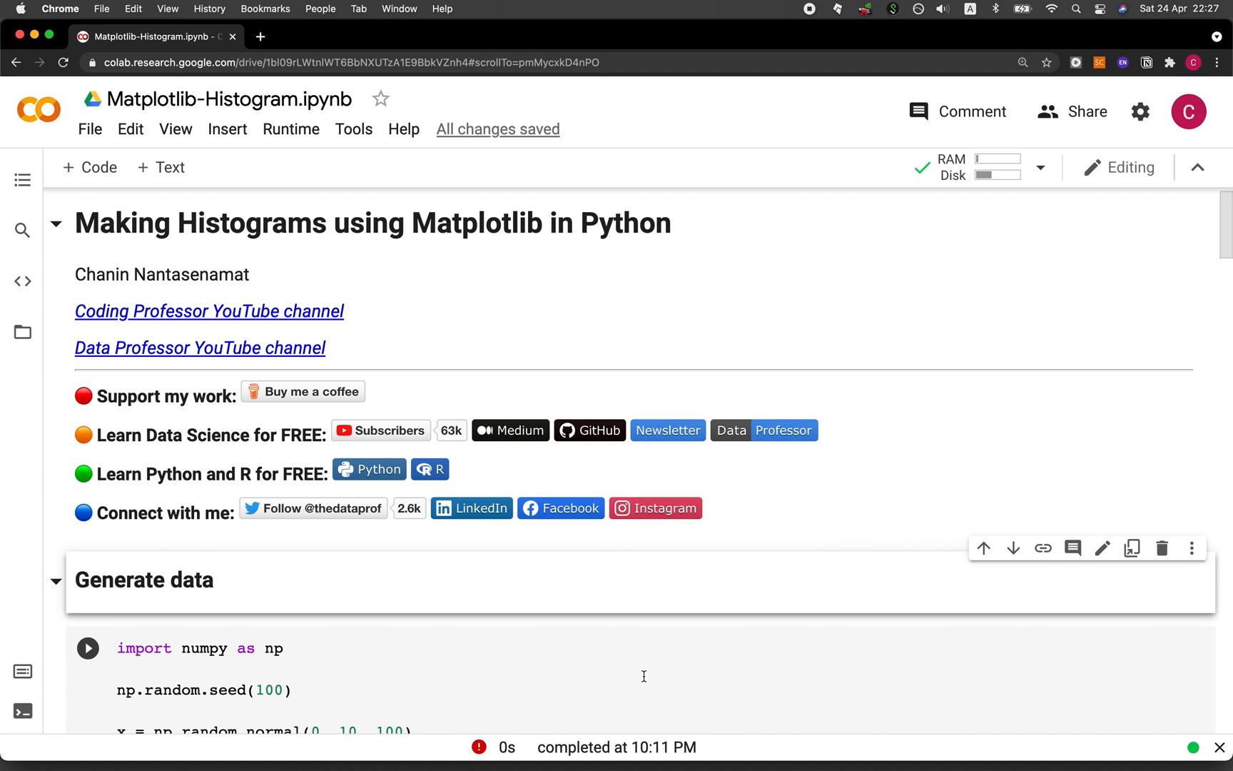
mouse_move(459, 678)
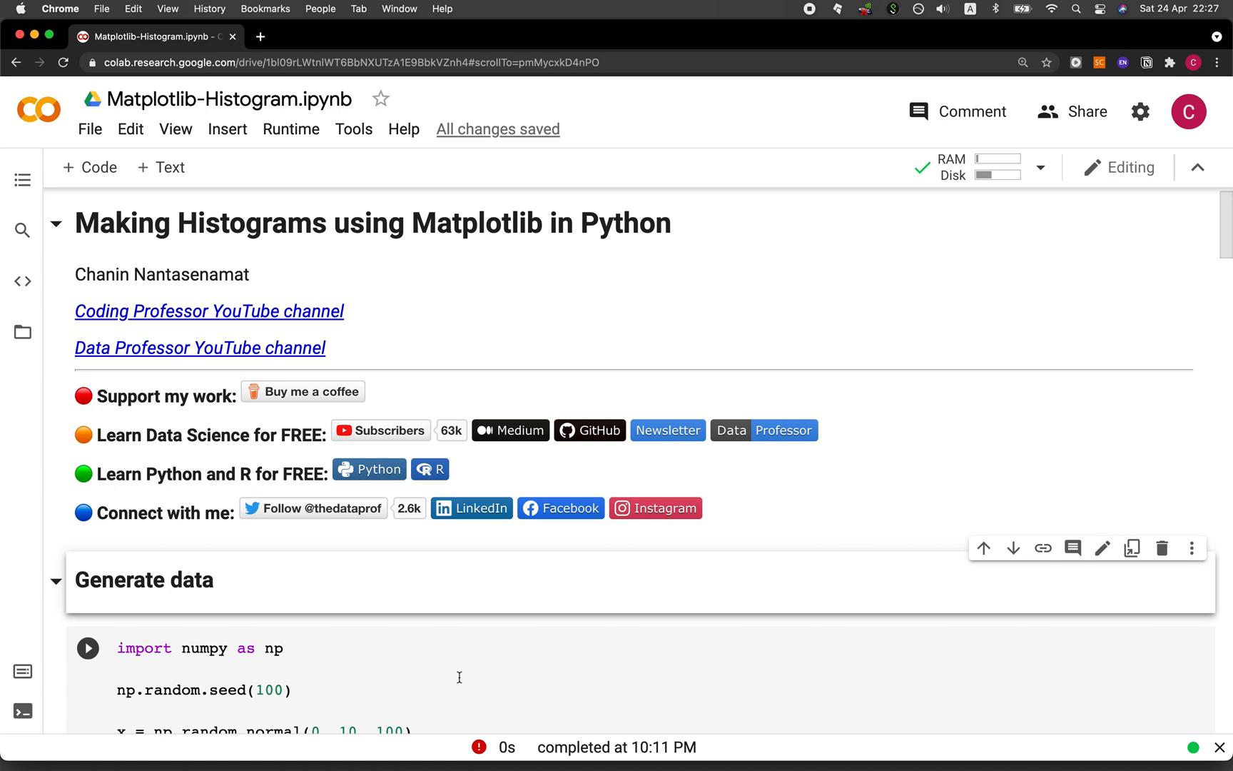
Scroll down to the Generate data section of the notebook.
scroll(down, 3)
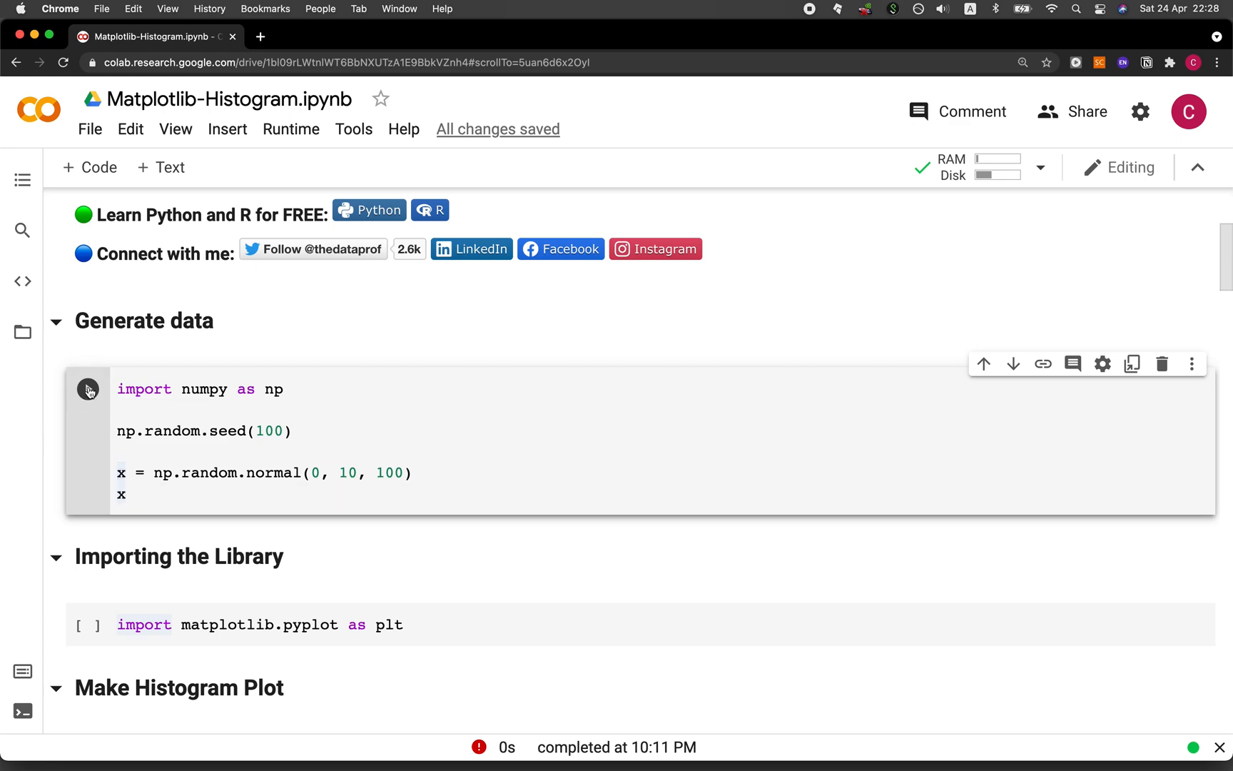
Run the data cell to print the random x array and import matplotlib.
click(89, 393)
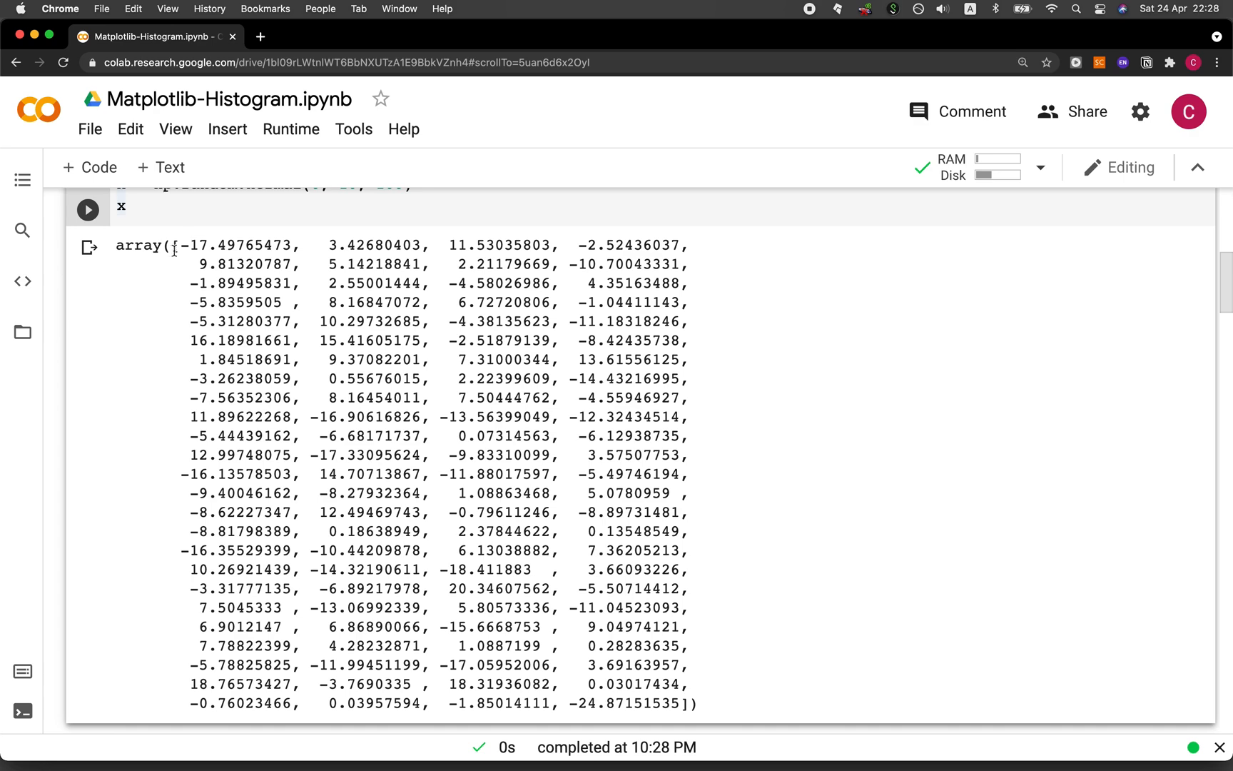
scroll(down, 3)
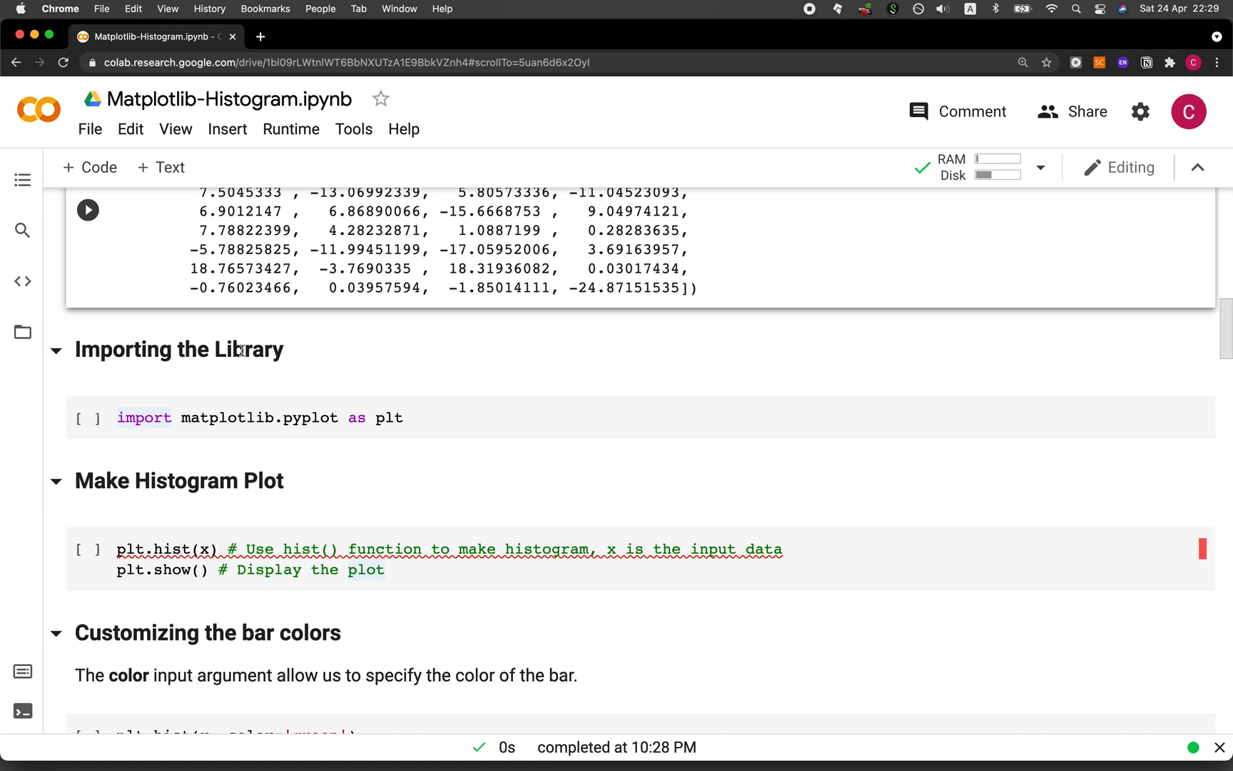
click(149, 418)
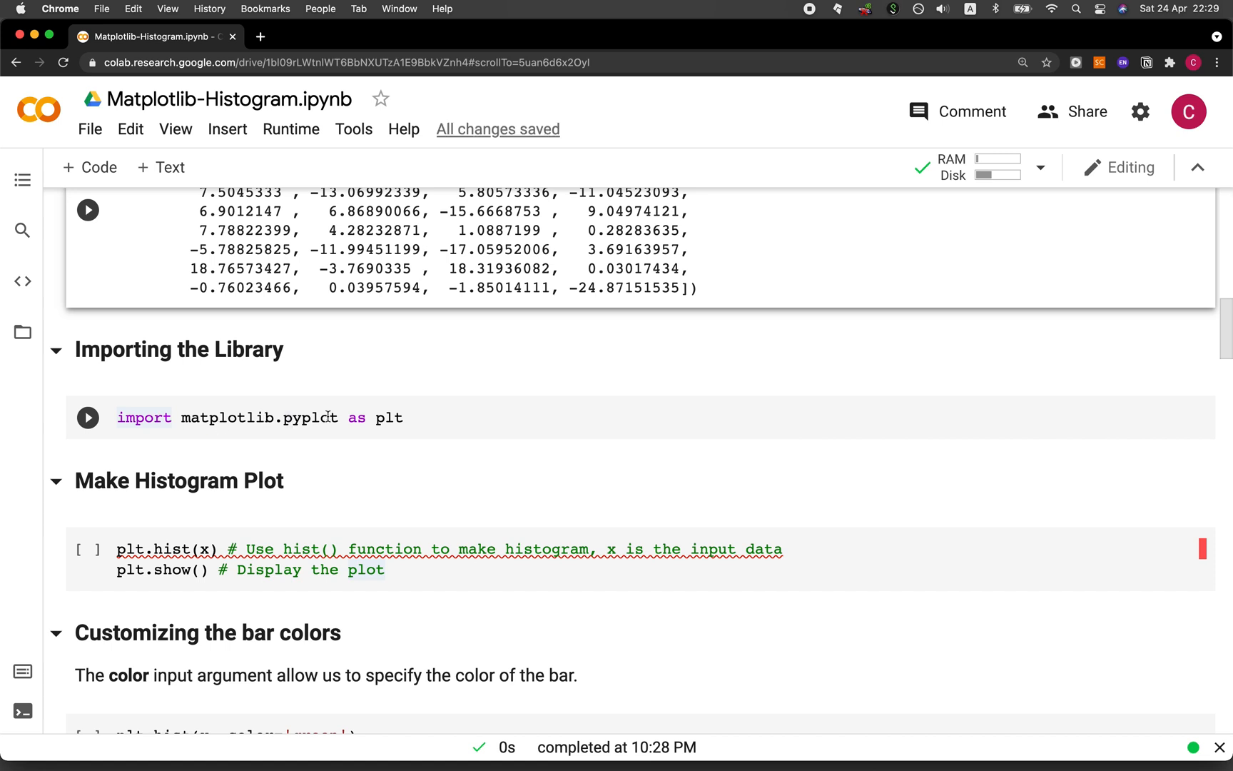
click(88, 419)
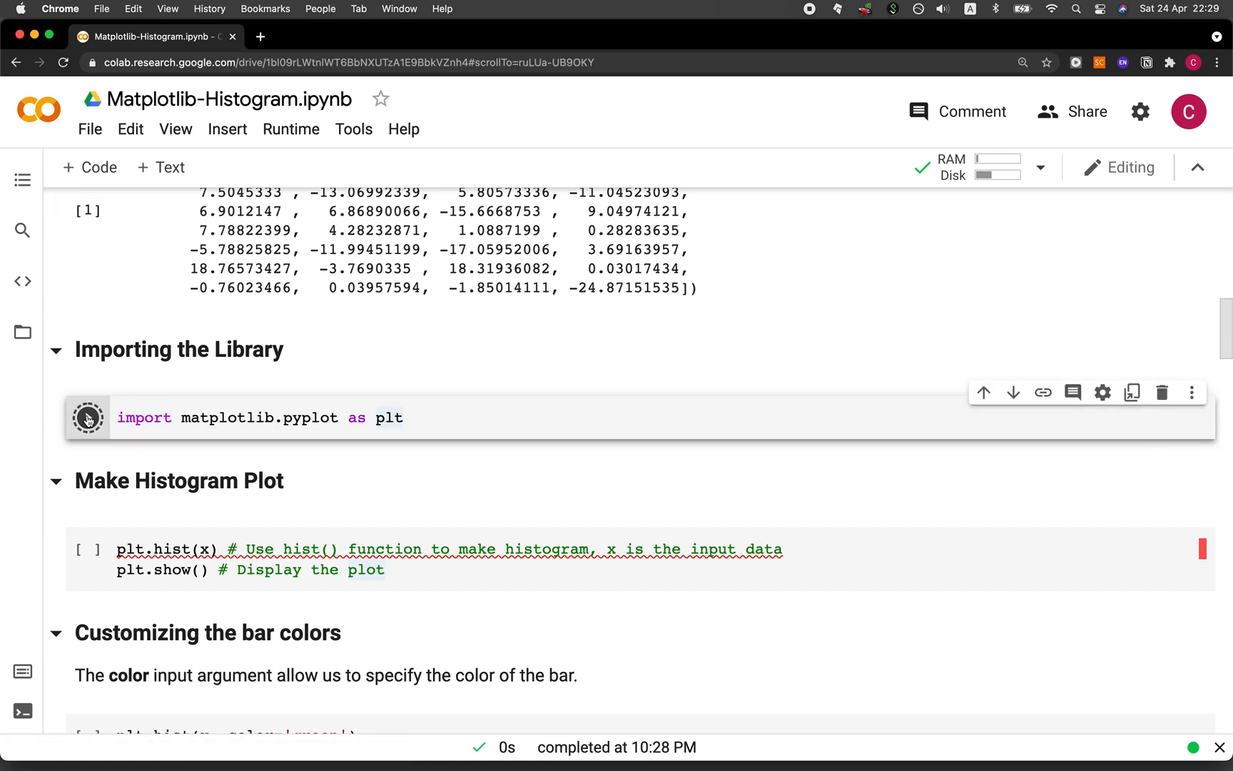
Scroll down to the Make Histogram Plot cell.
scroll(down, 3)
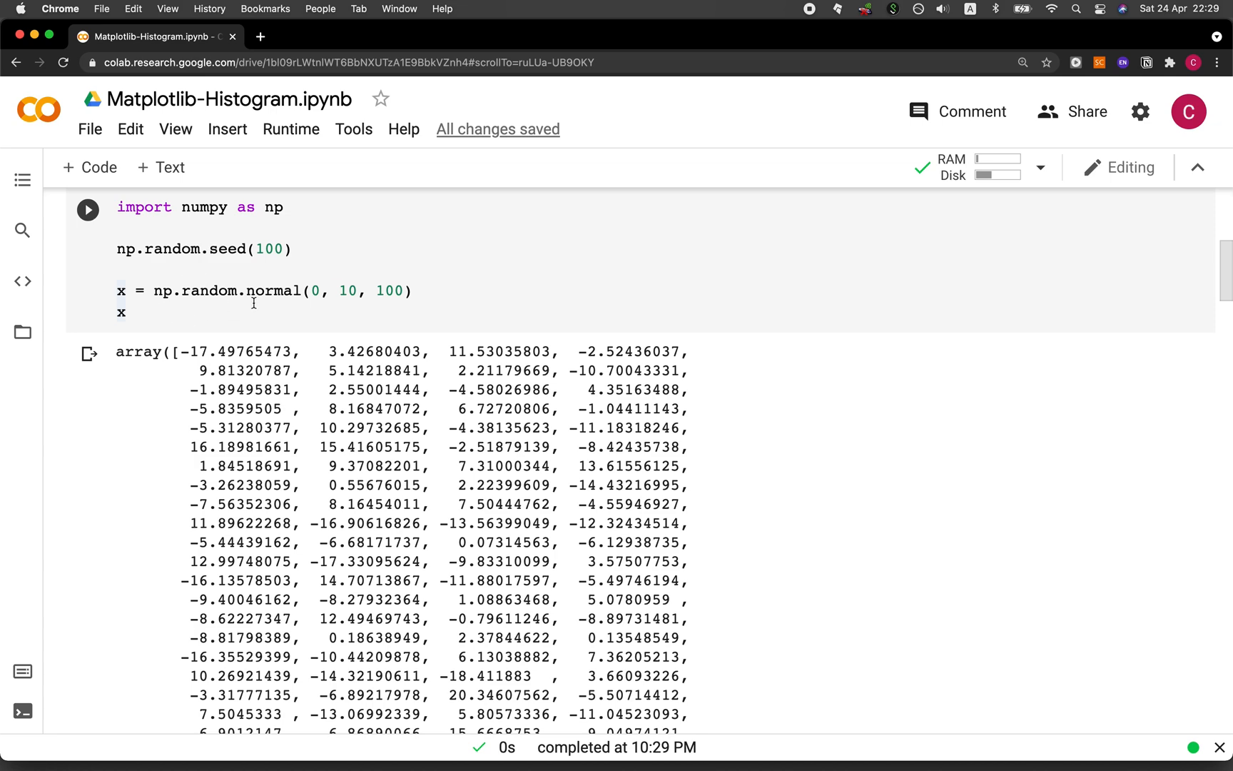
scroll(down, 3)
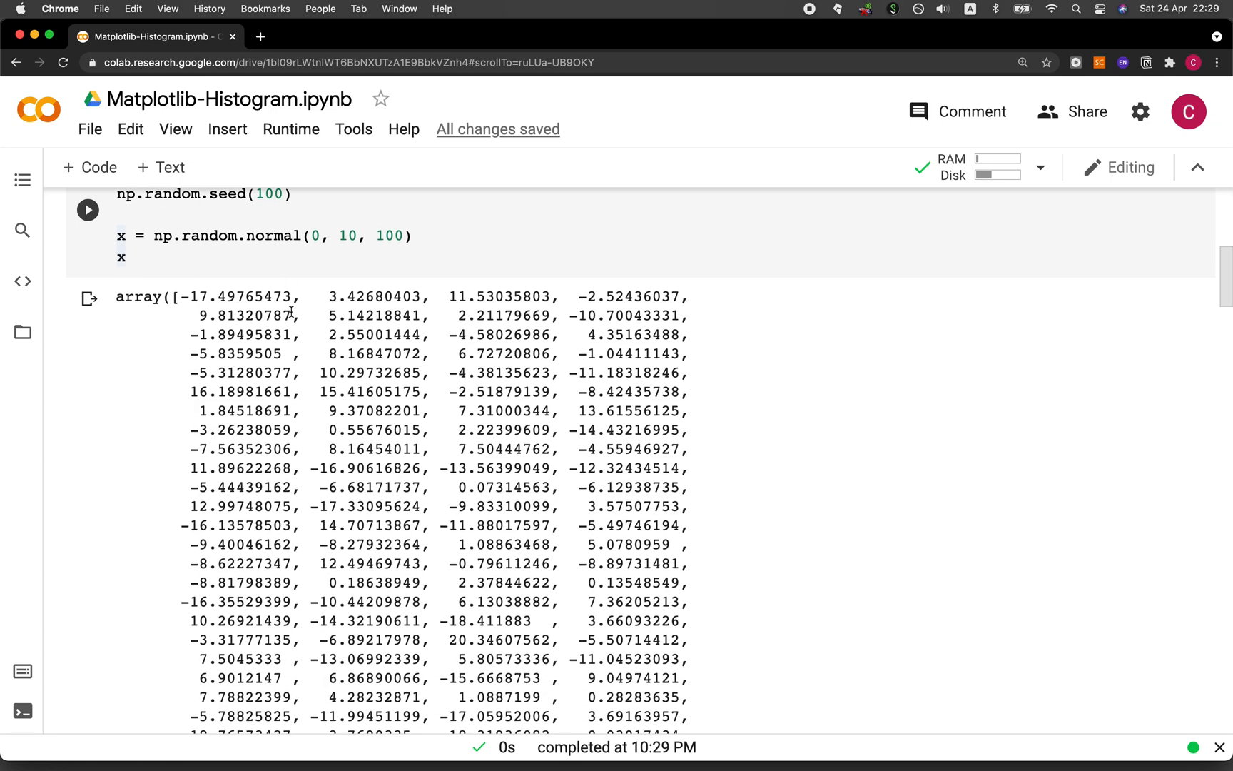
scroll(down, 3)
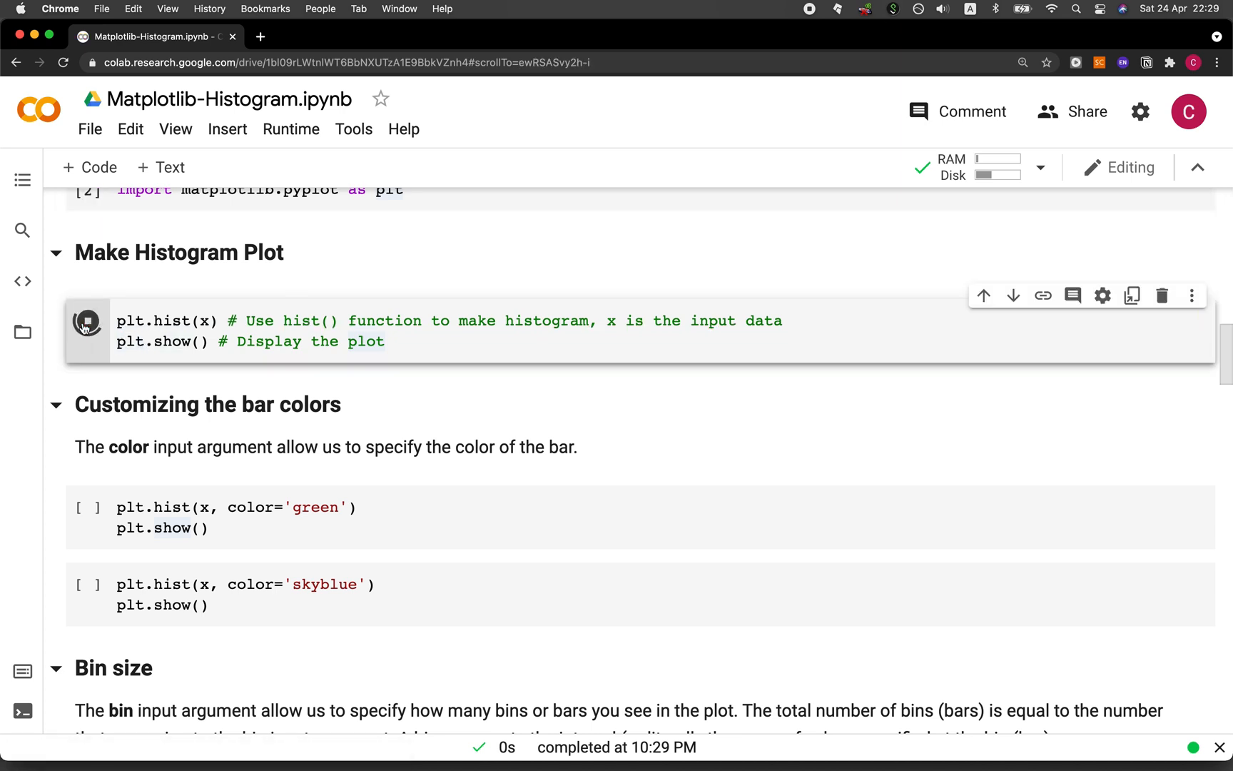
Run plt.hist(x) to draw the default blue histogram and move to the green-bar cell.
click(89, 321)
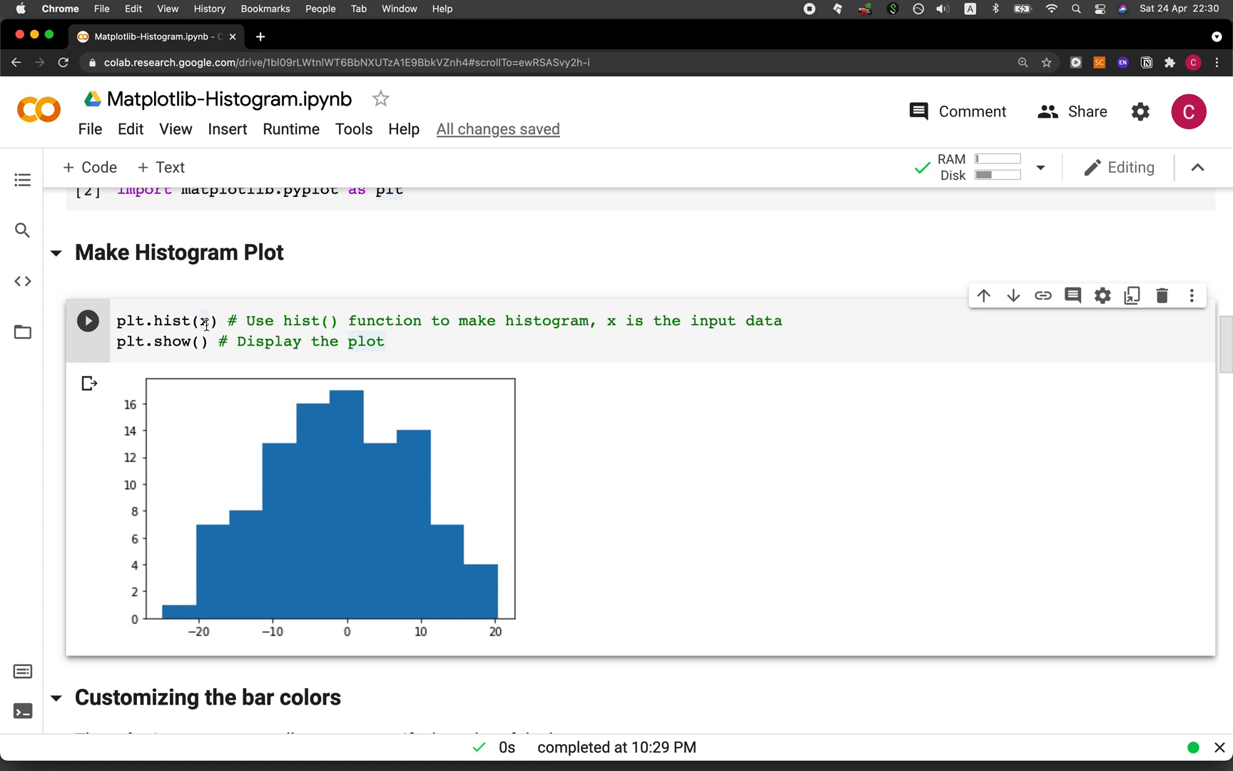
scroll(down, 3)
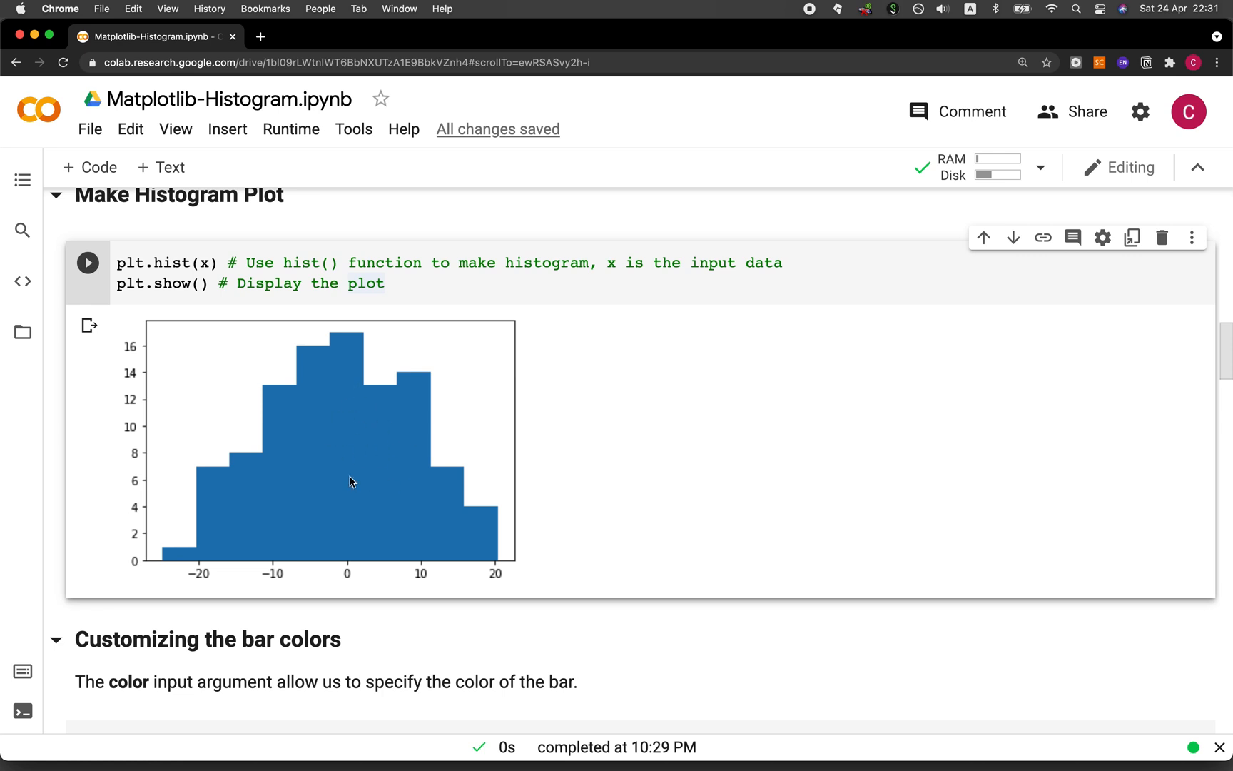
scroll(down, 3)
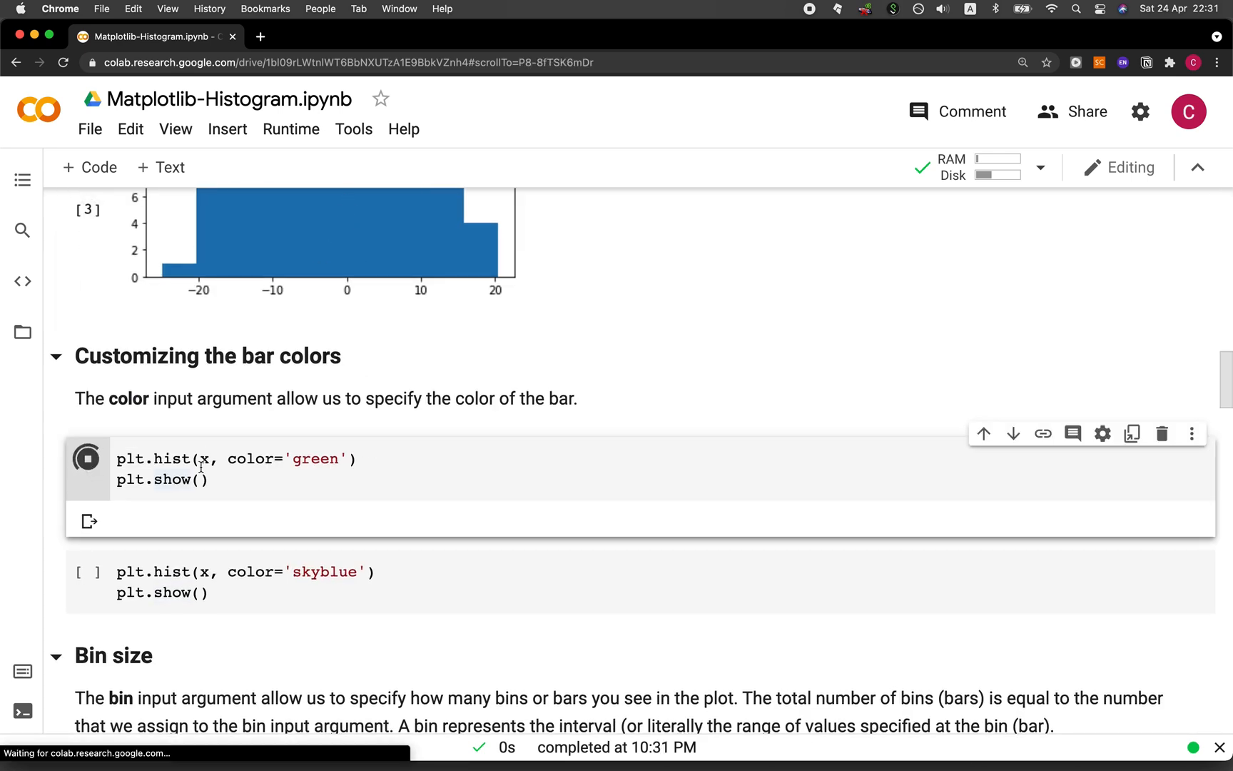
Run the color='skyblue' histogram cell and scroll to the Bin size section.
click(86, 460)
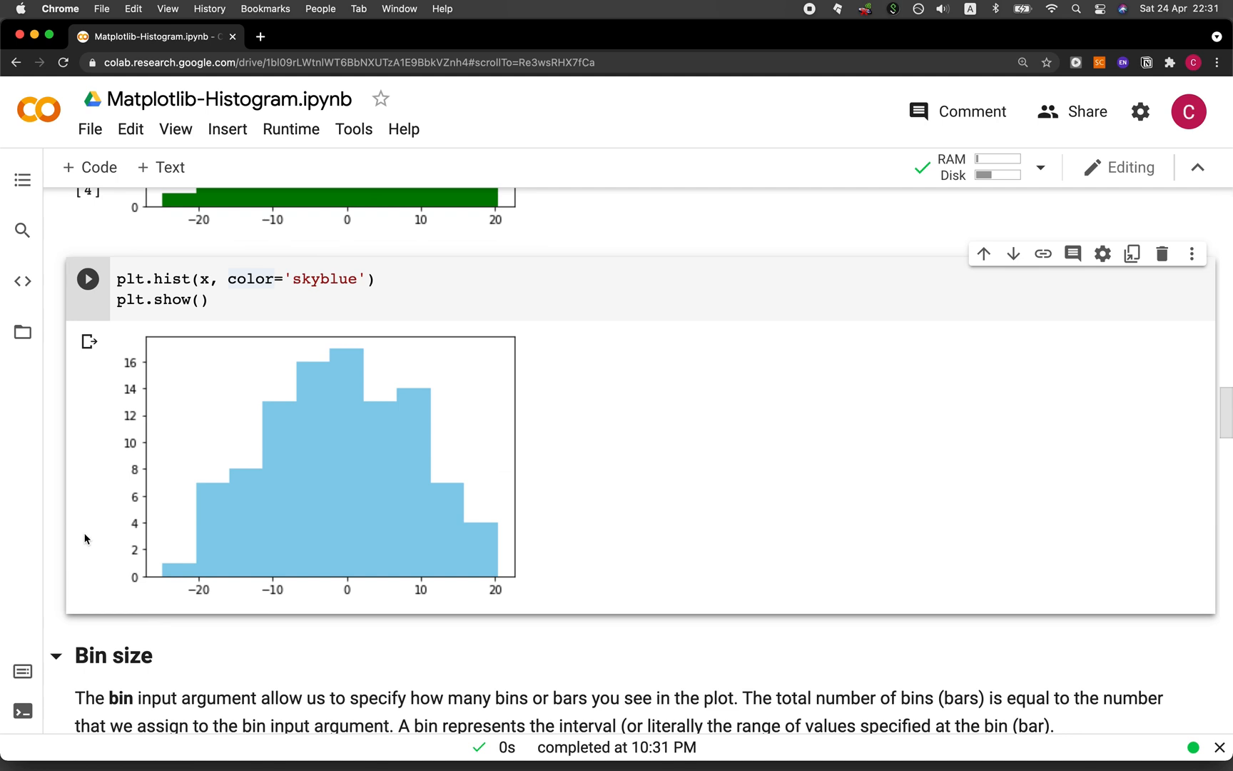
mouse_move(309, 279)
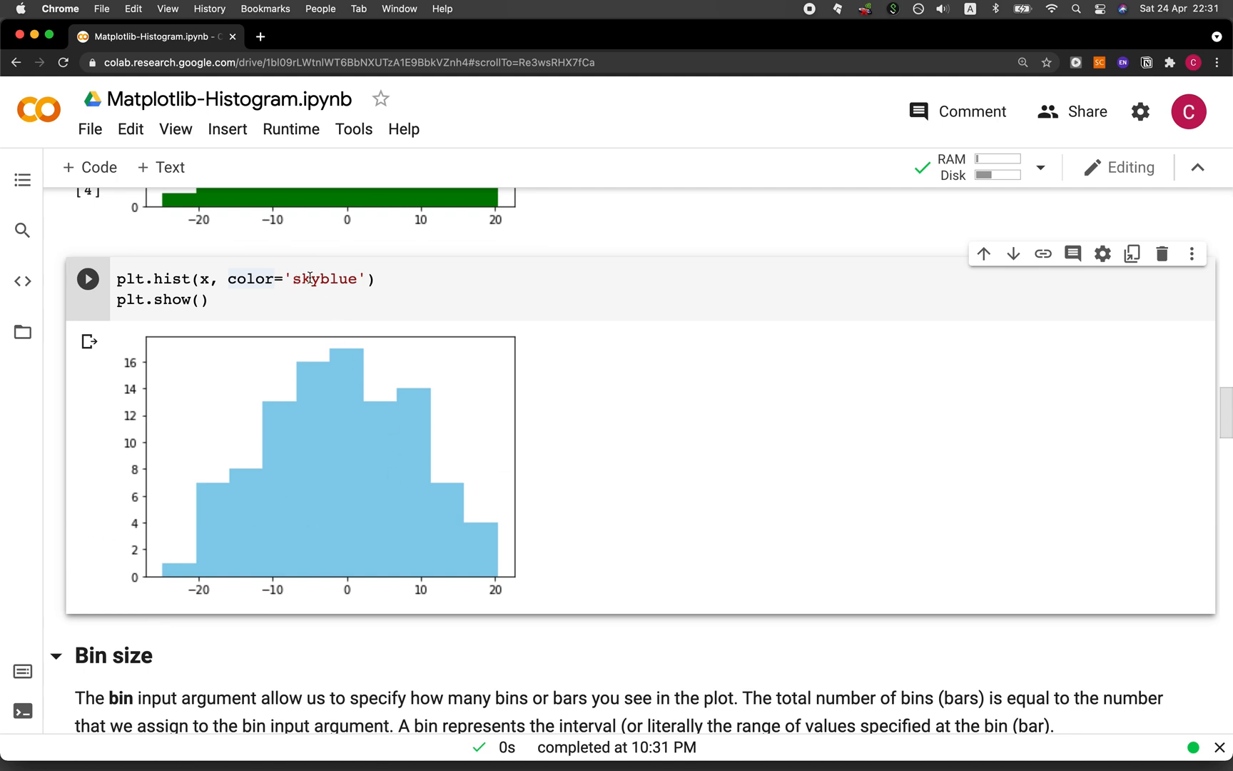
scroll(down, 3)
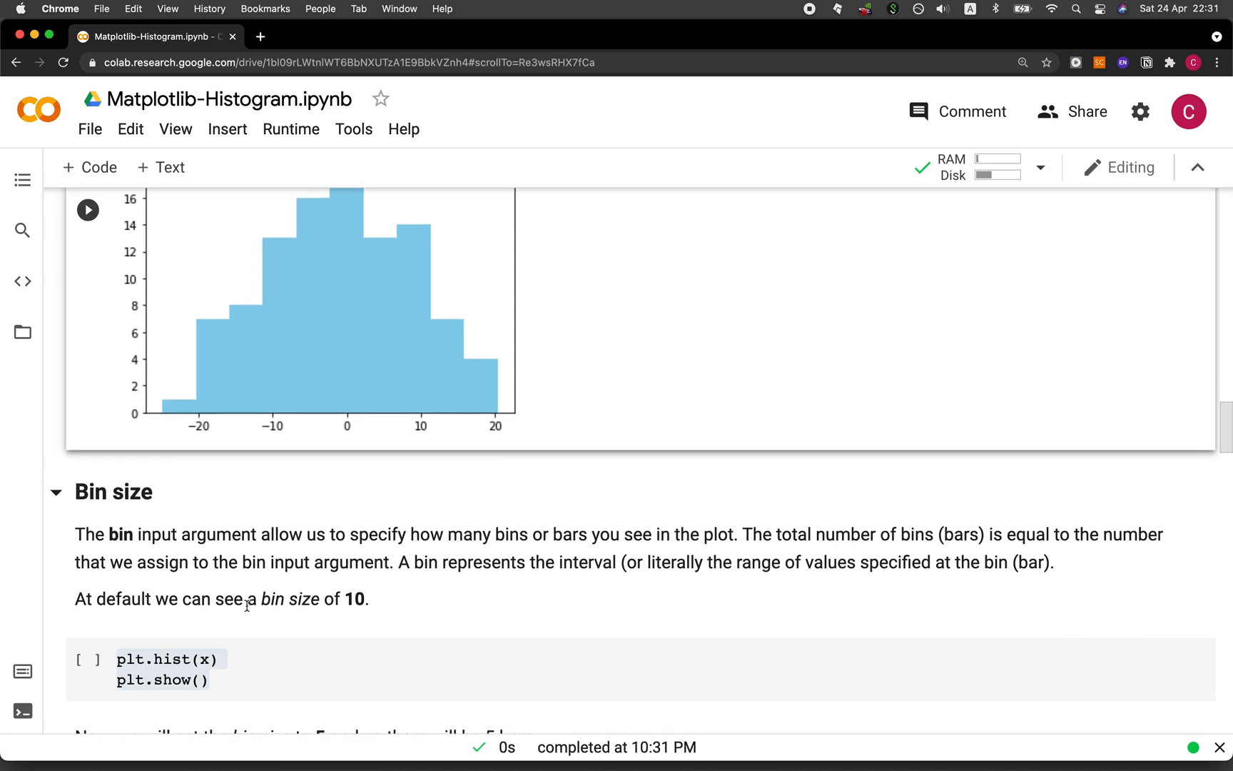
scroll(down, 3)
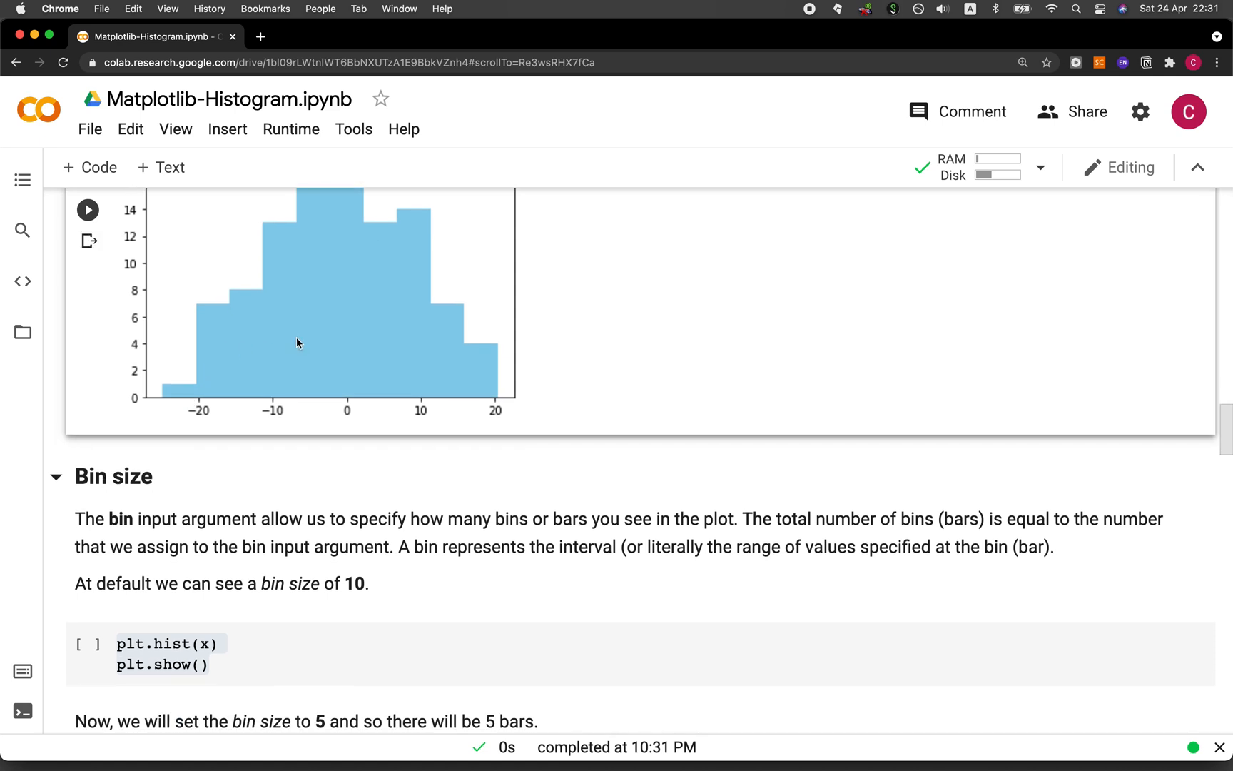
scroll(down, 3)
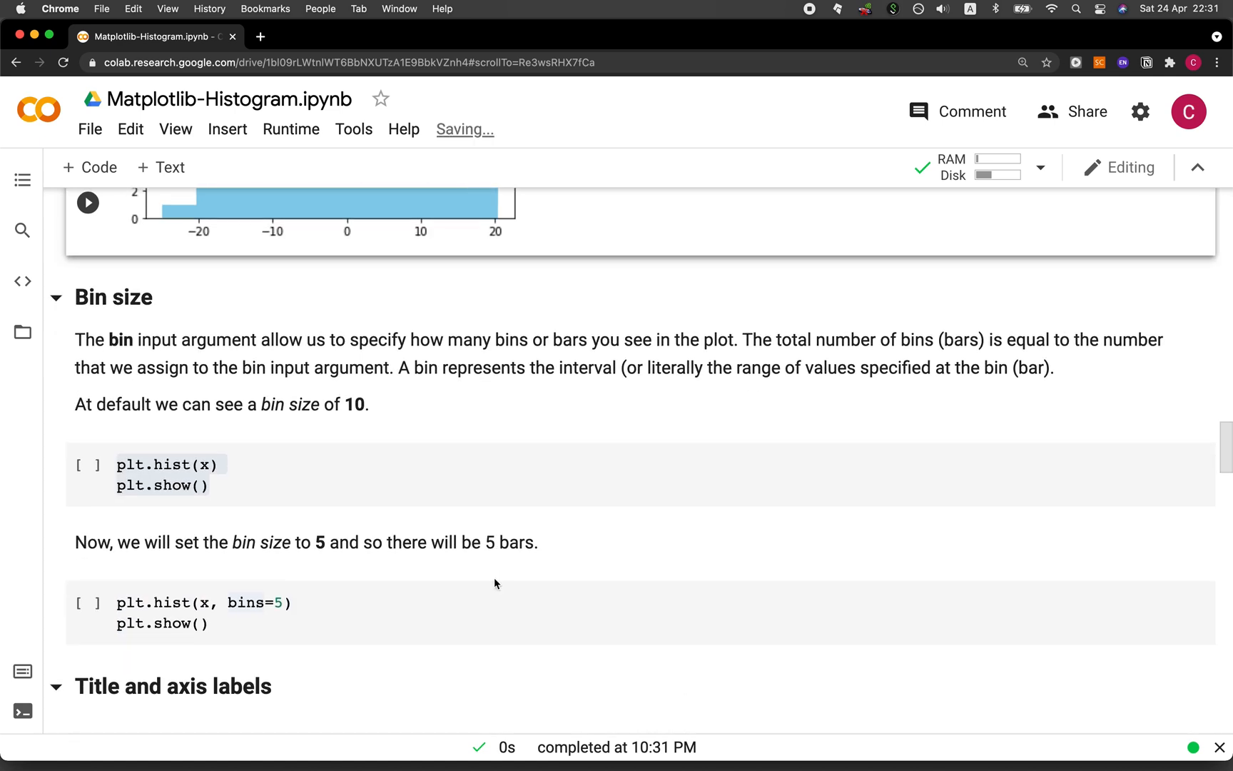
Run the plt.hist(x); plt.show() cell to render the ten-bar default histogram.
click(85, 465)
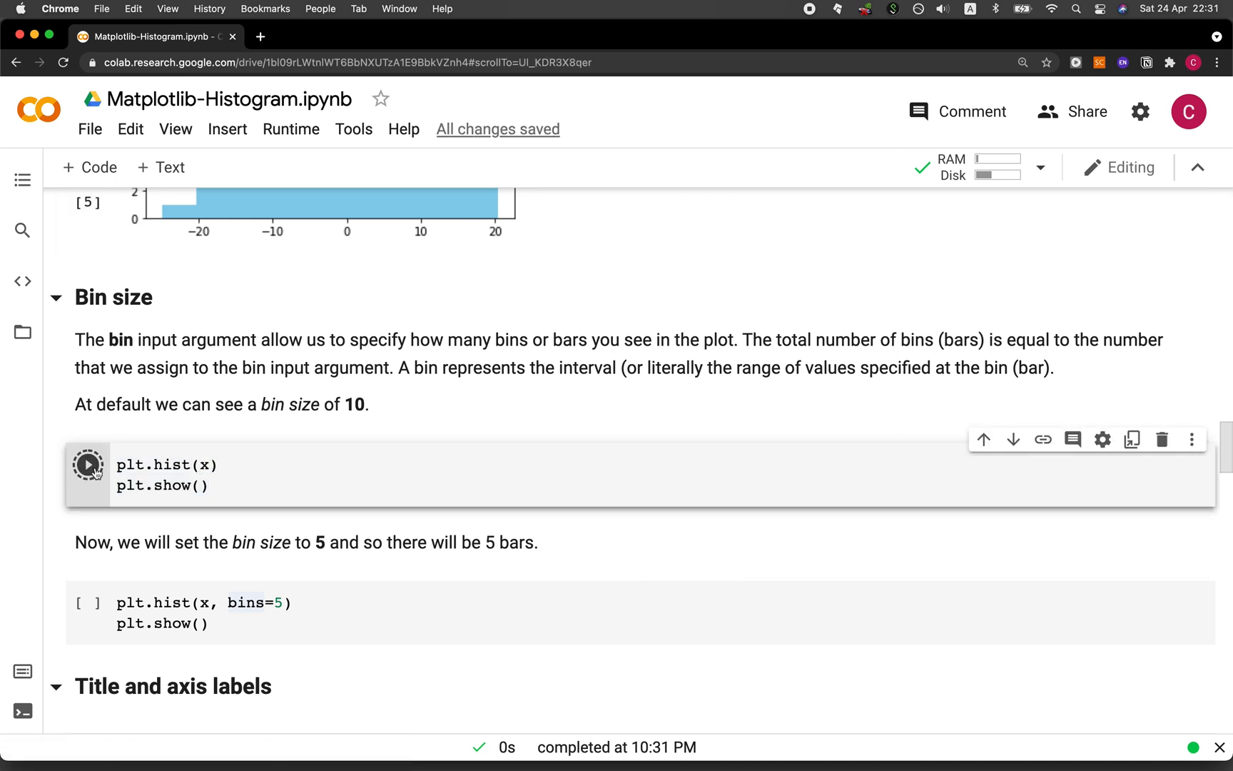
click(85, 466)
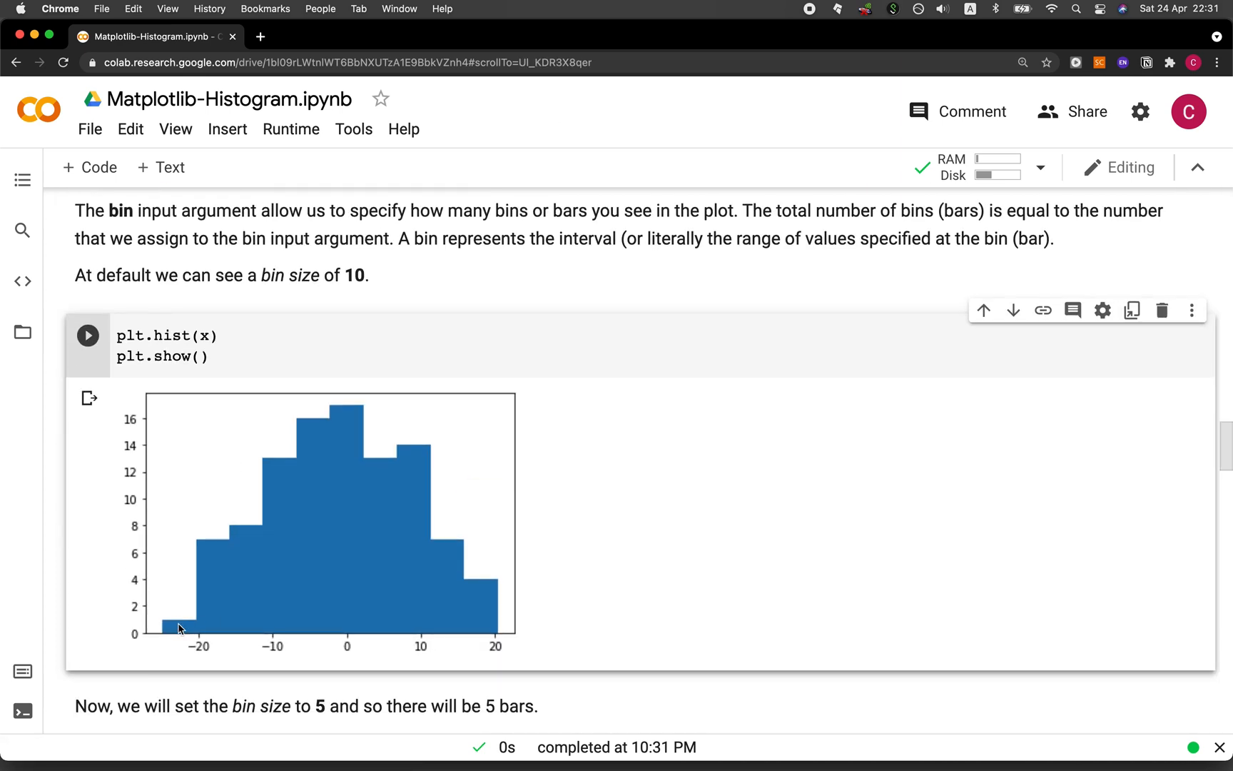
mouse_move(274, 502)
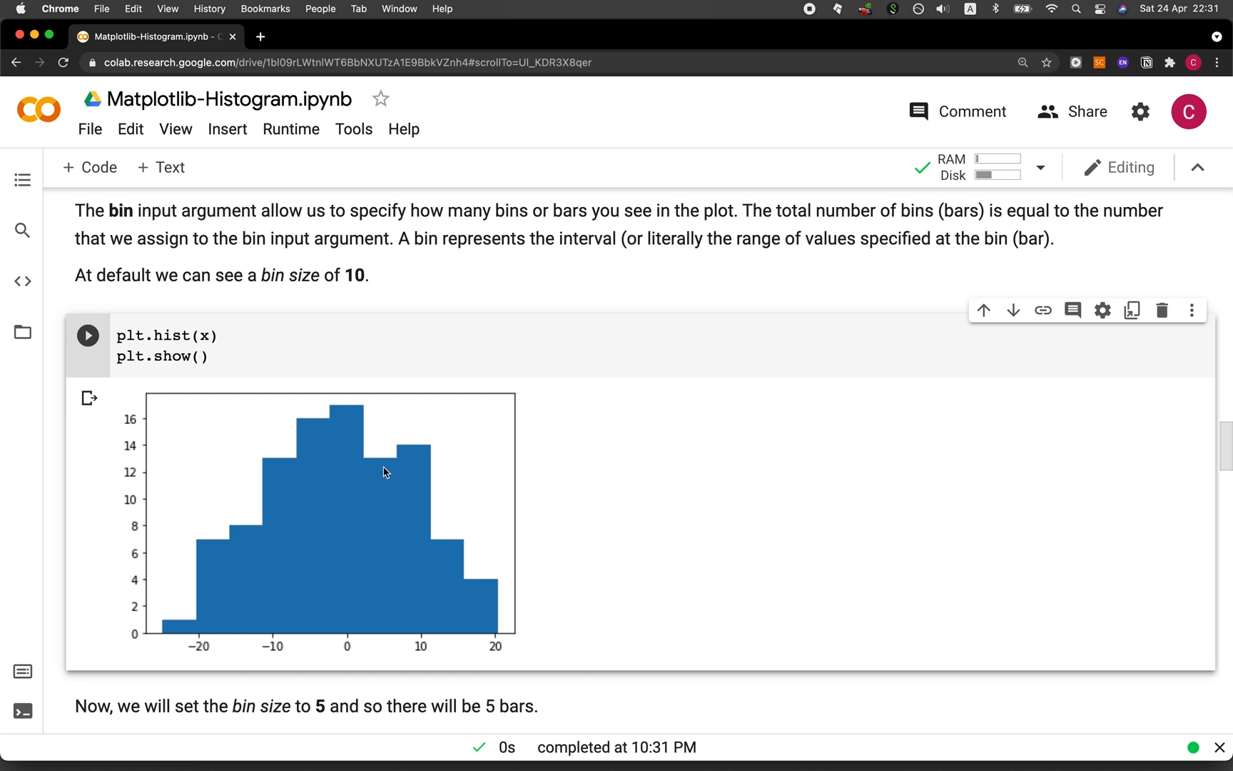
mouse_move(485, 615)
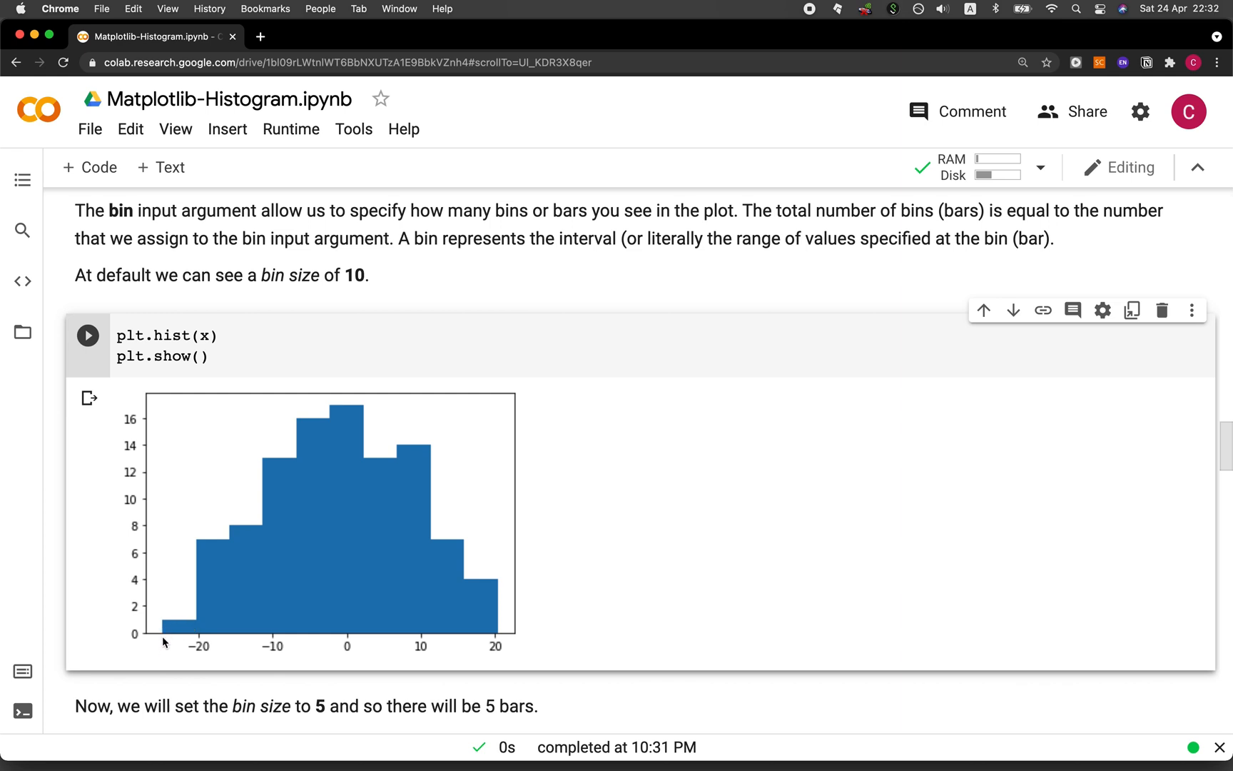
mouse_move(209, 645)
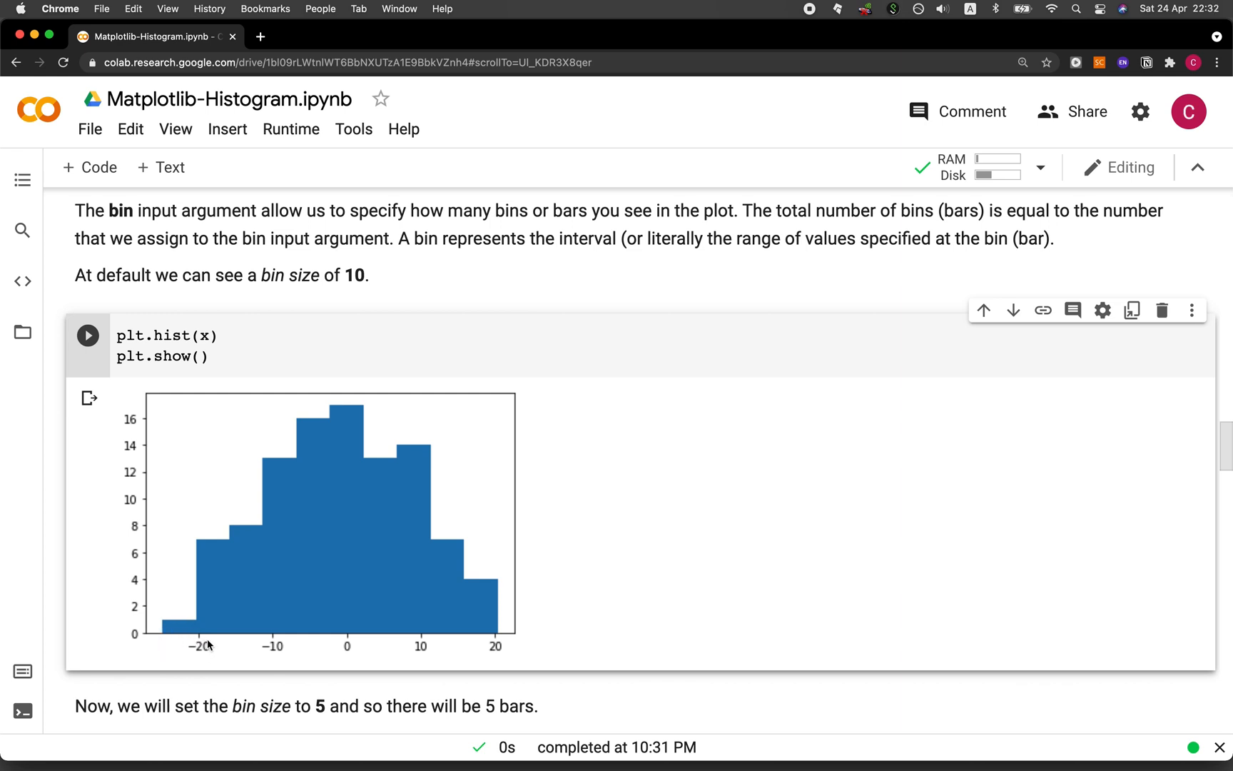
mouse_move(162, 670)
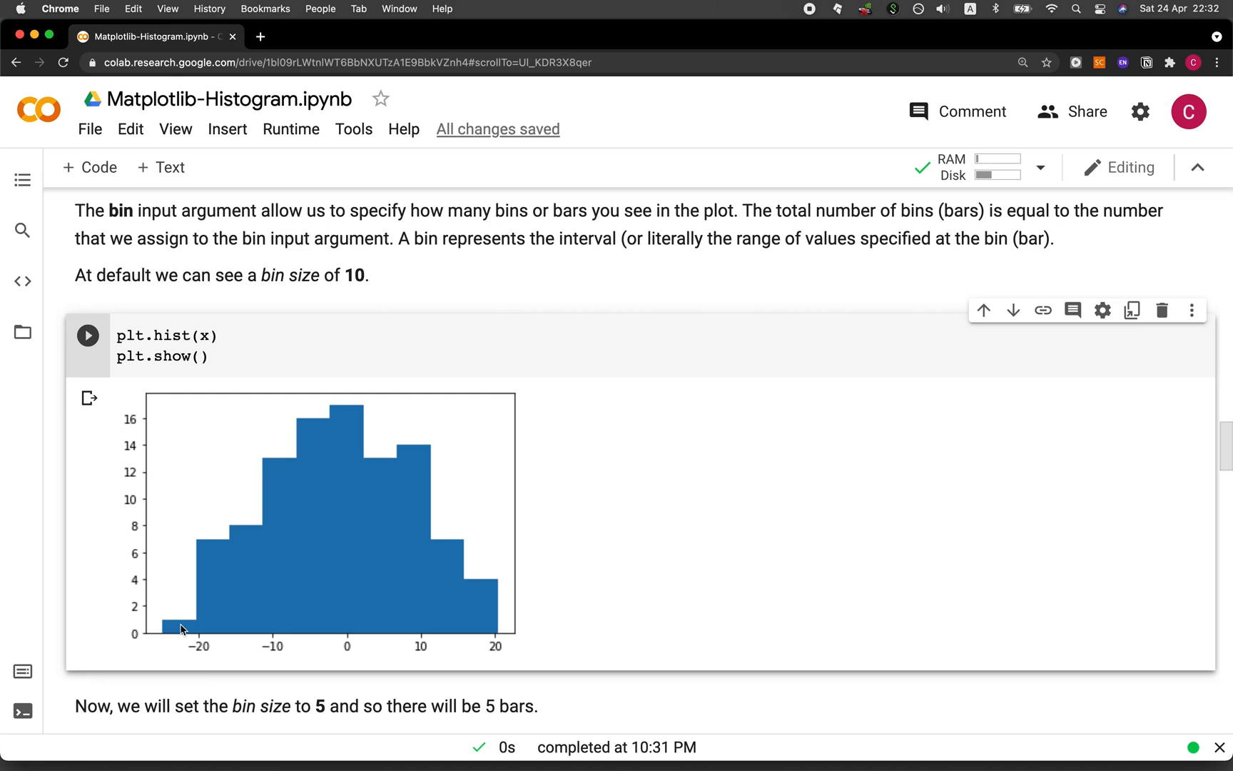
mouse_move(241, 640)
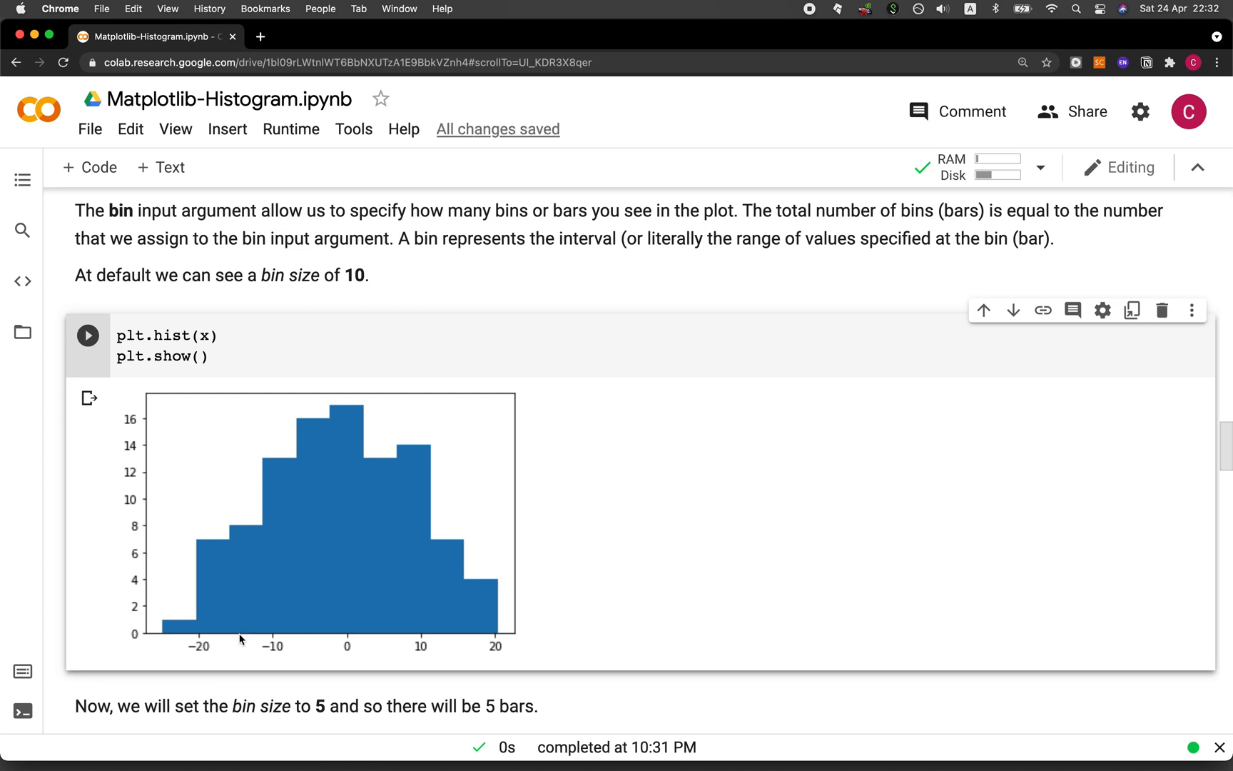
mouse_move(213, 549)
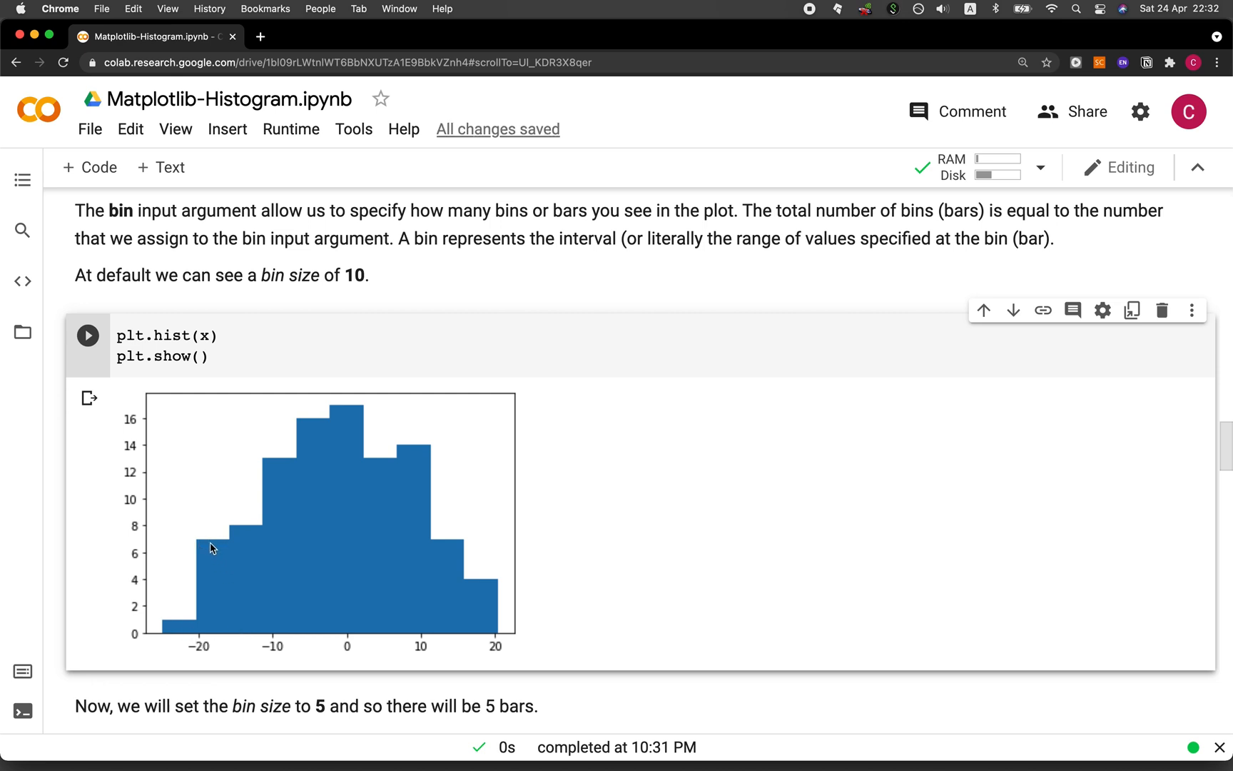
mouse_move(237, 638)
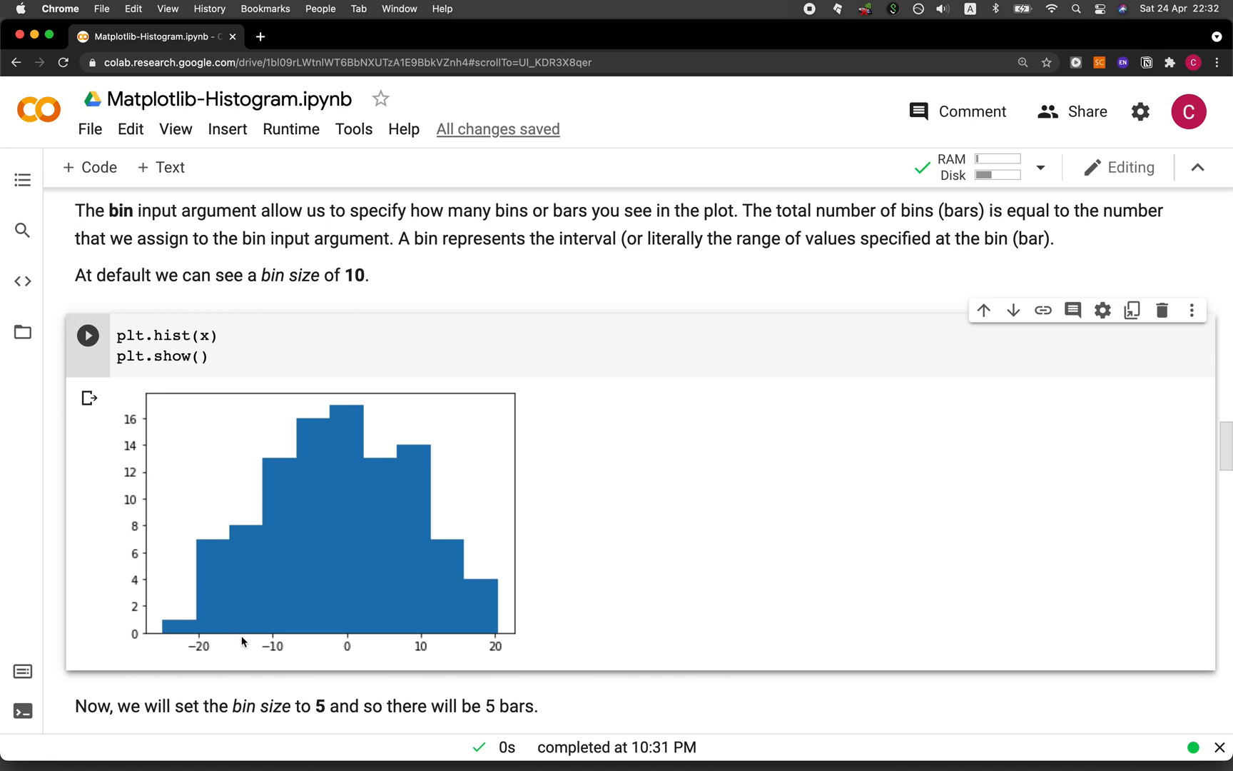
mouse_move(252, 626)
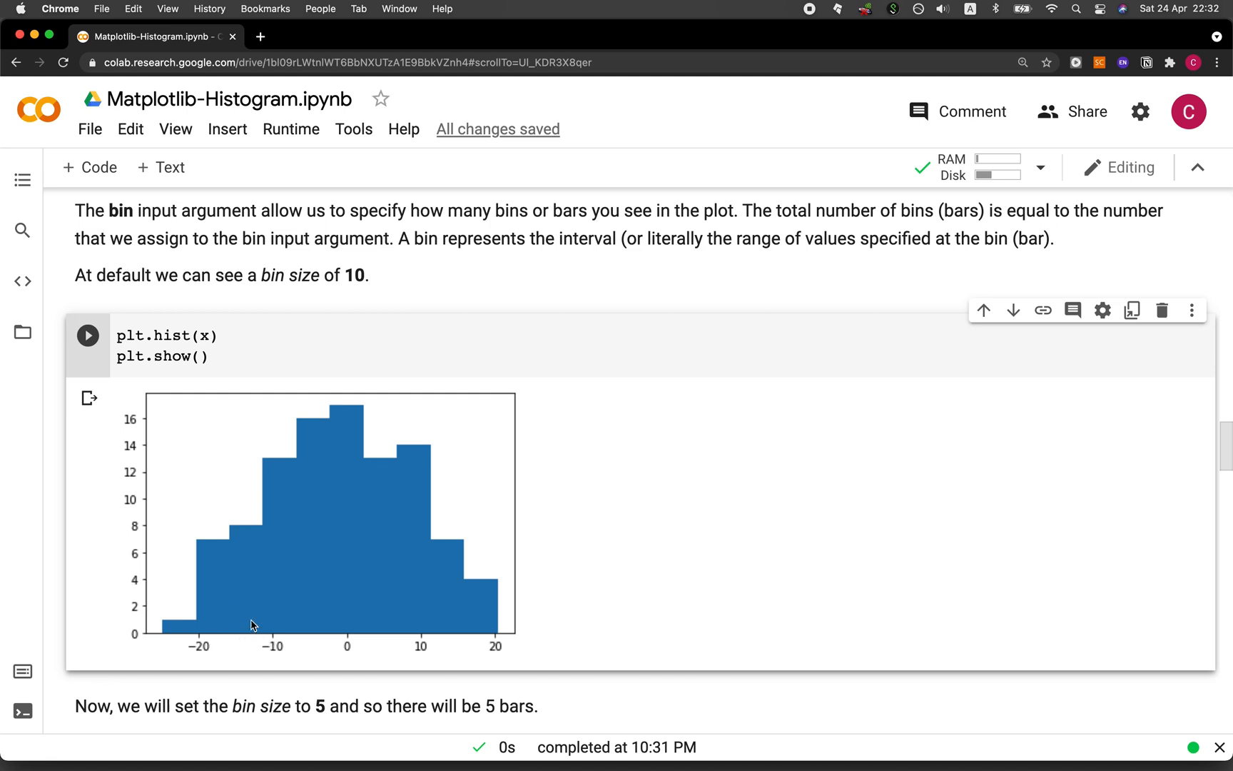
mouse_move(206, 605)
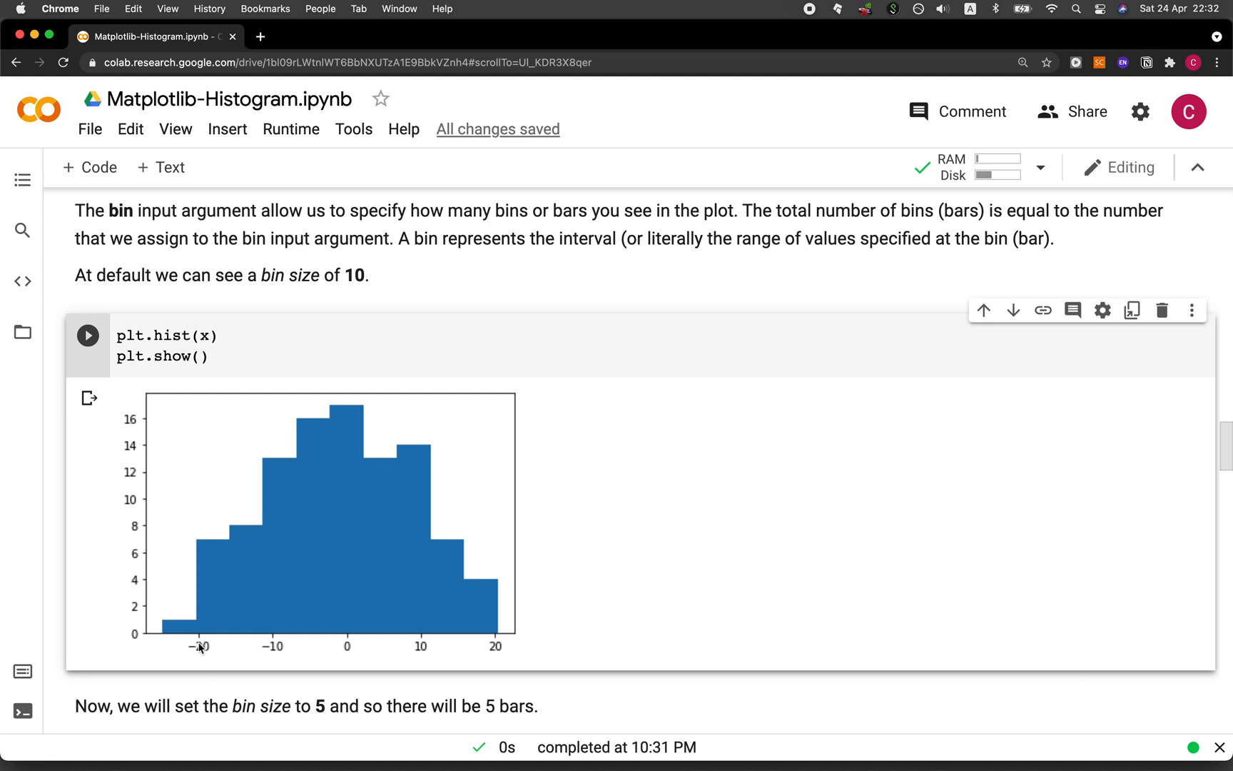
mouse_move(215, 611)
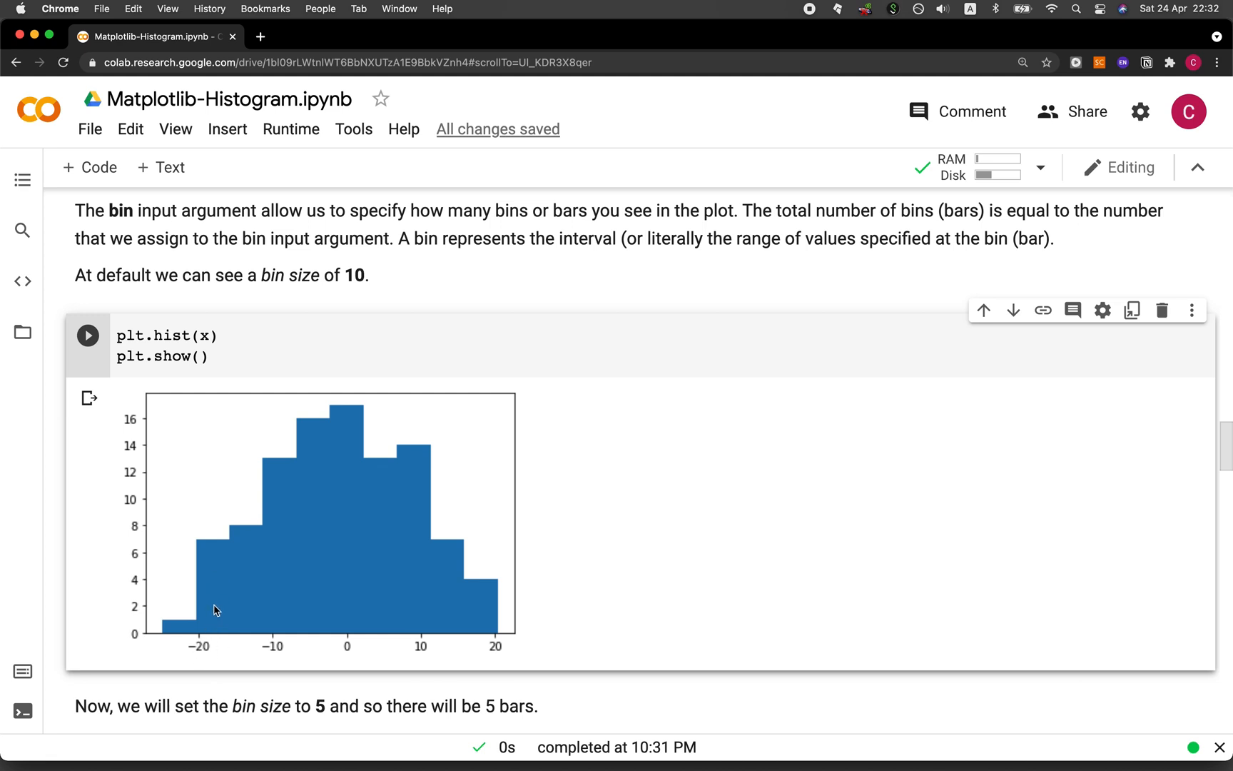
mouse_move(243, 565)
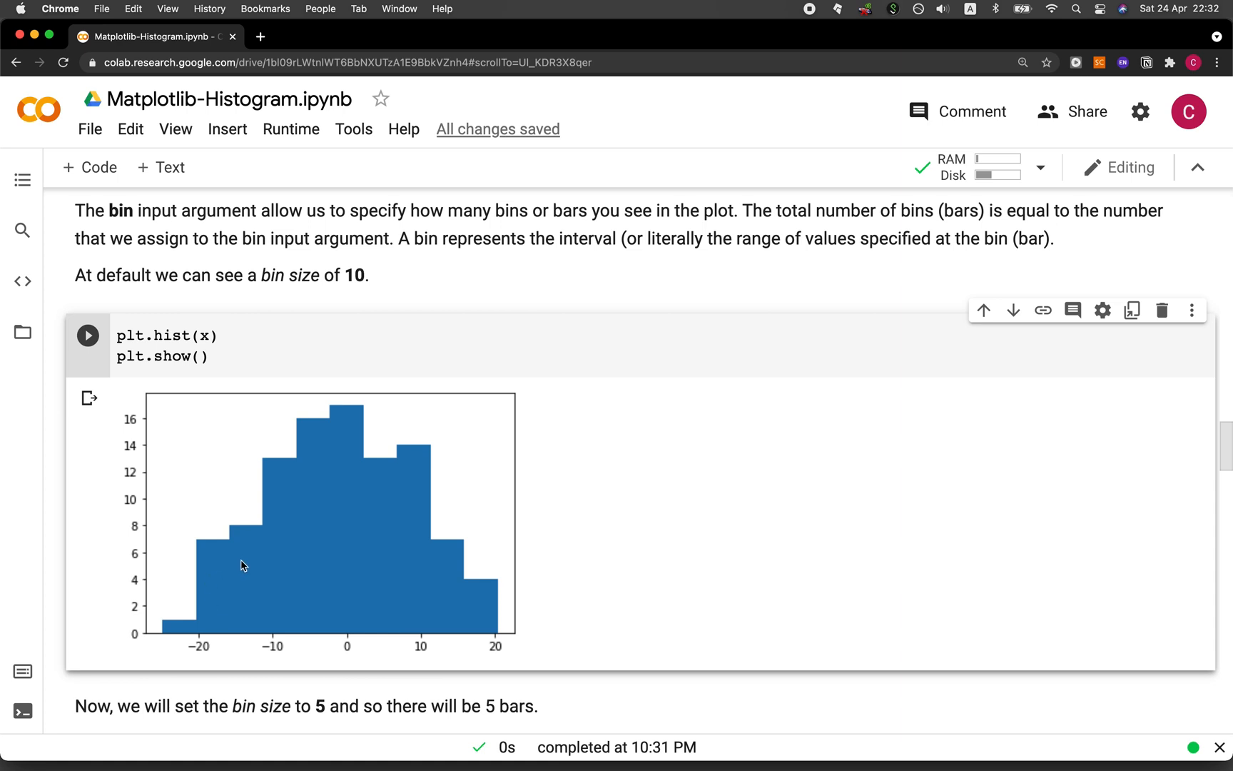
mouse_move(368, 276)
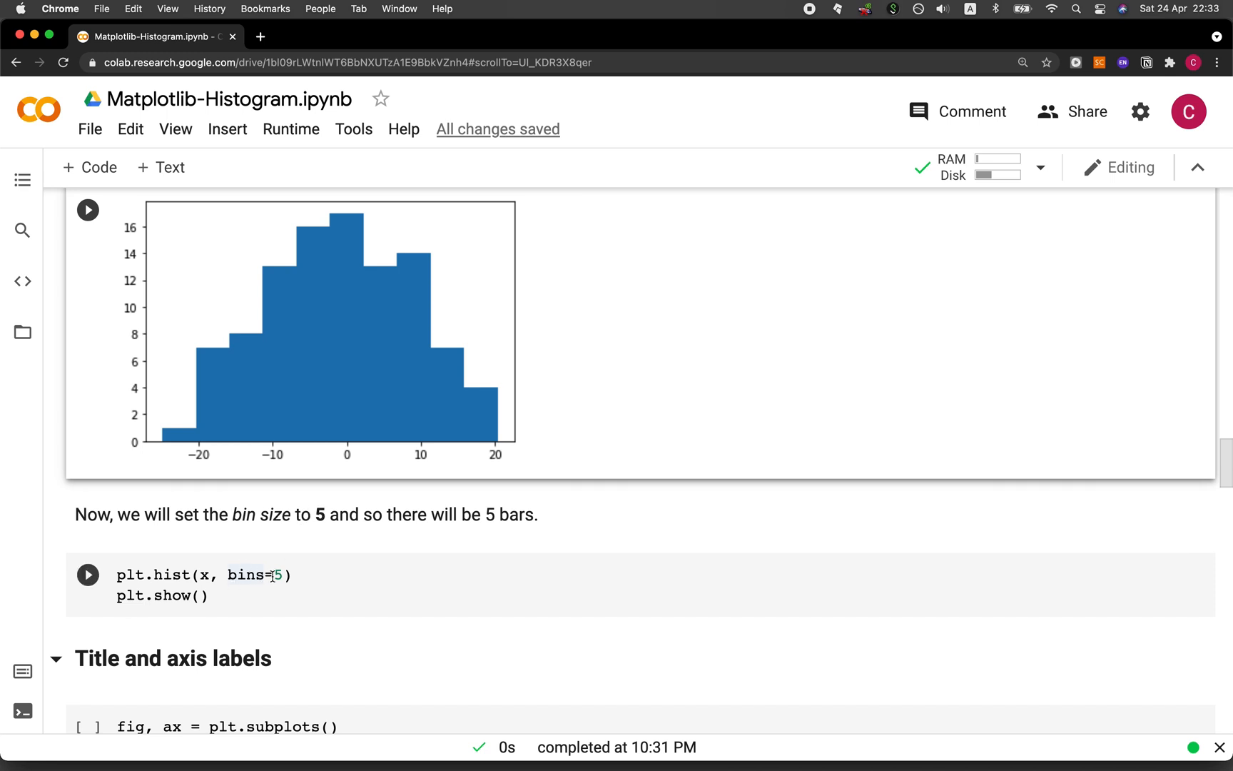
mouse_move(102, 575)
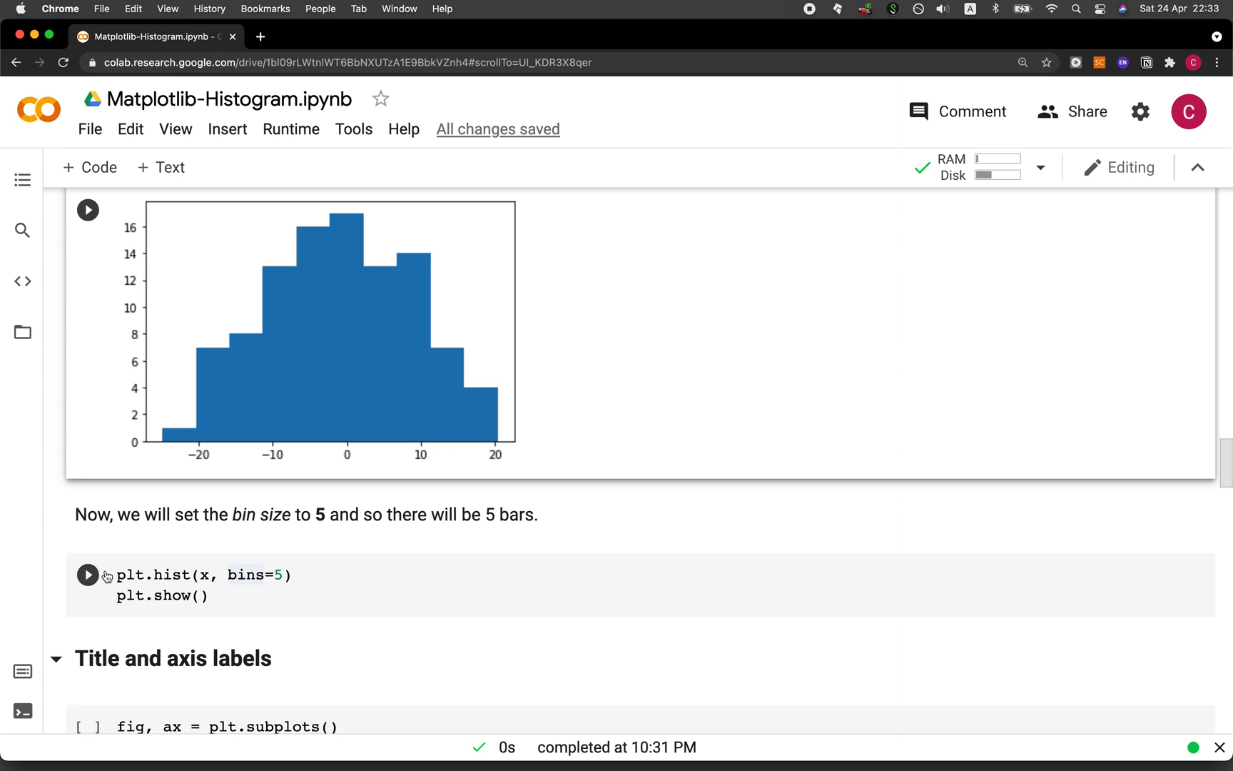
Run plt.hist(x, bins=5) and compare the five-bin plot with the earlier histogram.
click(89, 576)
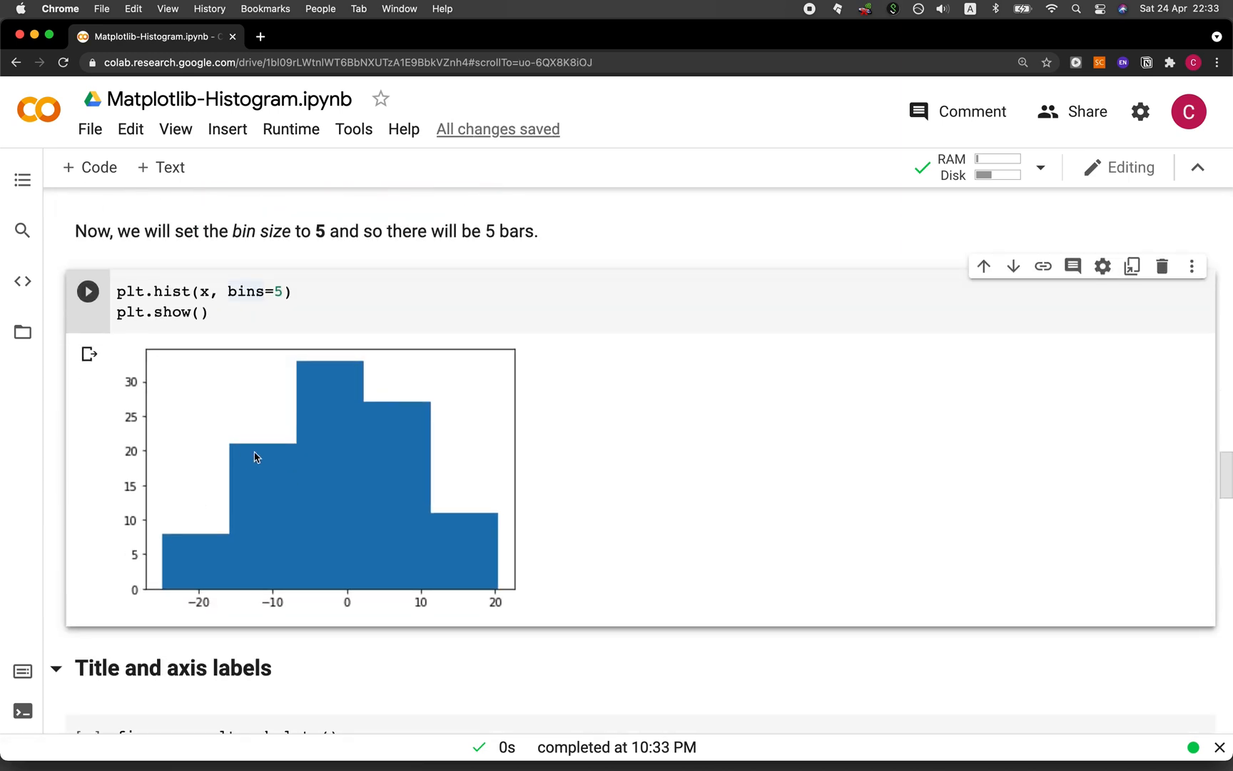
mouse_move(171, 598)
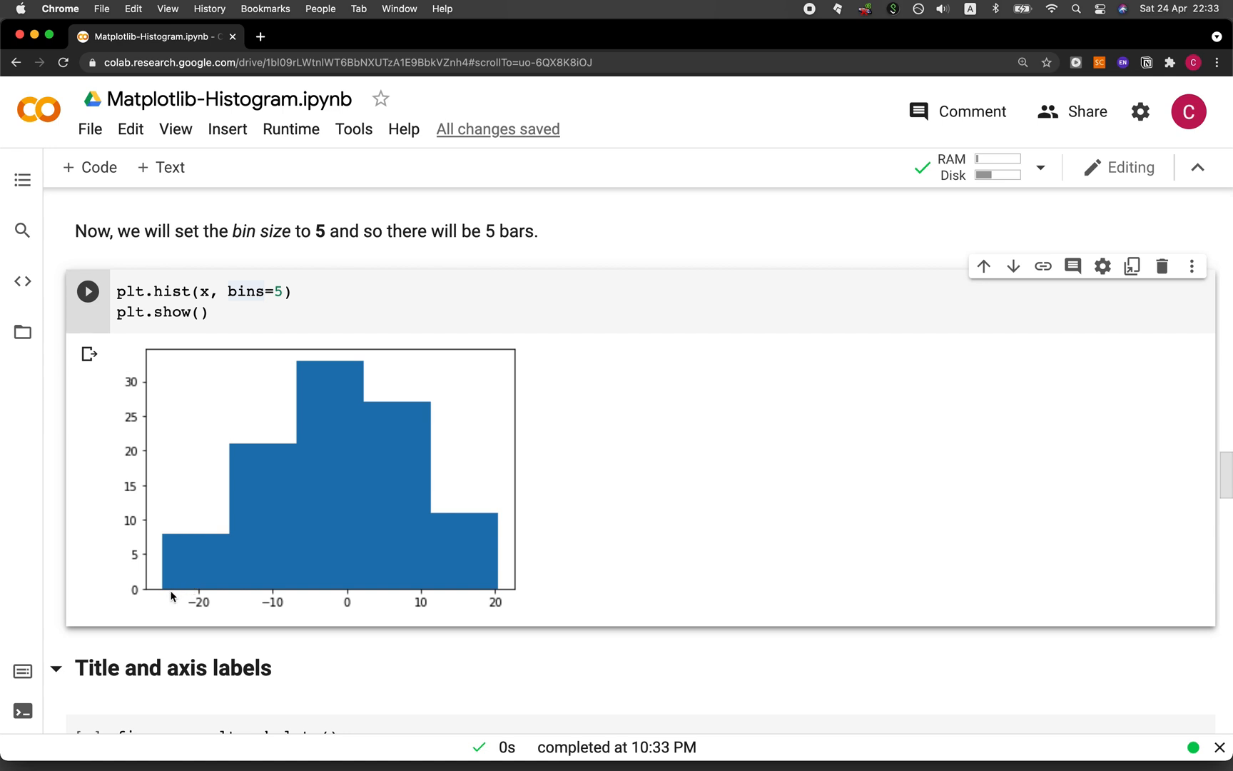
mouse_move(232, 605)
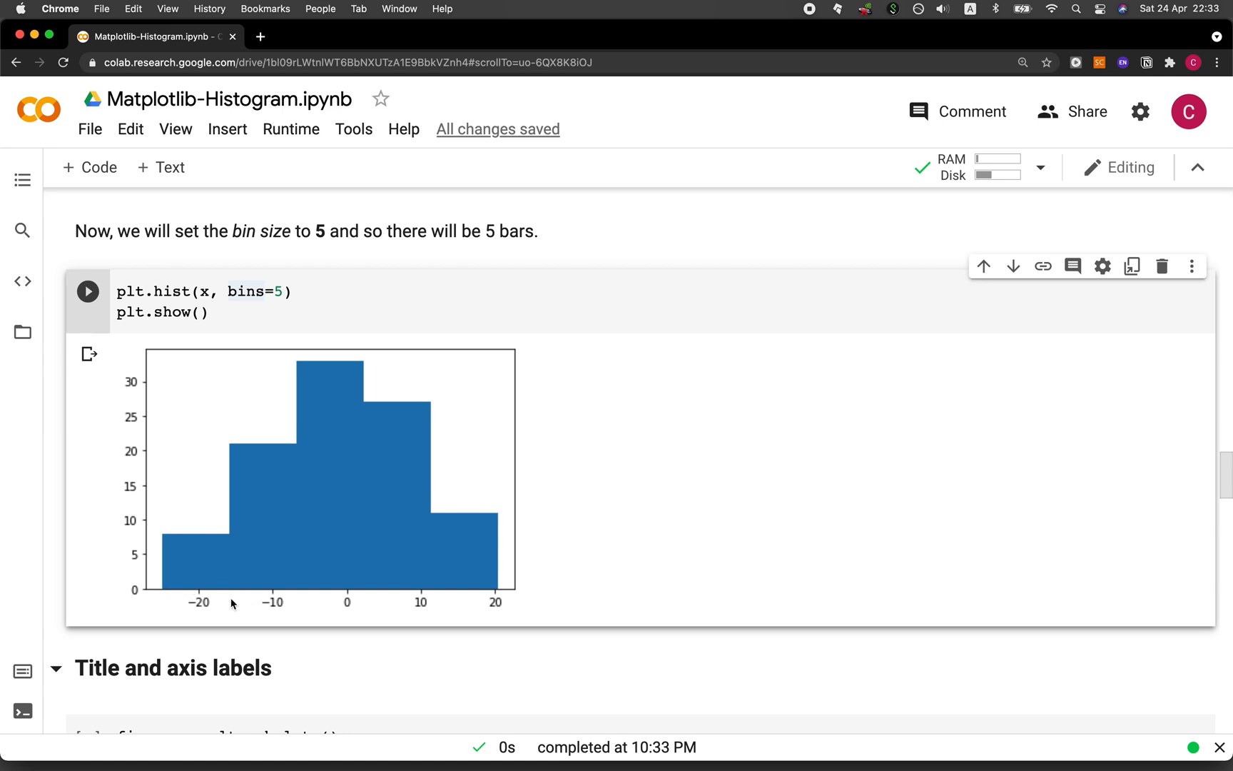
mouse_move(232, 587)
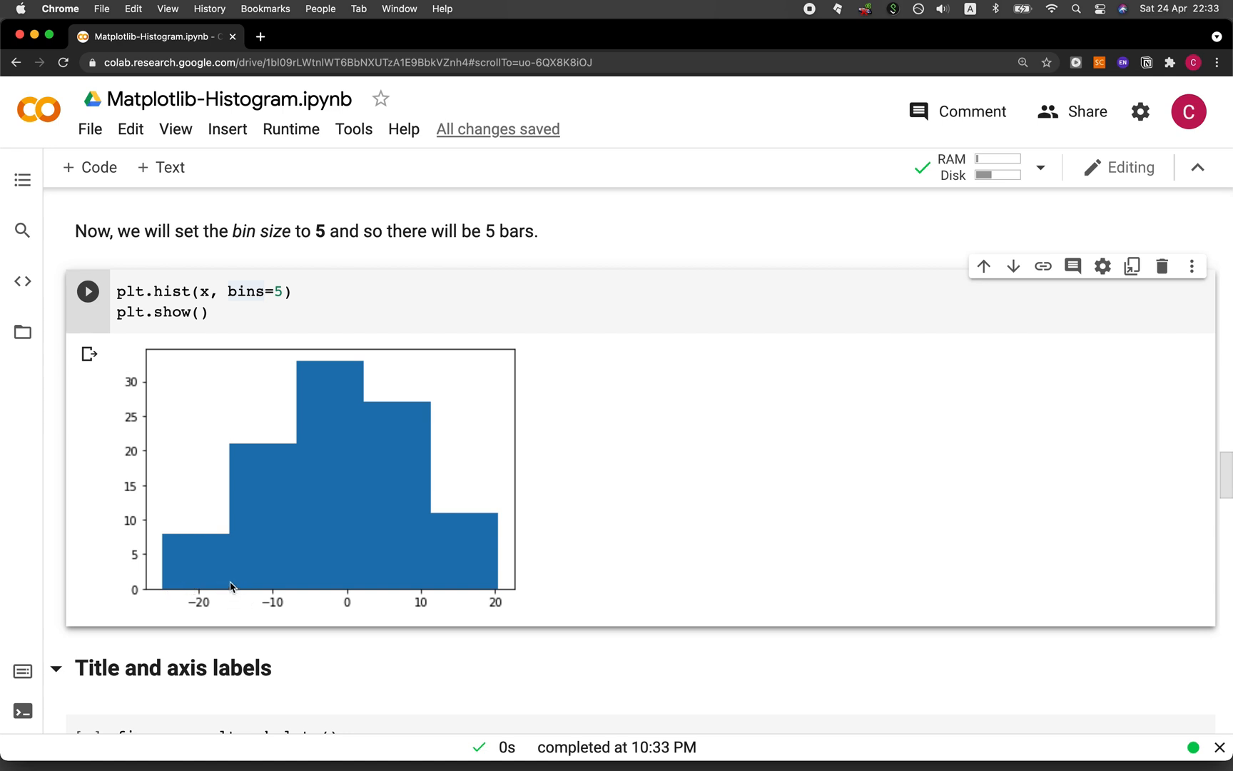
mouse_move(306, 588)
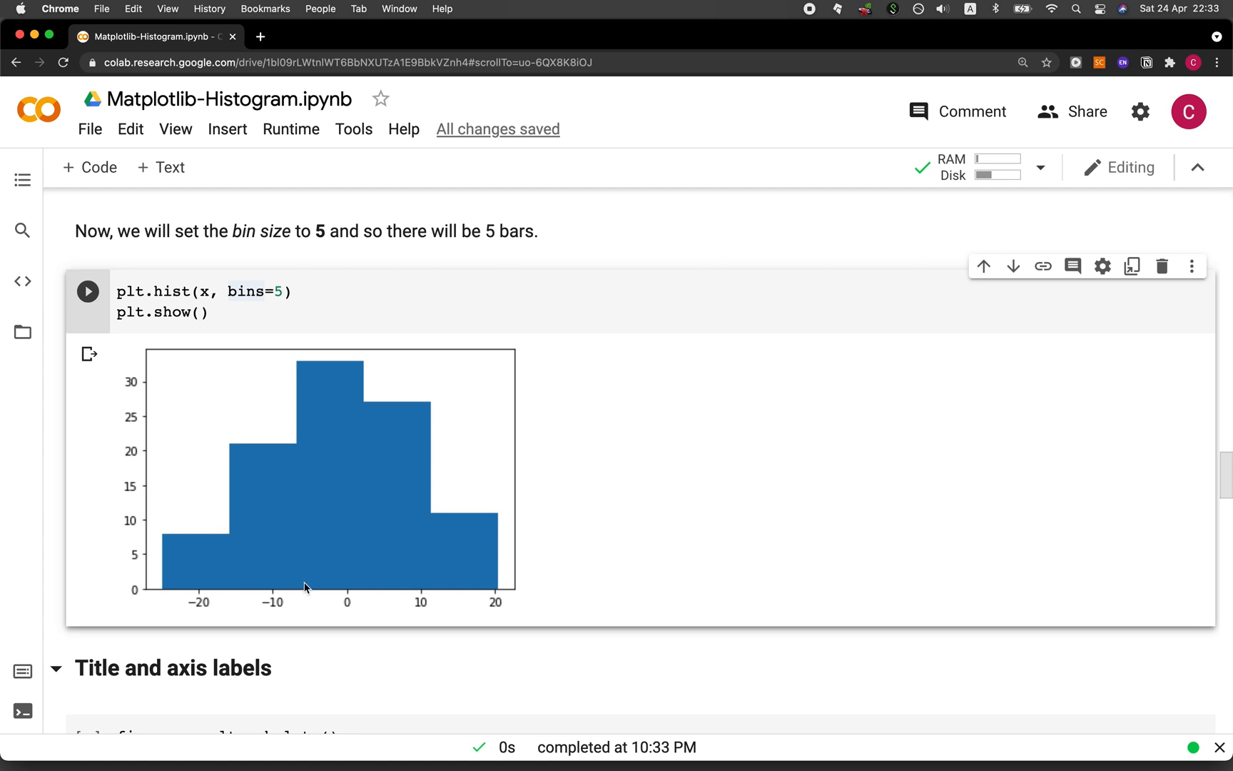
mouse_move(304, 557)
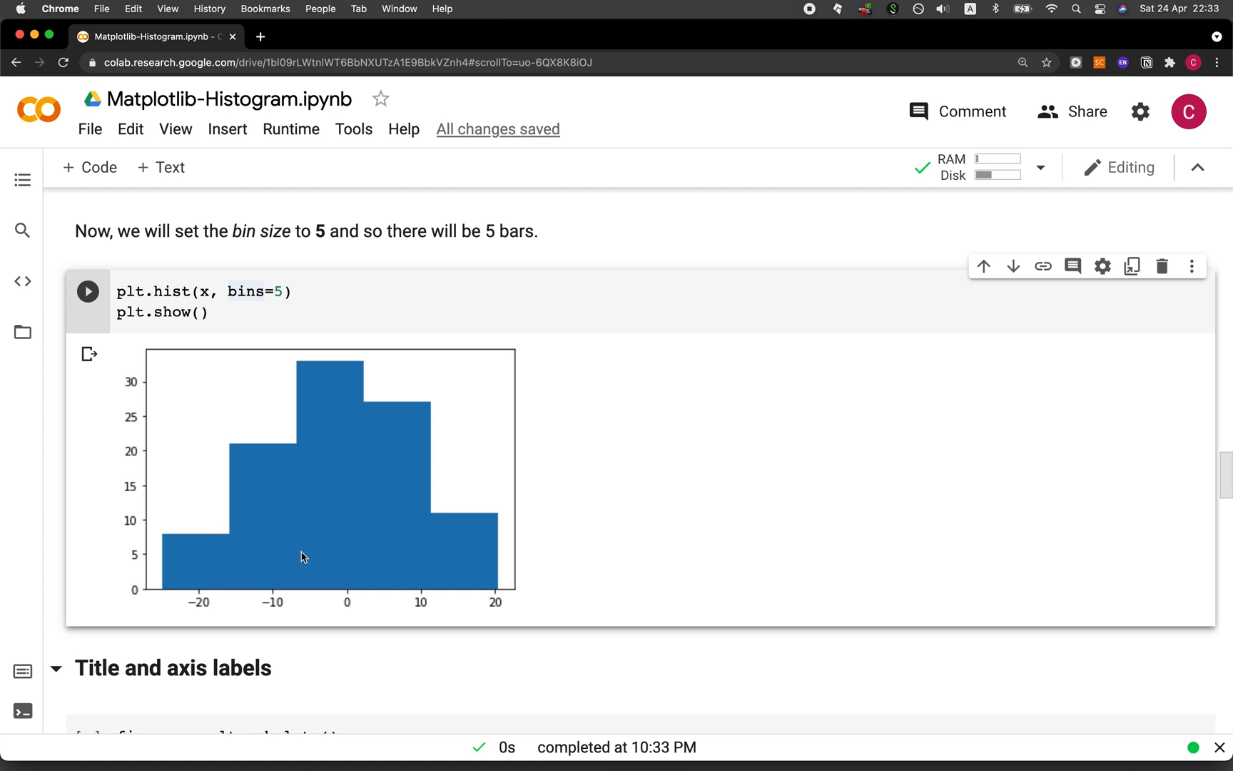
scroll(up, 3)
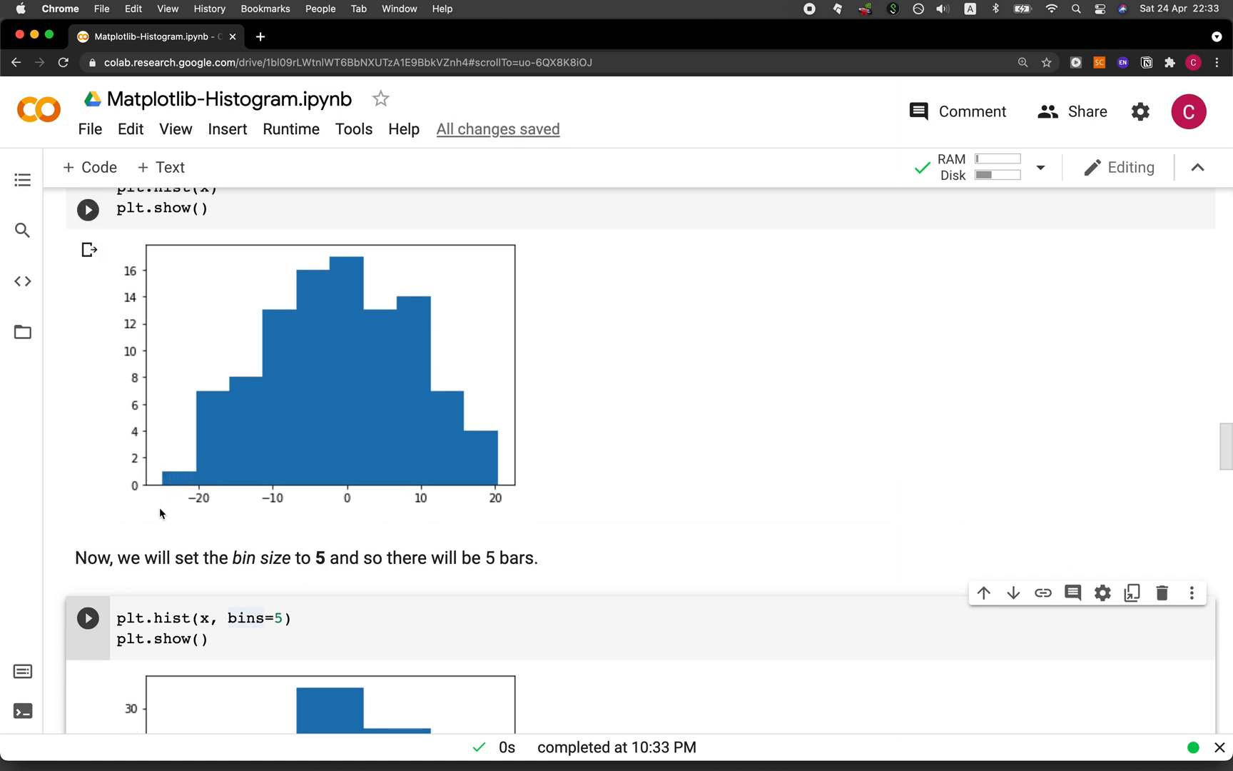
mouse_move(171, 500)
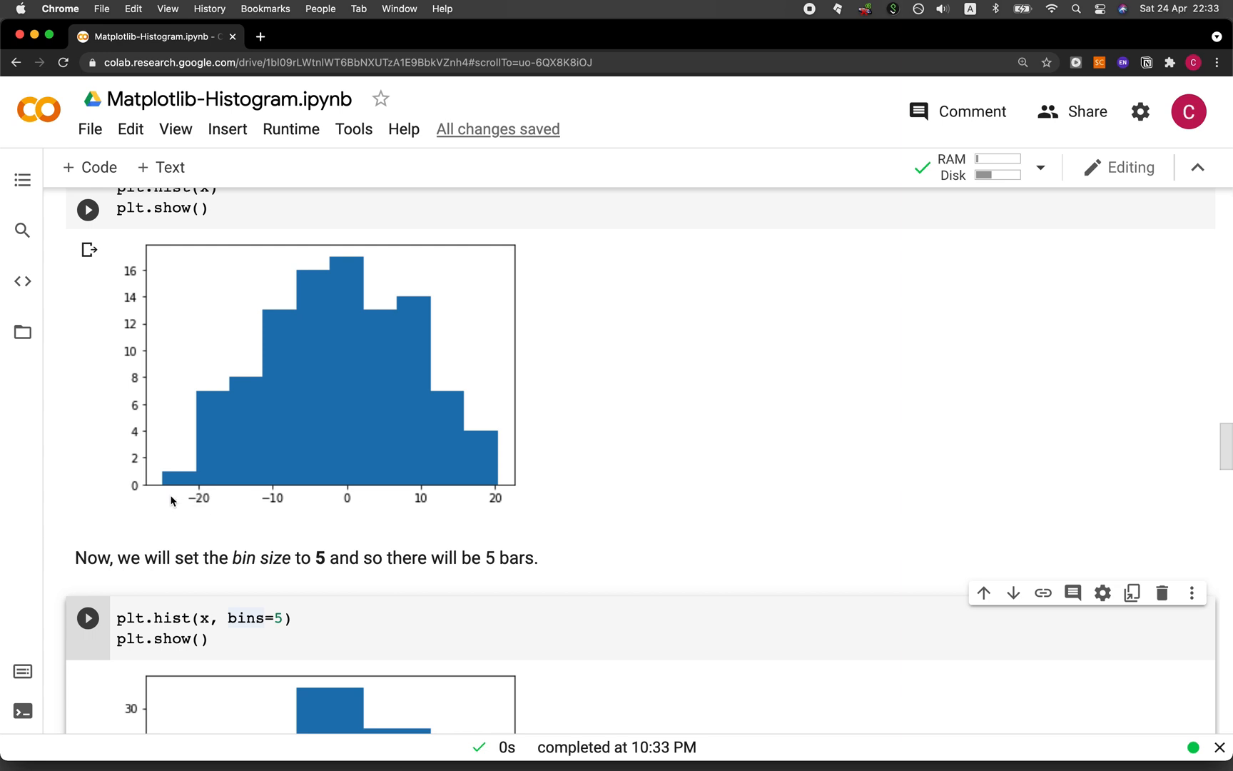
scroll(down, 3)
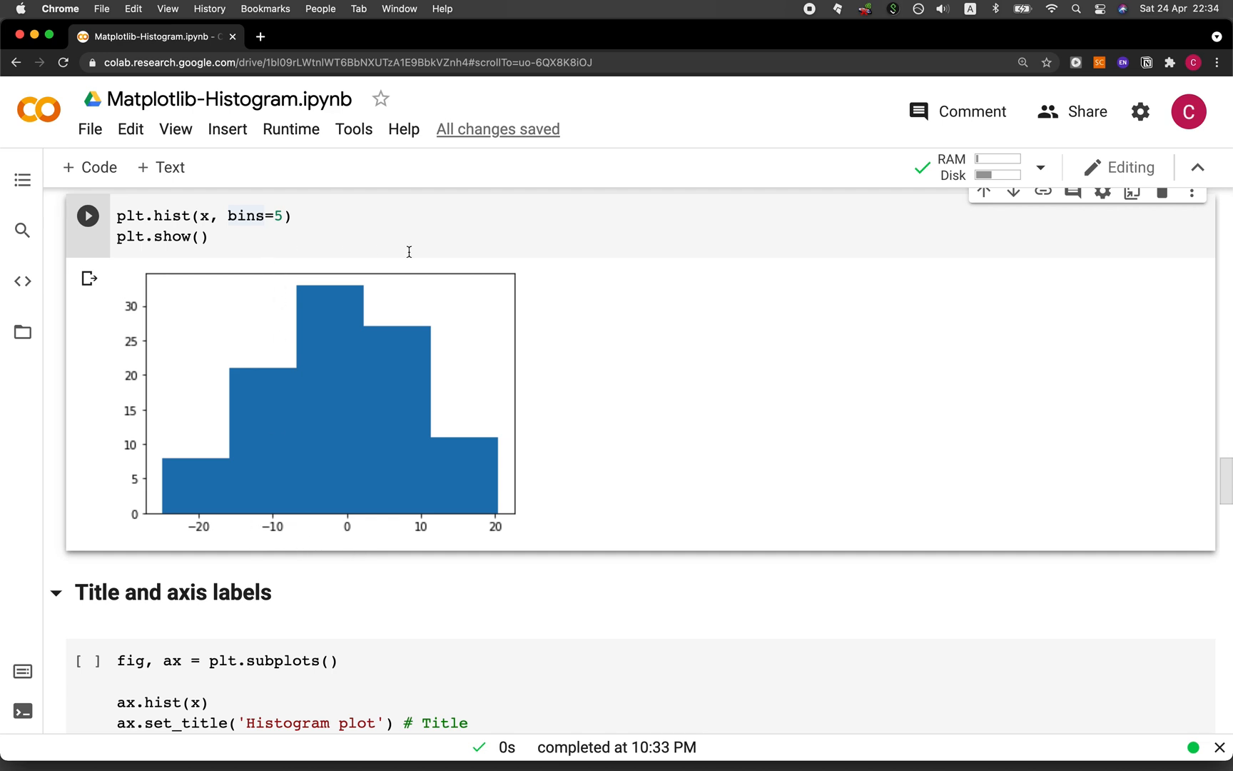
mouse_move(97, 421)
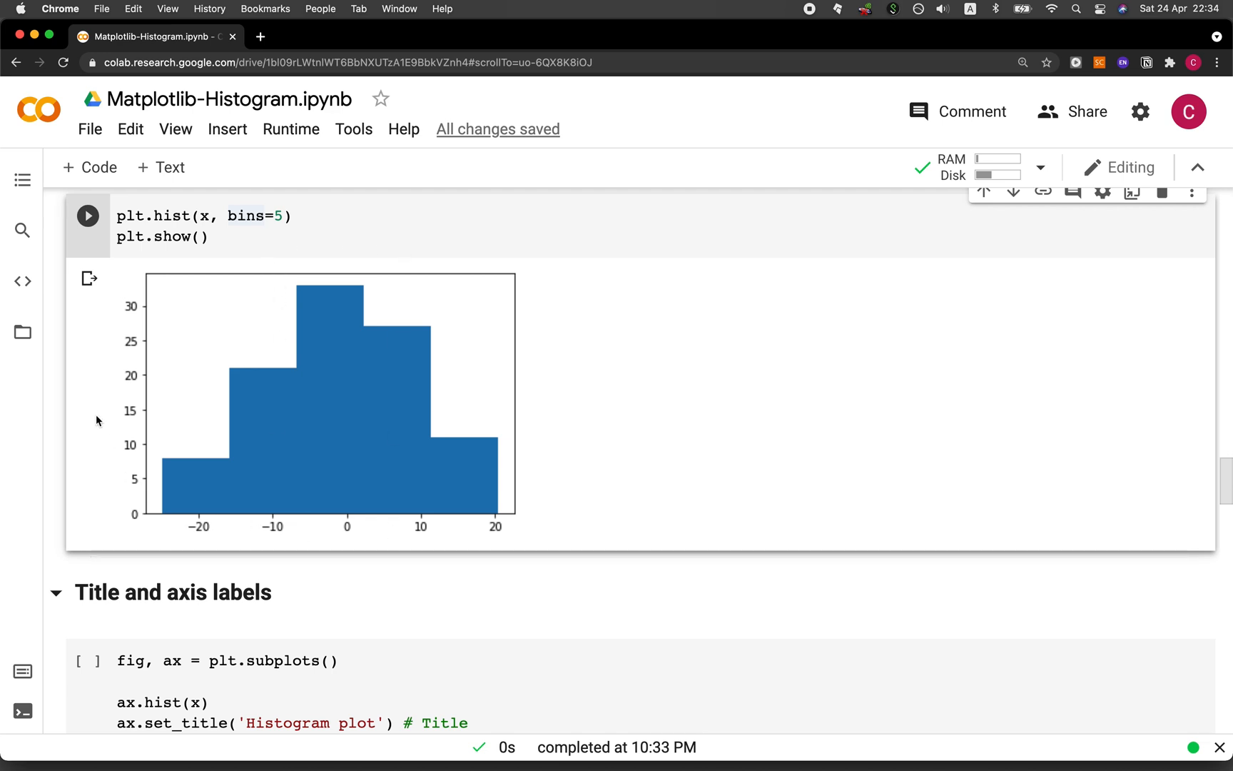
mouse_move(102, 425)
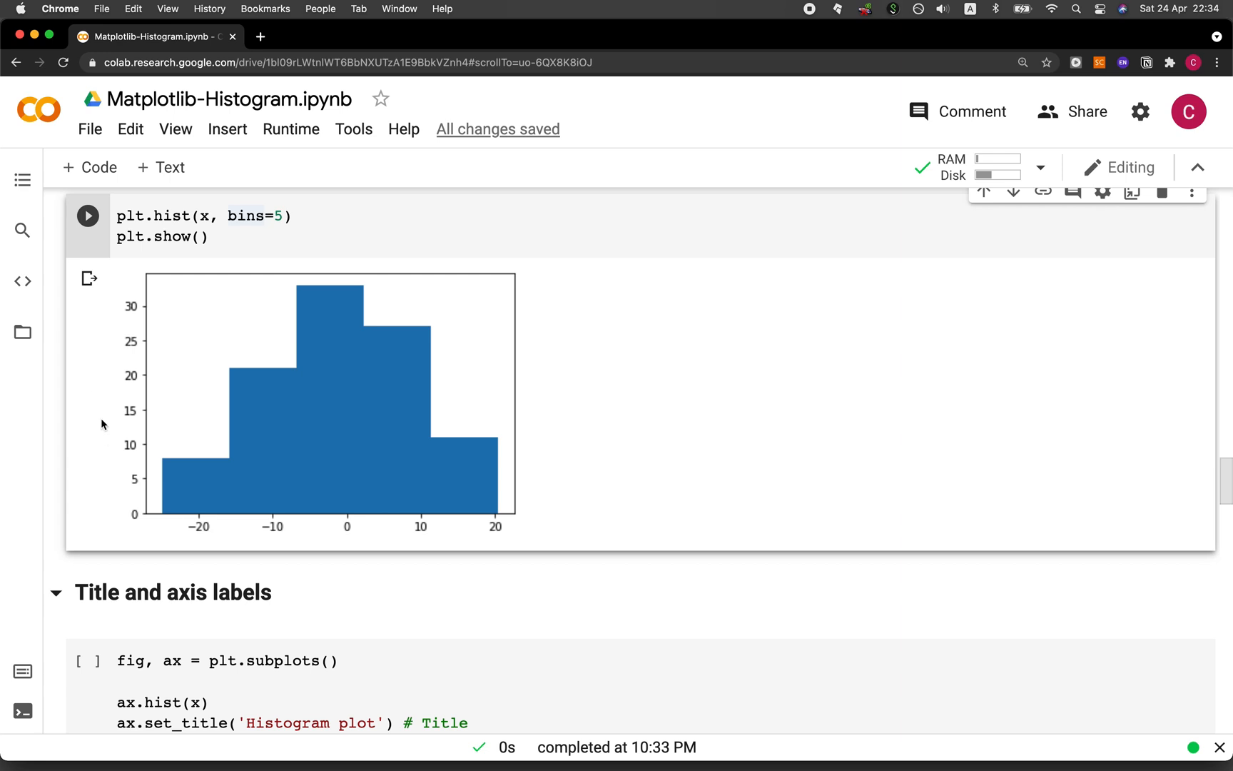
scroll(down, 3)
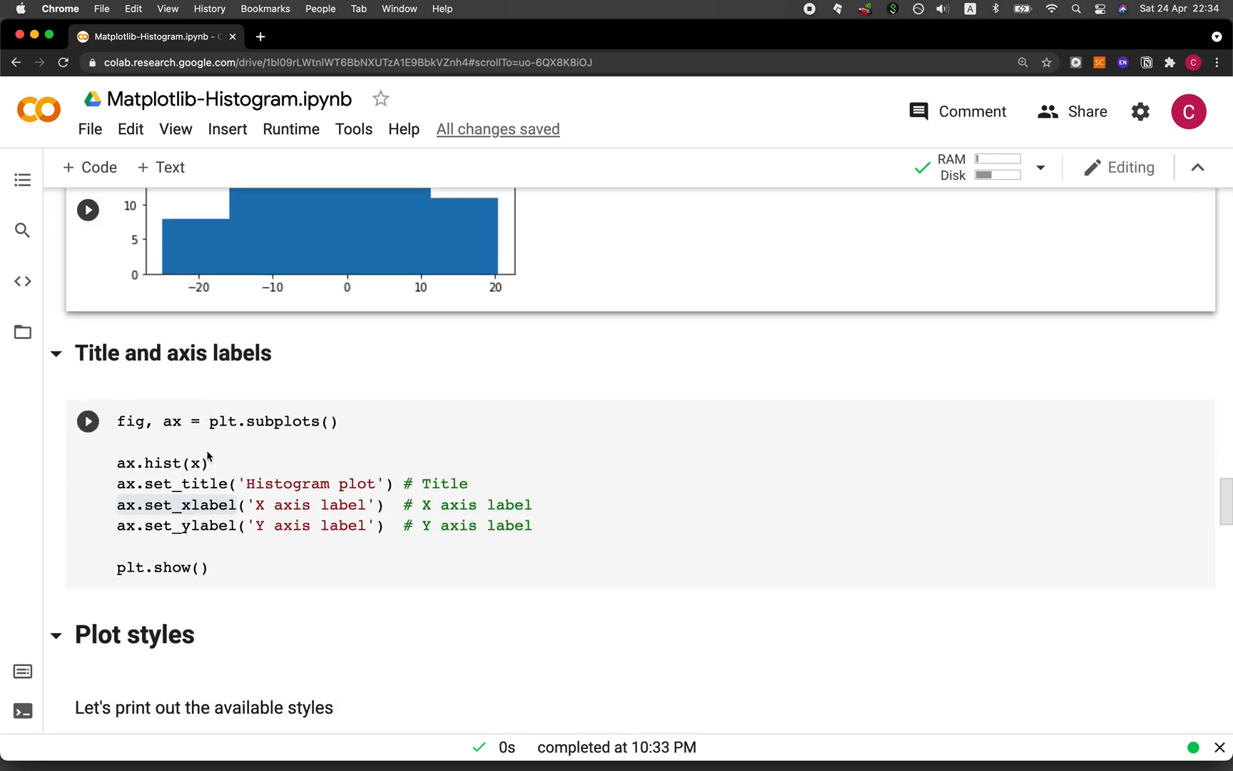
click(129, 443)
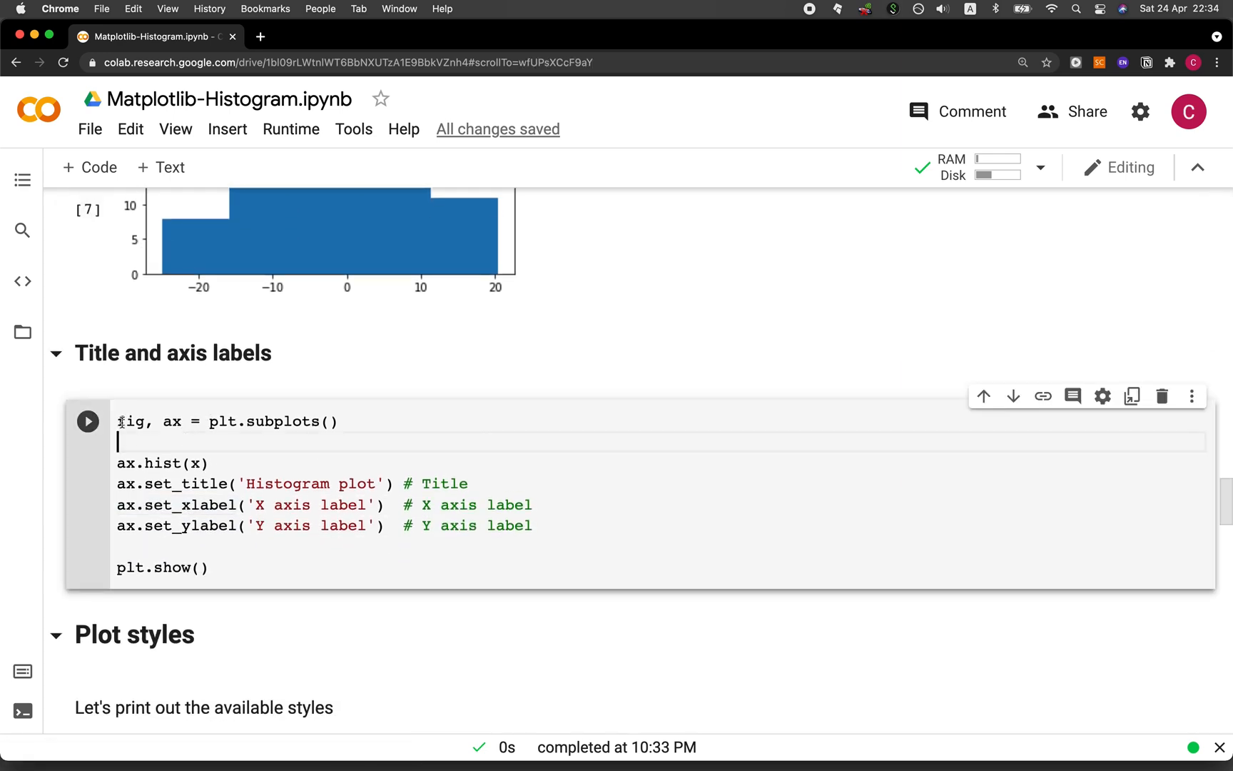
drag(118, 421, 184, 422)
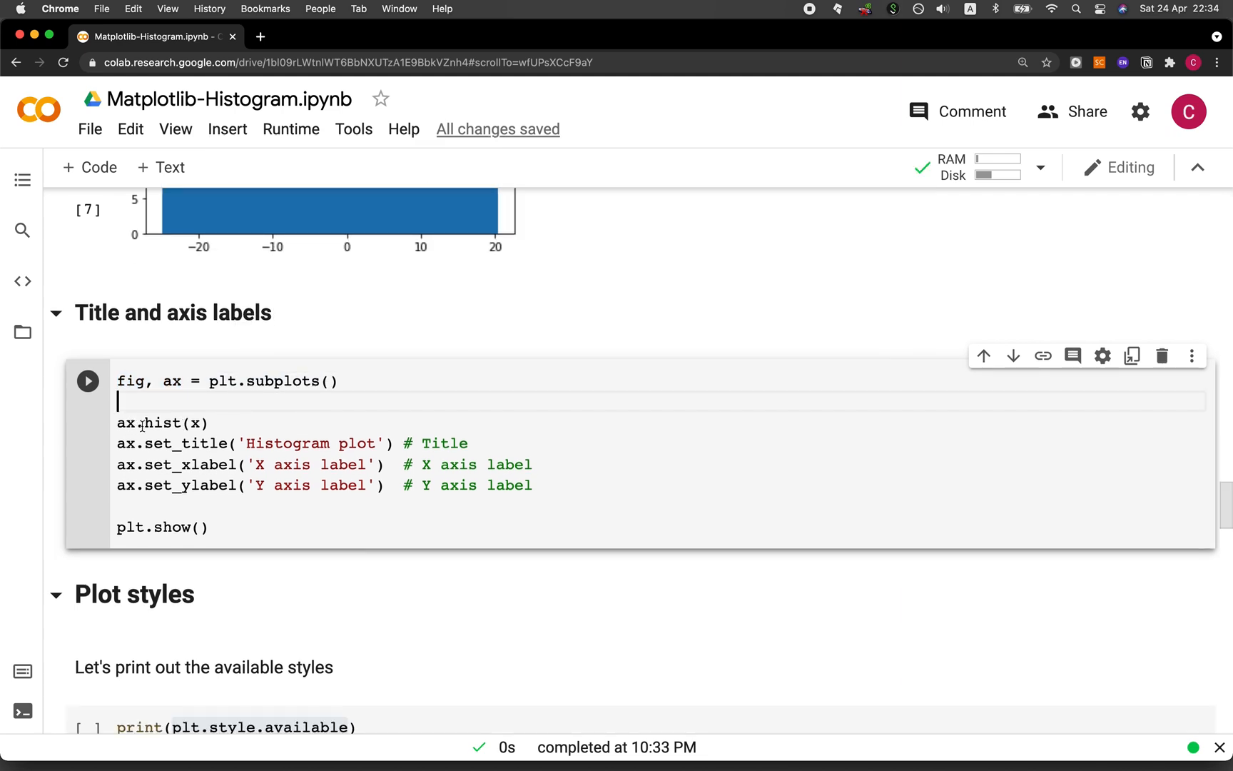
double_click(196, 422)
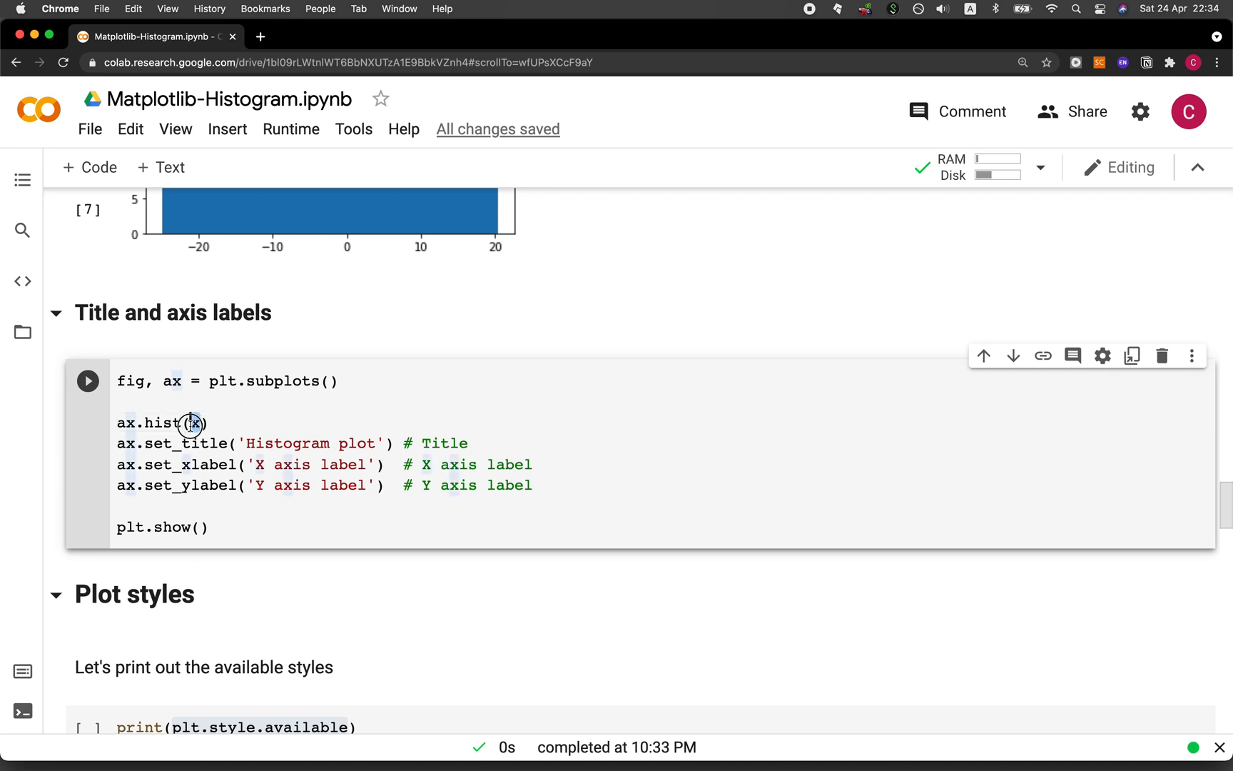
double_click(197, 423)
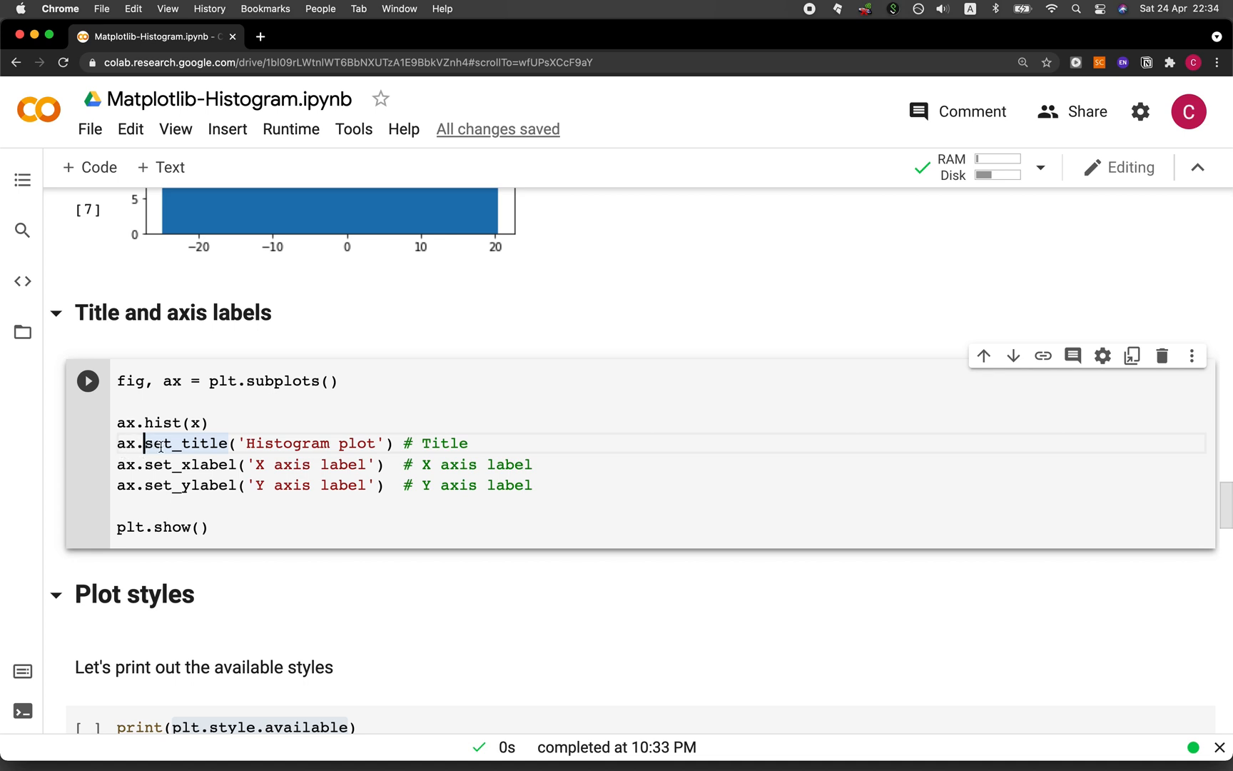
double_click(287, 443)
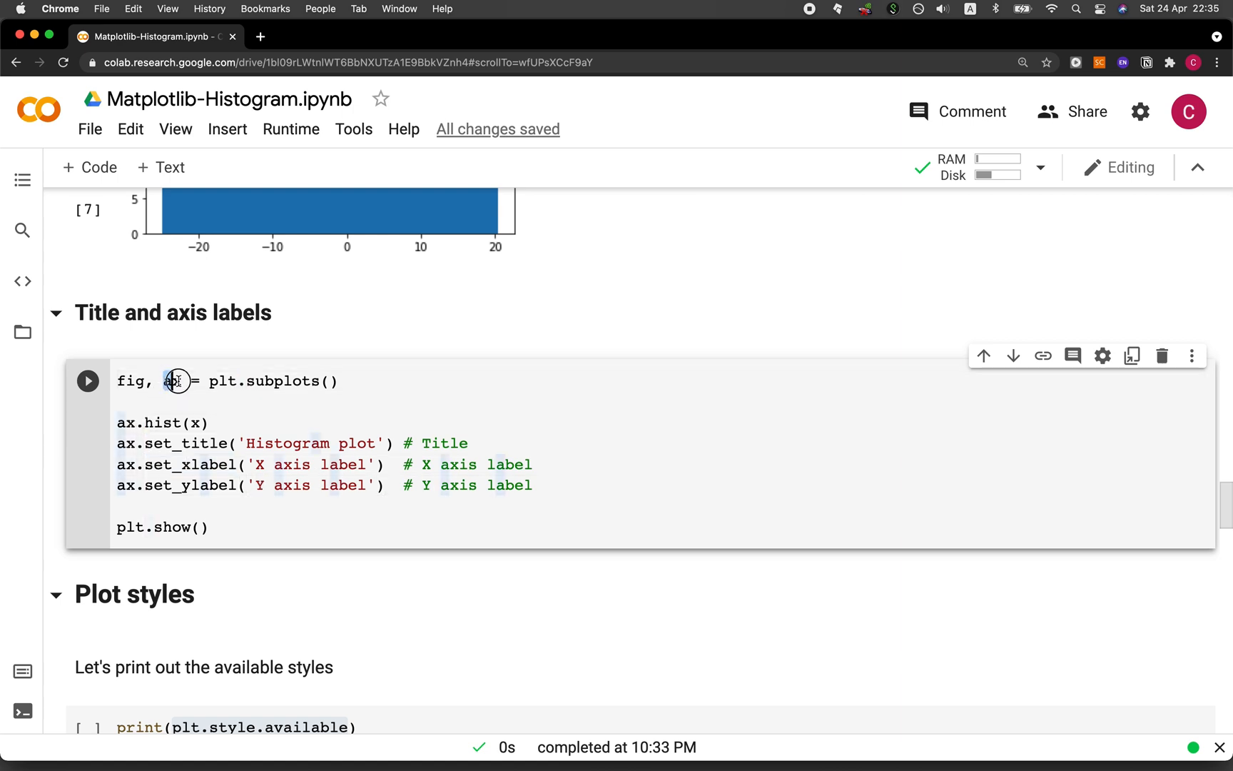
drag(208, 381, 343, 381)
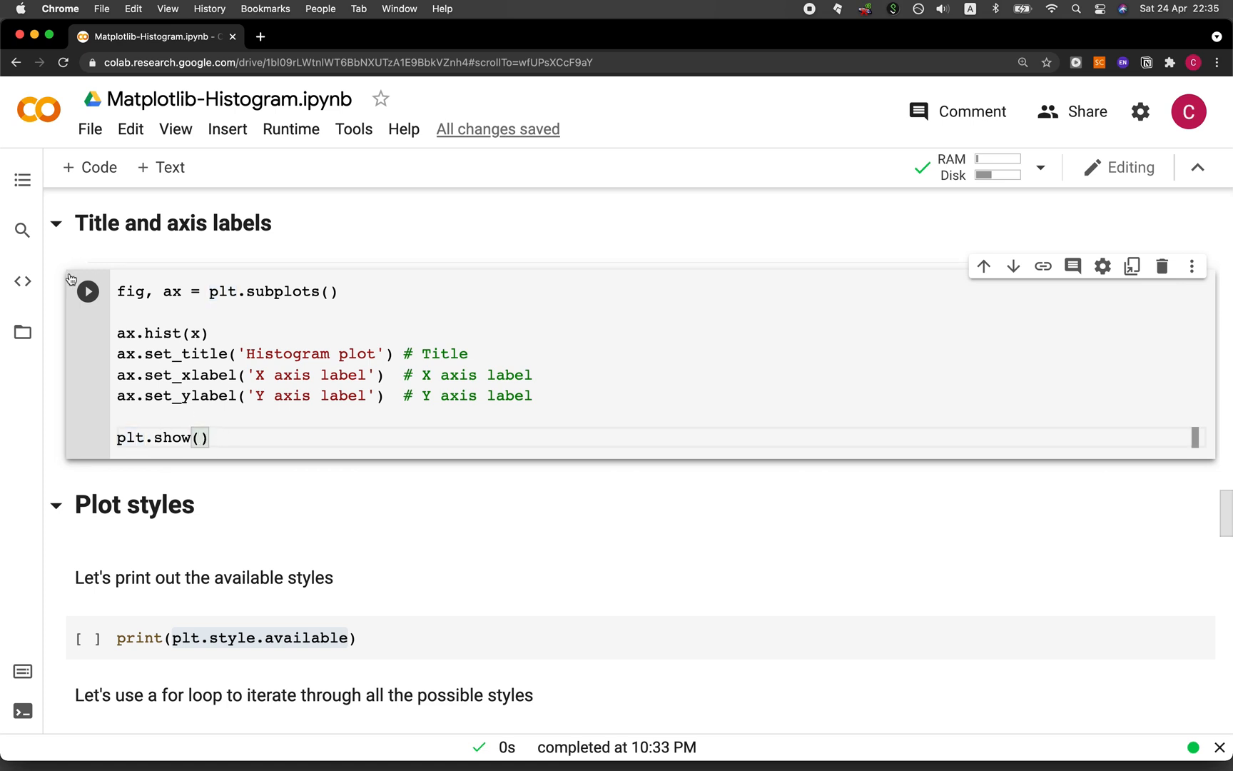
Run the subplots cell titled 'Histogram plot' with X and Y axis labels.
click(89, 291)
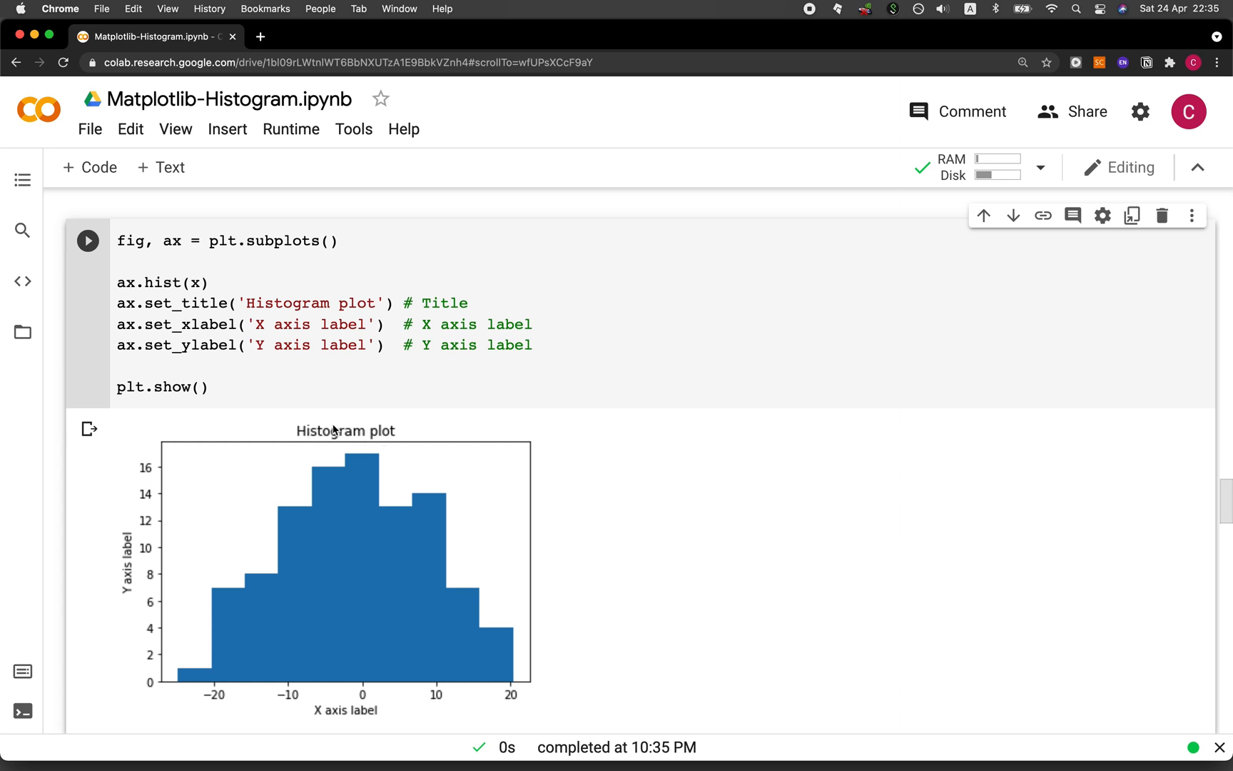
mouse_move(323, 710)
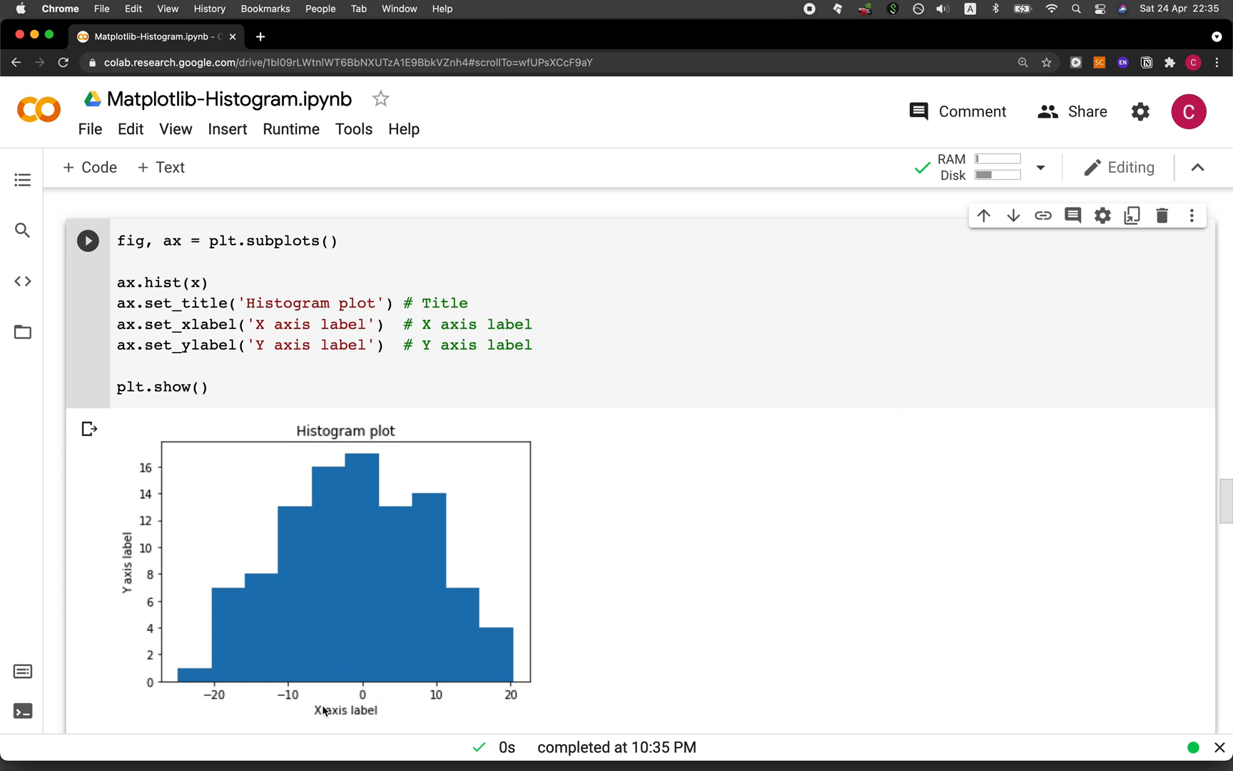
mouse_move(121, 526)
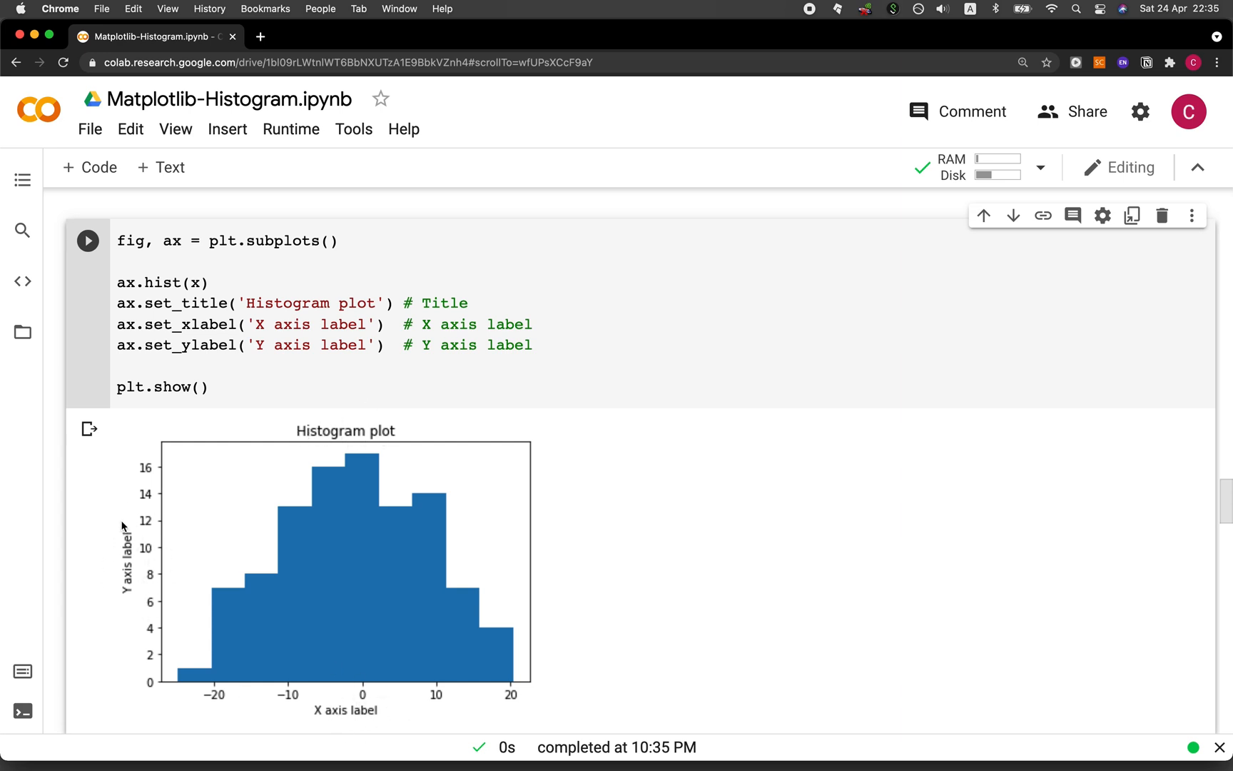
Run print(plt.style.available) to list the matplotlib plot styles.
scroll(down, 3)
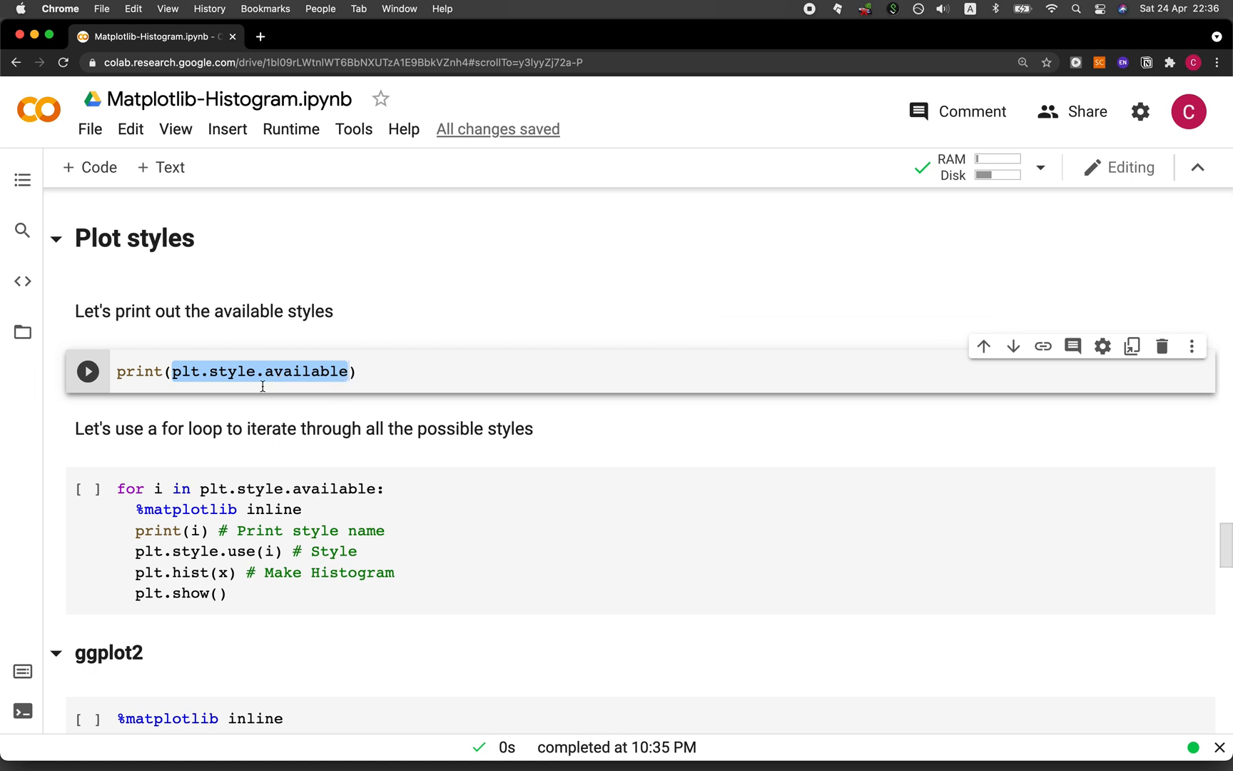
click(89, 371)
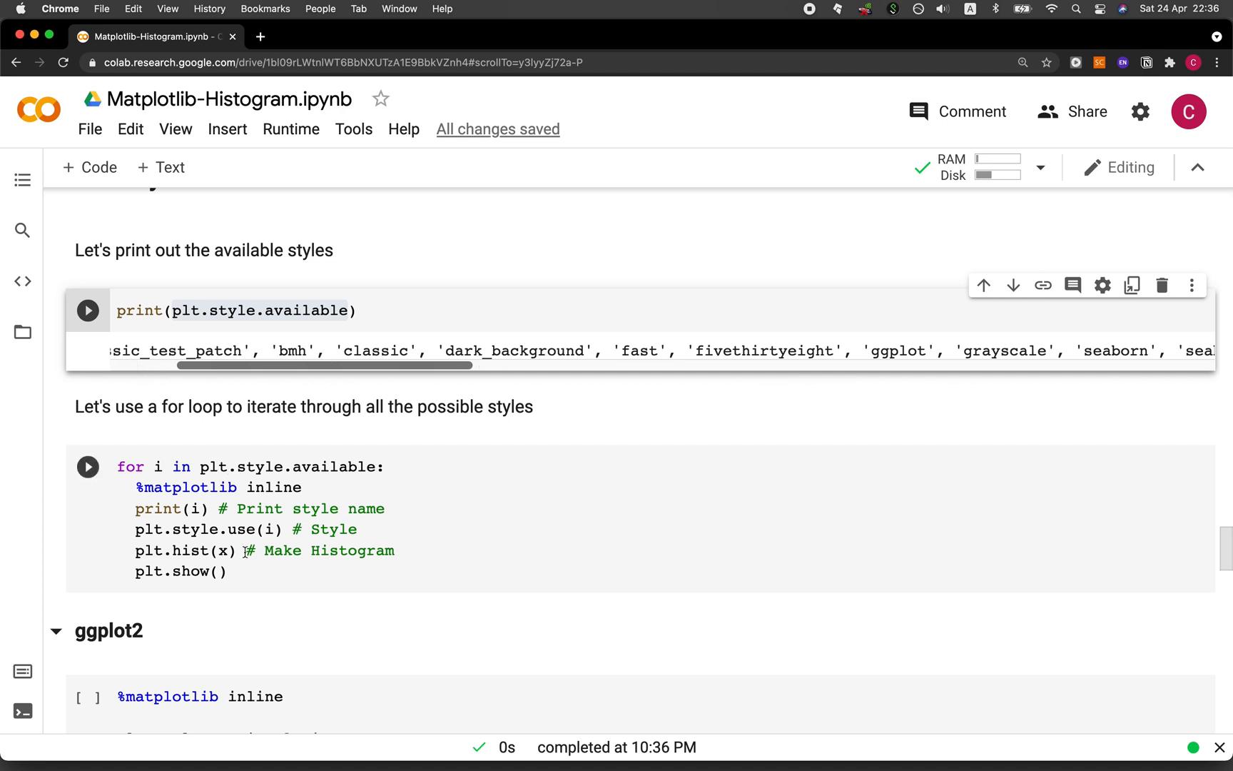
mouse_move(222, 532)
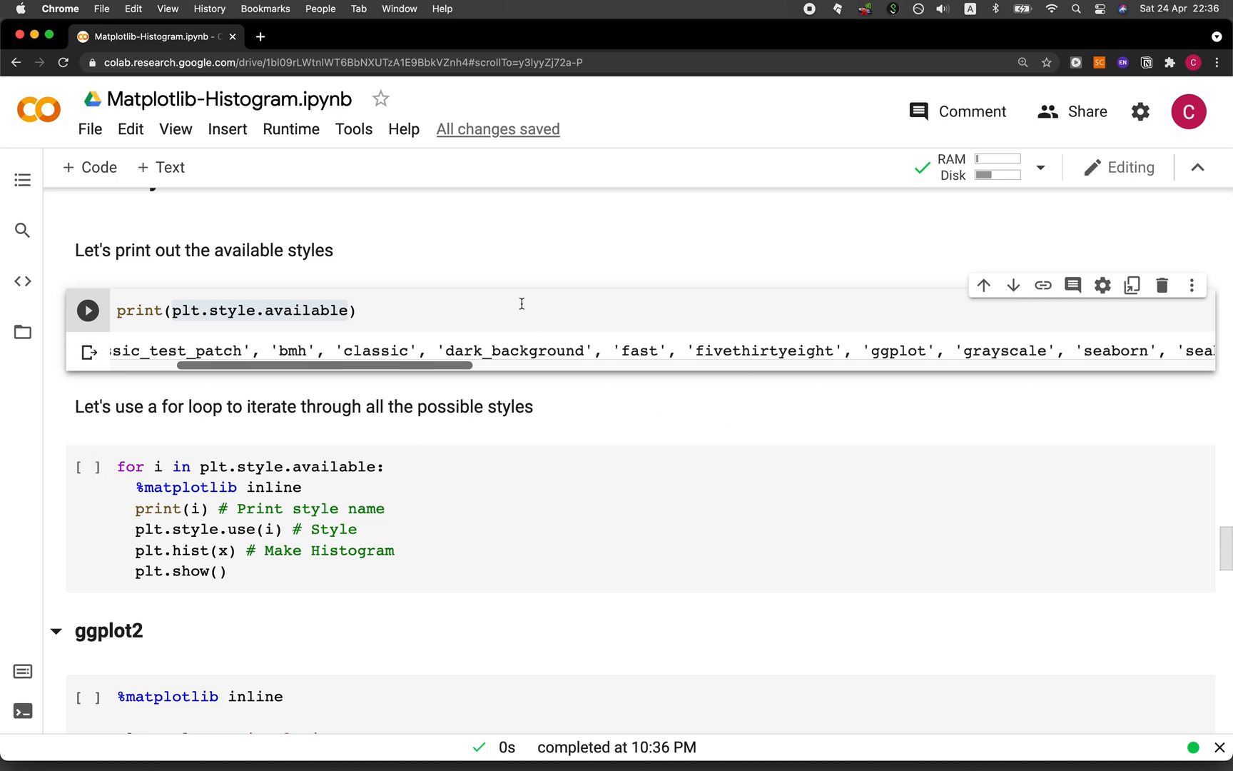
mouse_move(87, 468)
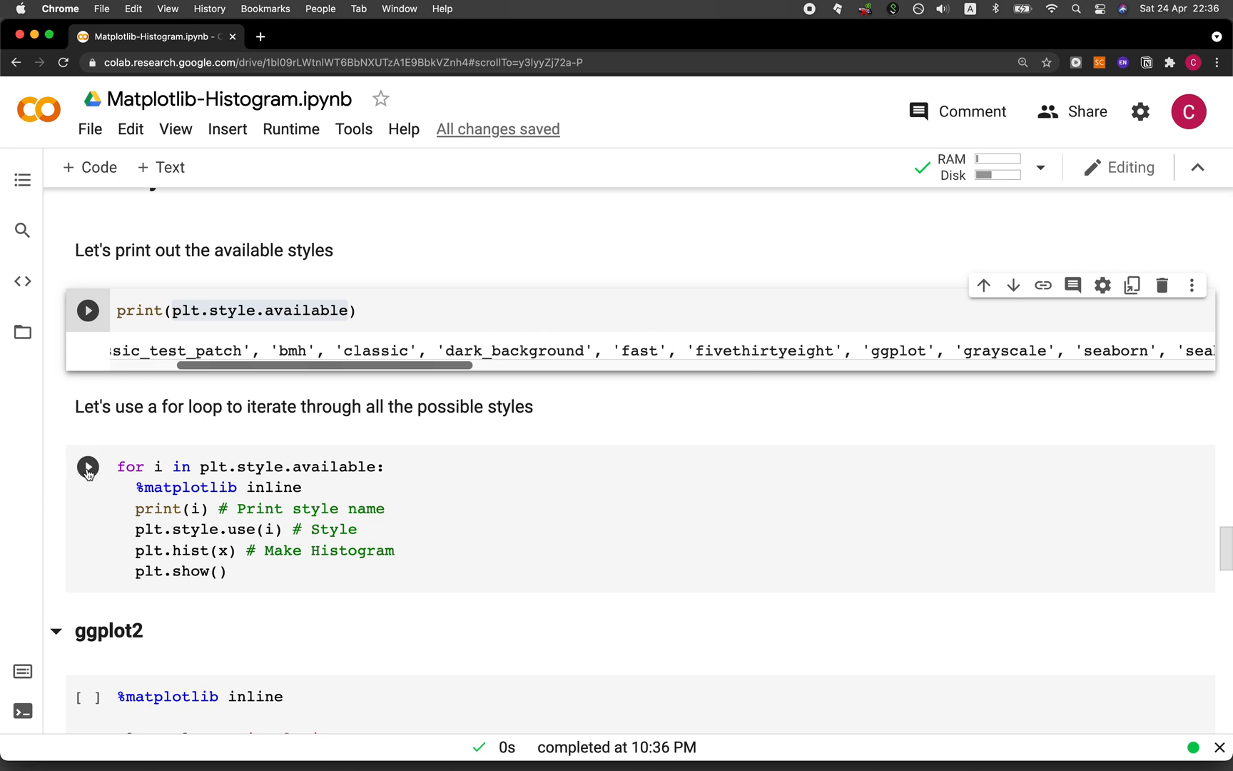
Run the style loop and view the first styled histograms it outputs.
click(87, 467)
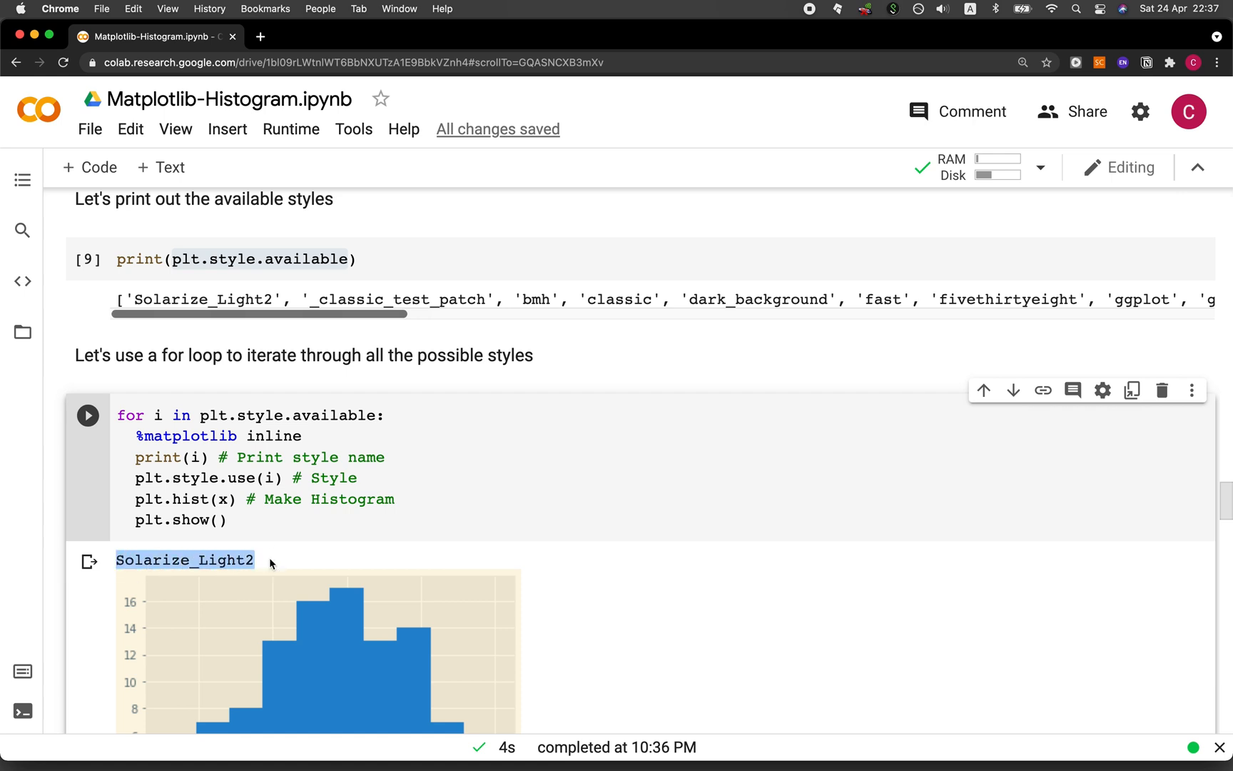
click(260, 478)
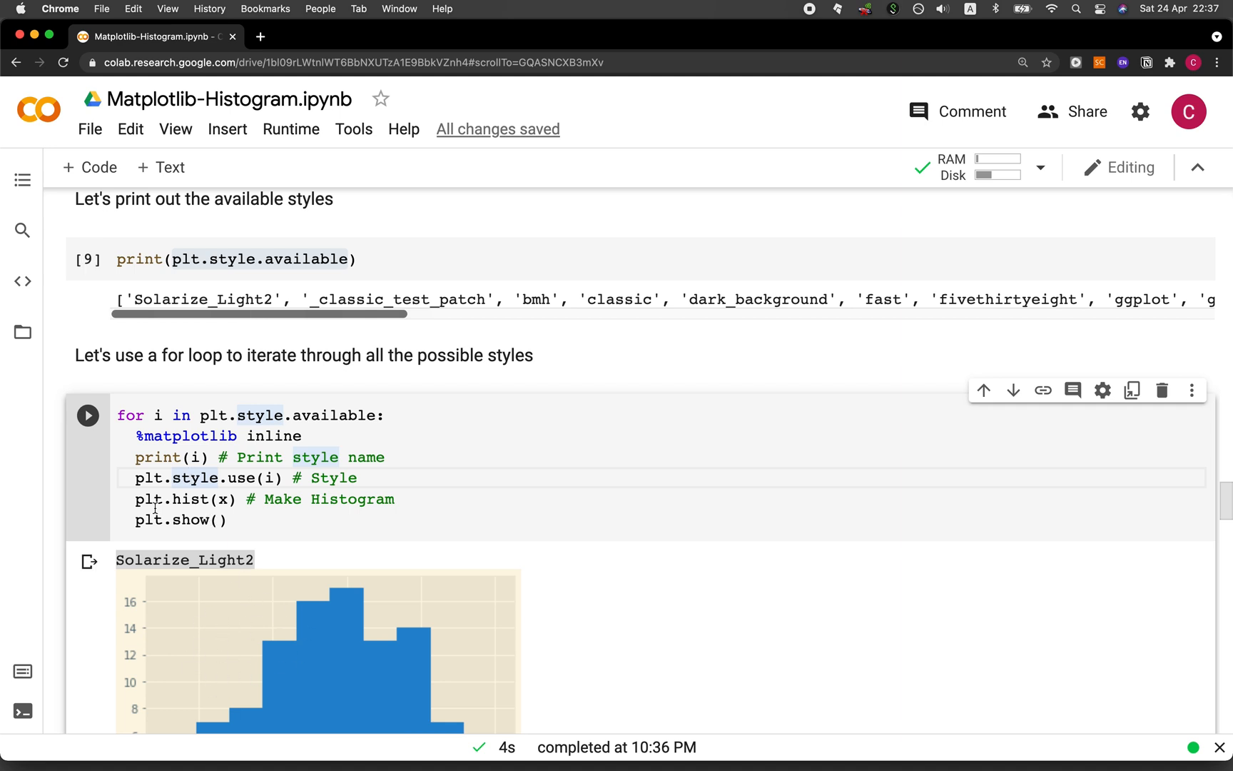
scroll(down, 3)
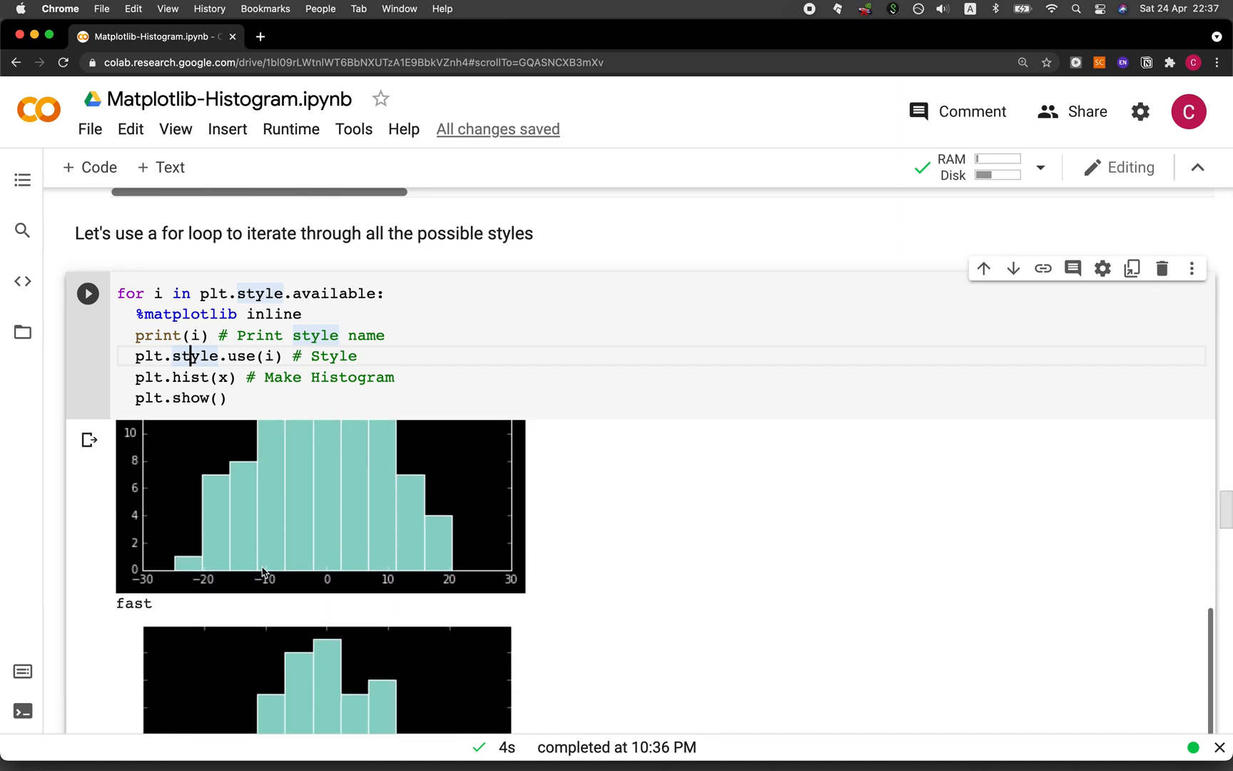
scroll(down, 3)
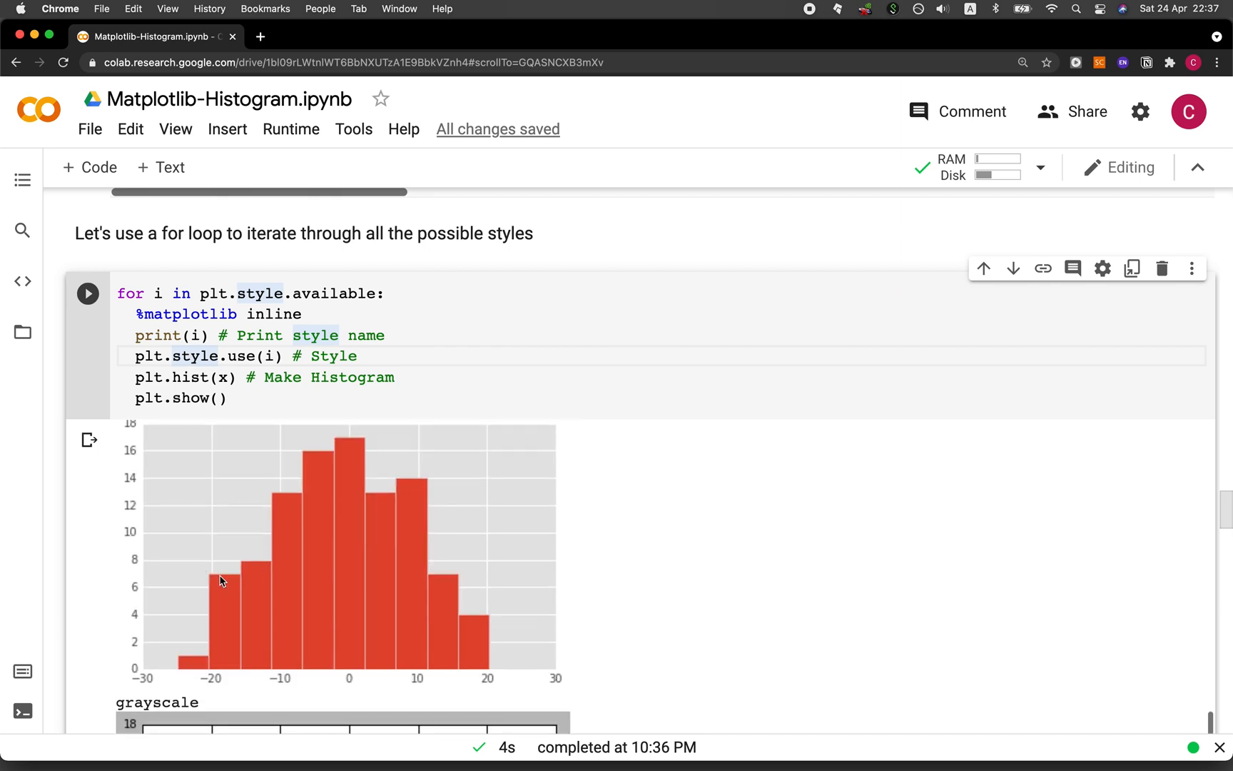
scroll(down, 3)
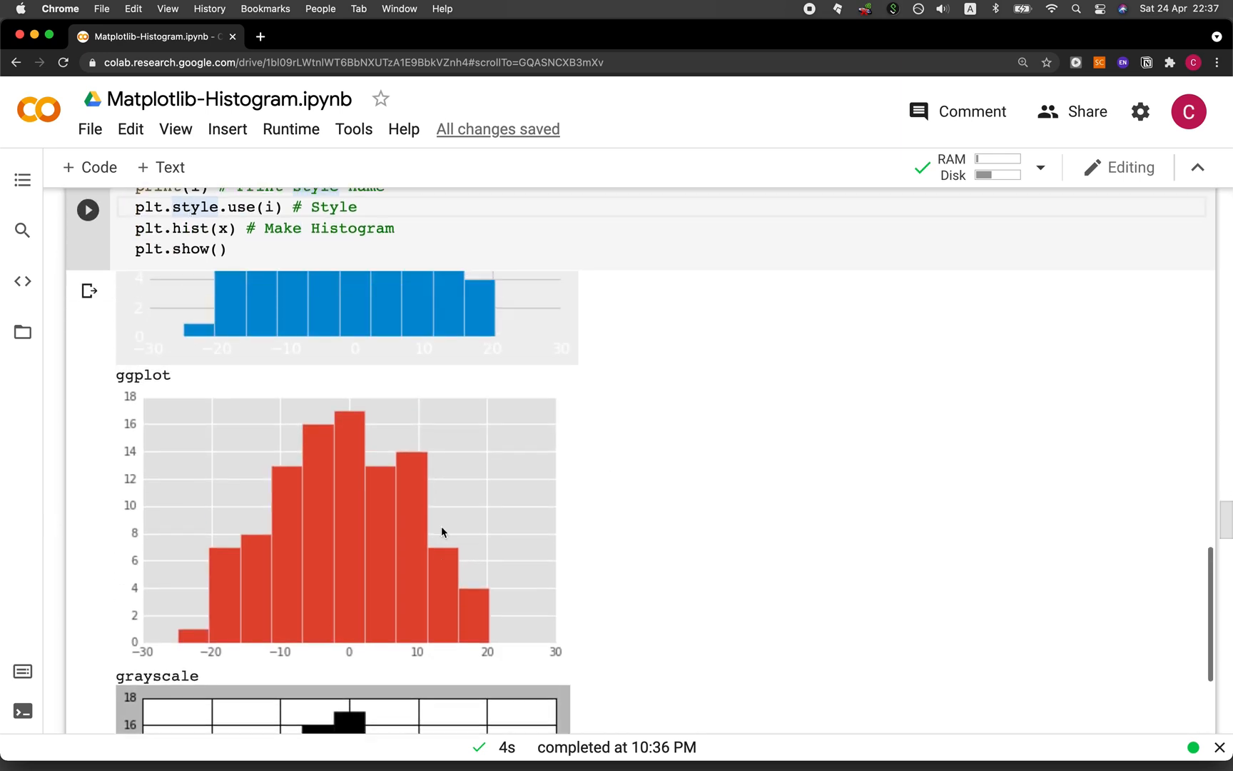
scroll(down, 3)
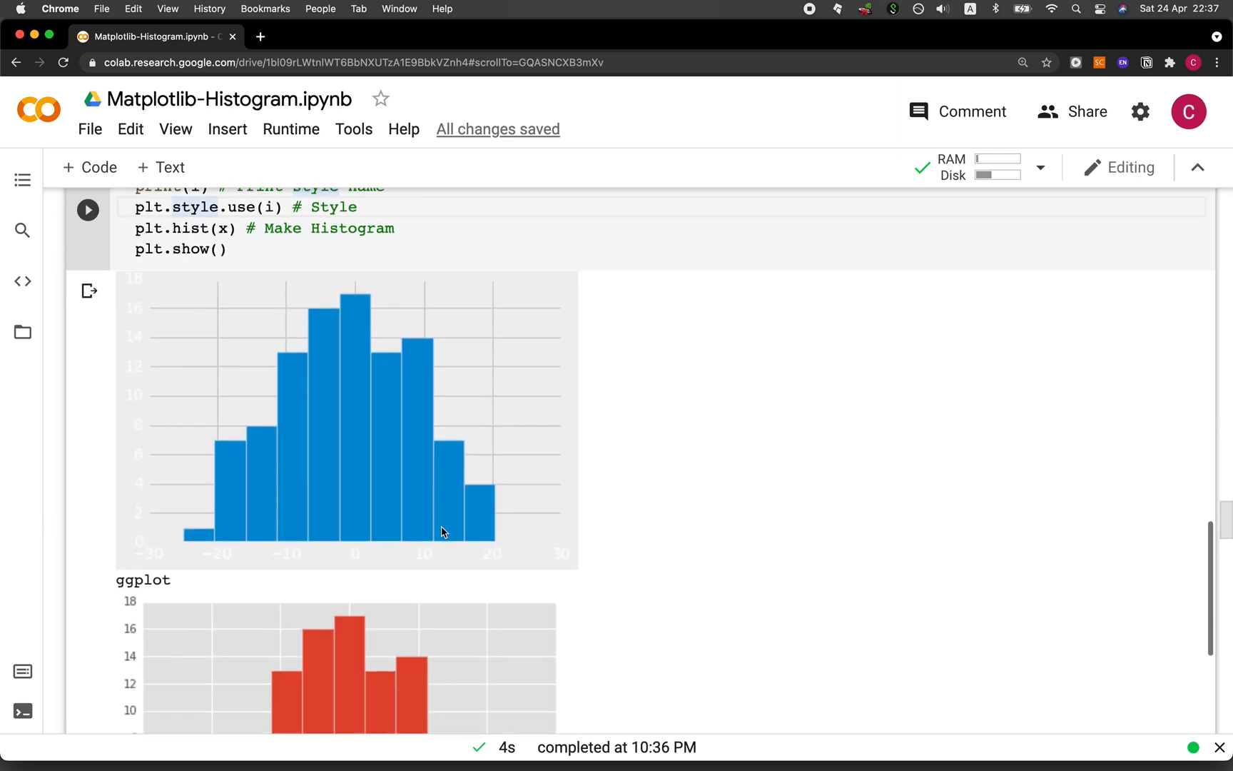
scroll(down, 3)
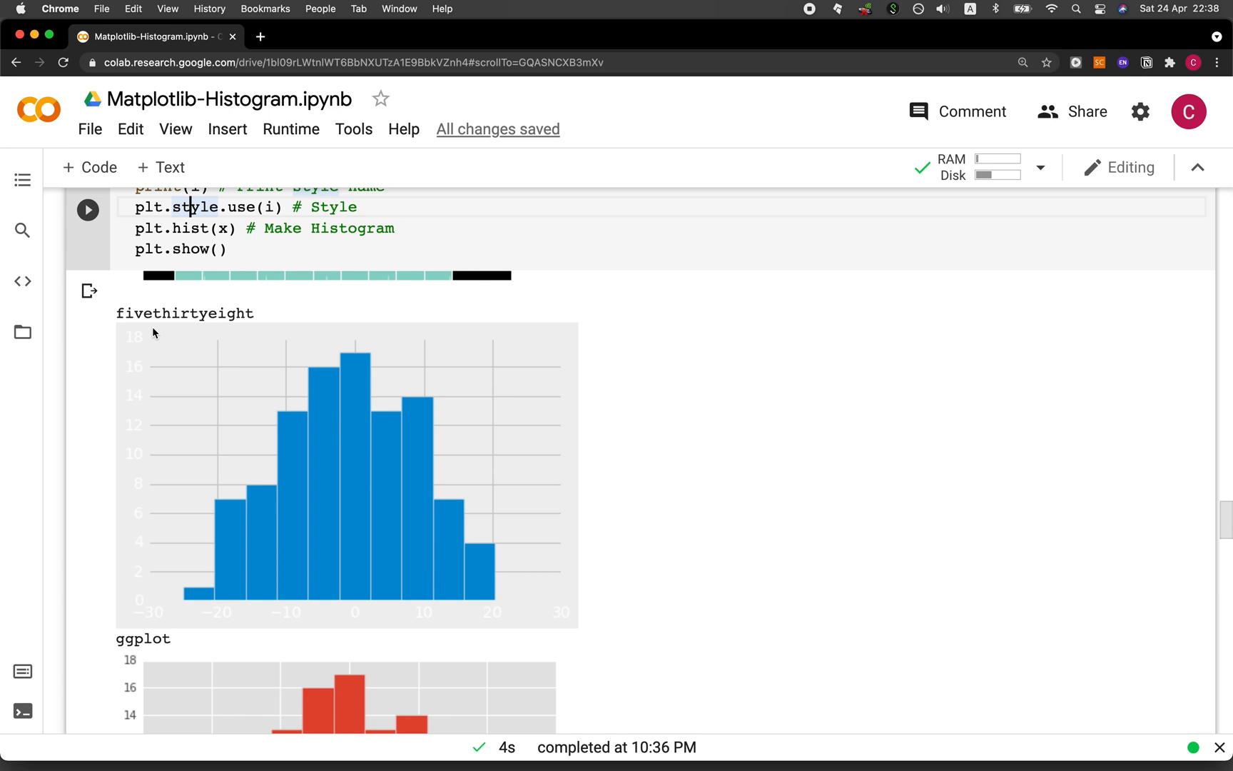
Continue through the remaining styles to tableau-colorblind10 and the ggplot2 heading.
scroll(down, 3)
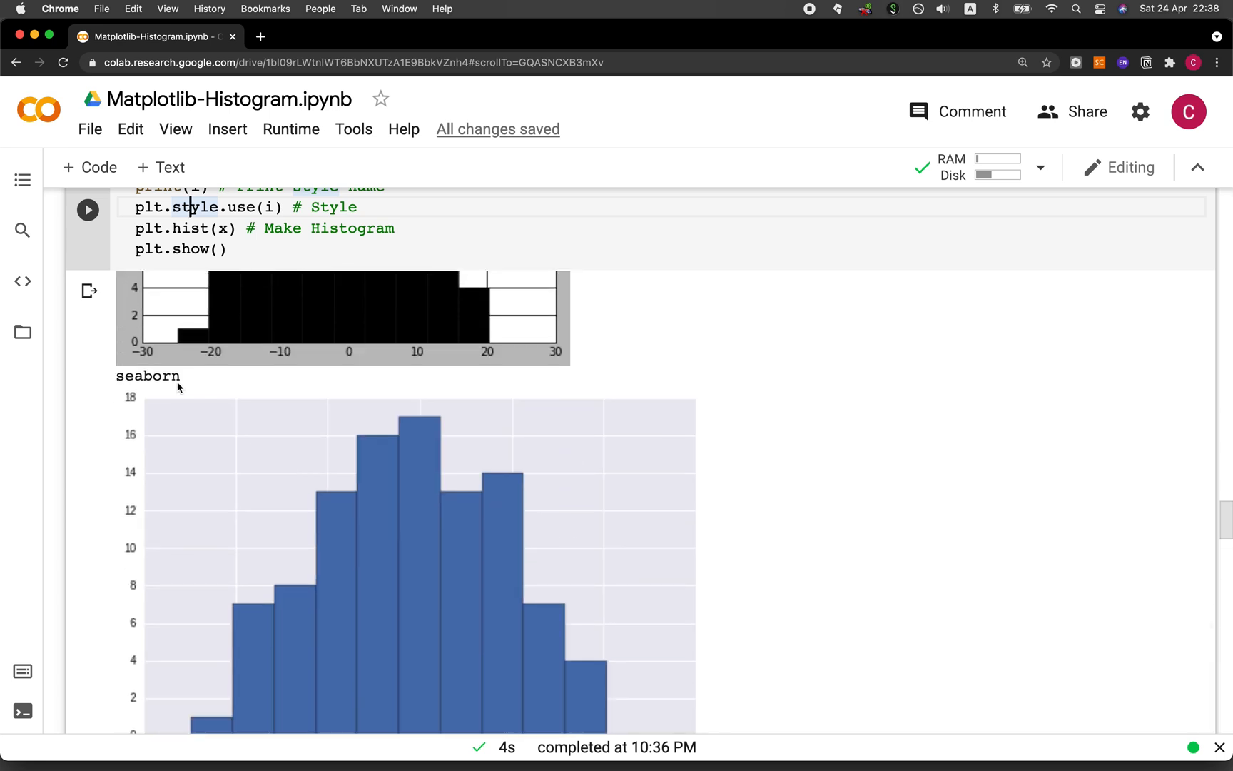
scroll(down, 3)
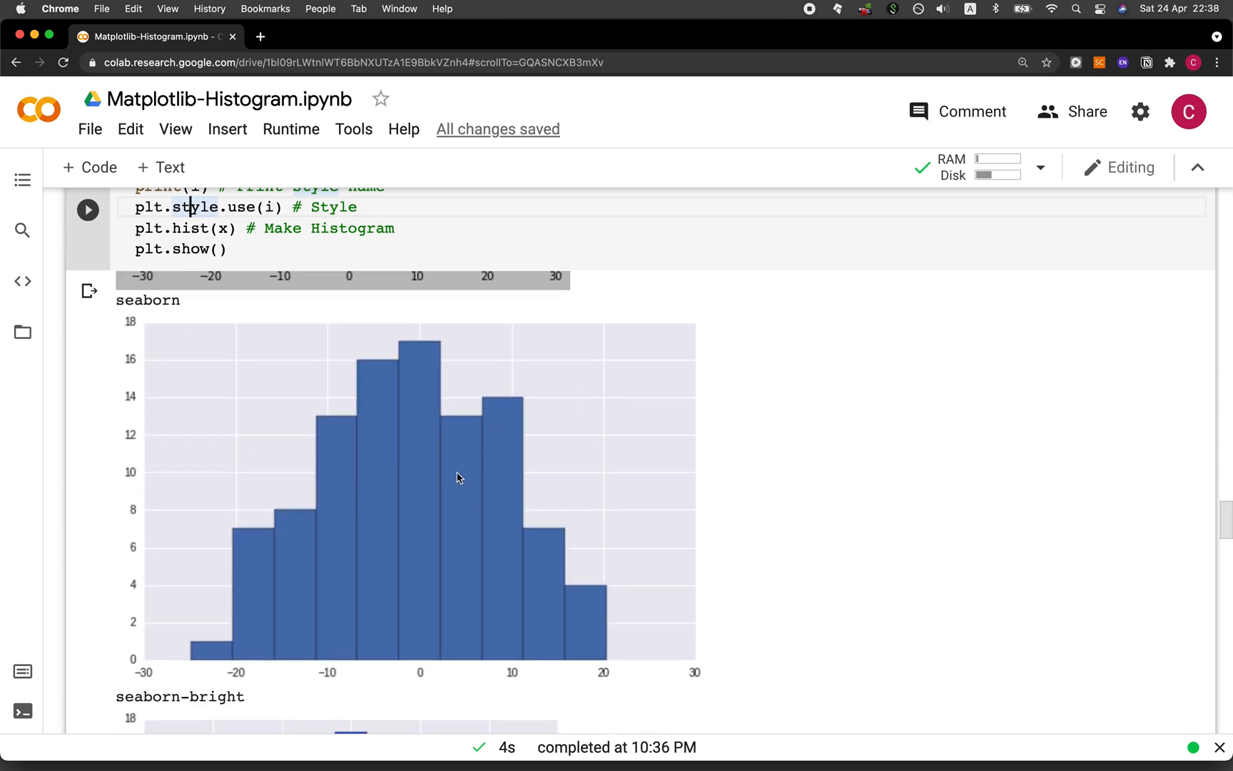
scroll(down, 3)
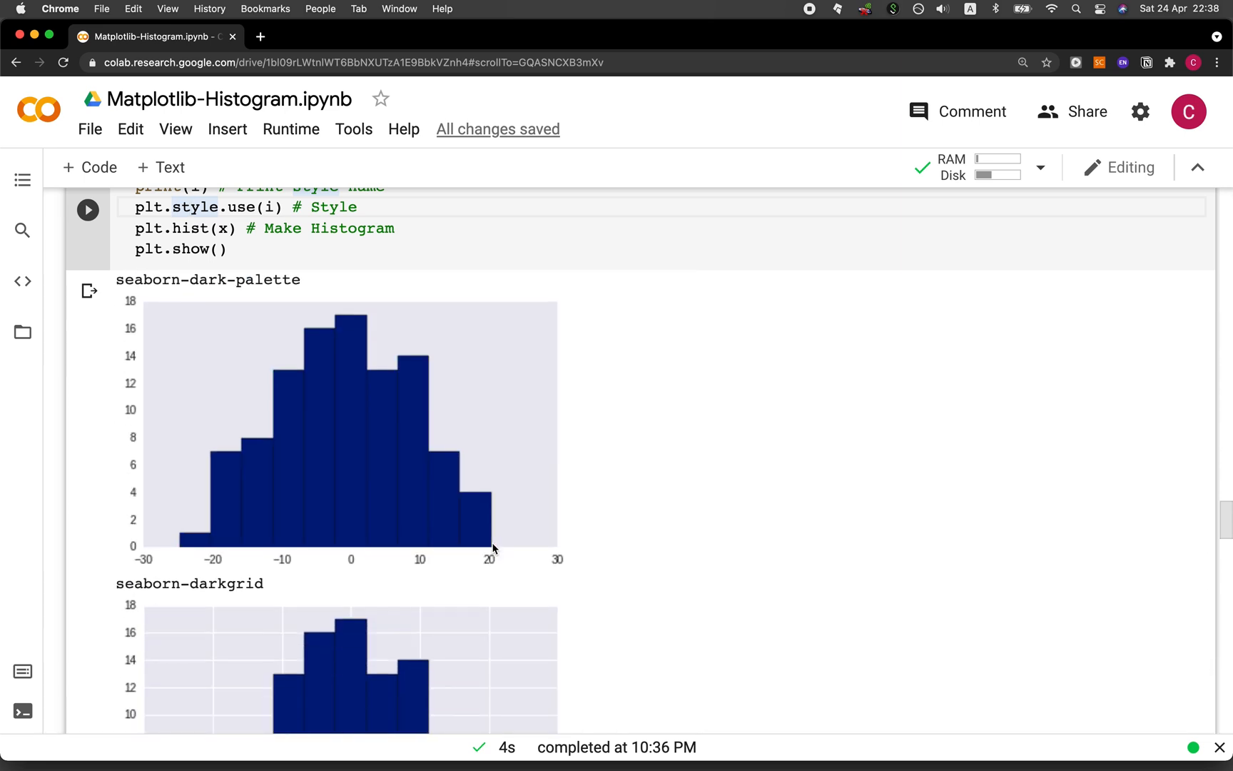
scroll(down, 3)
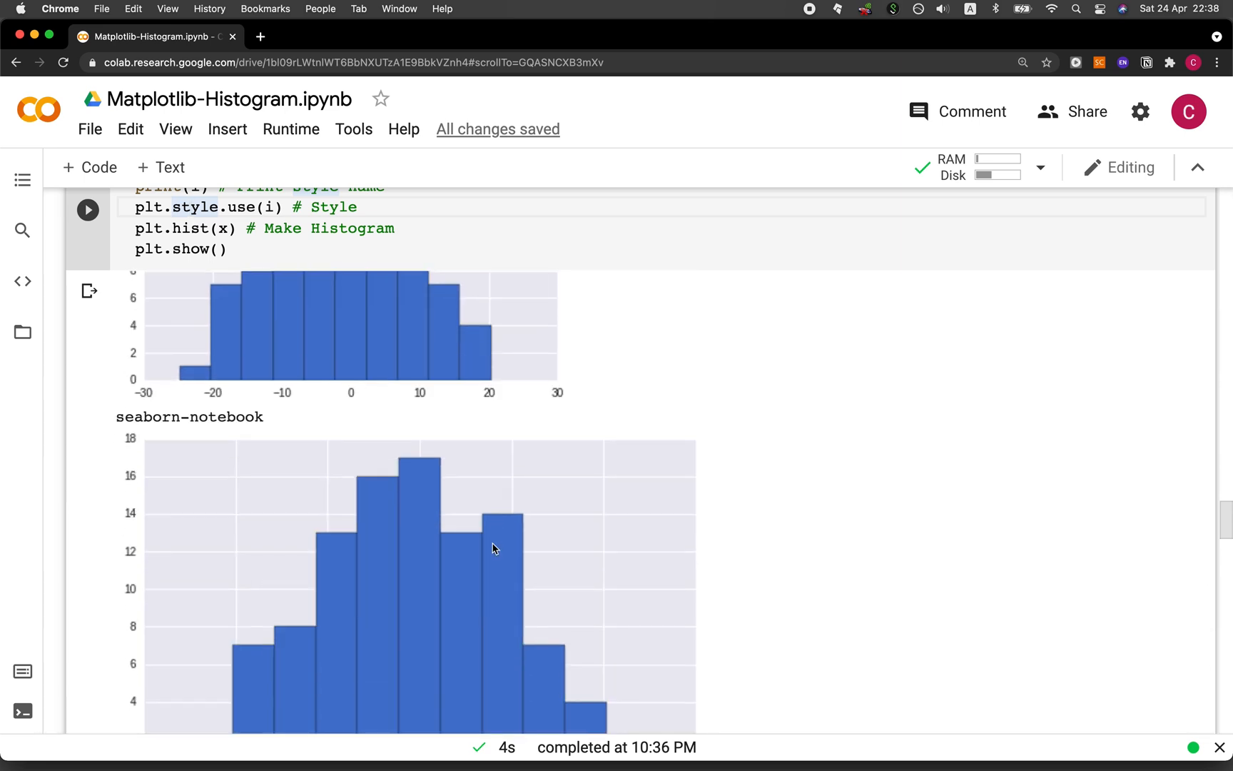
scroll(down, 3)
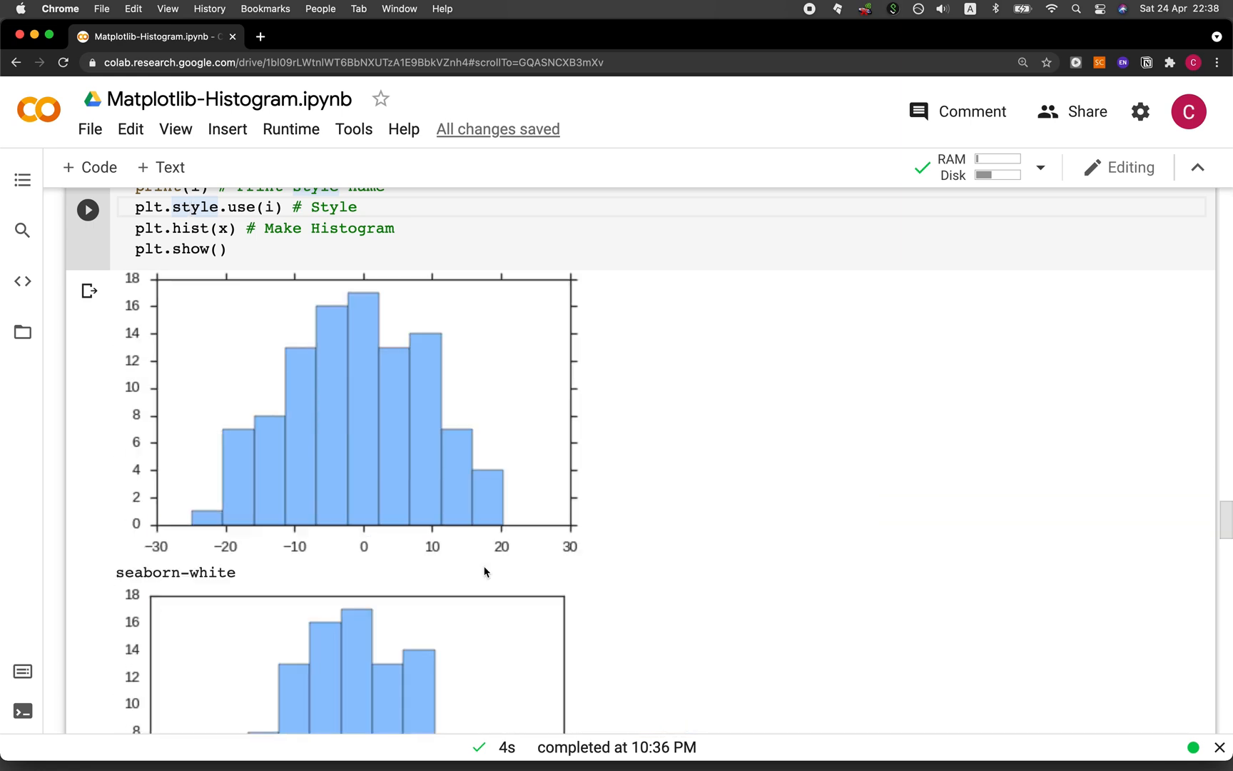
scroll(down, 3)
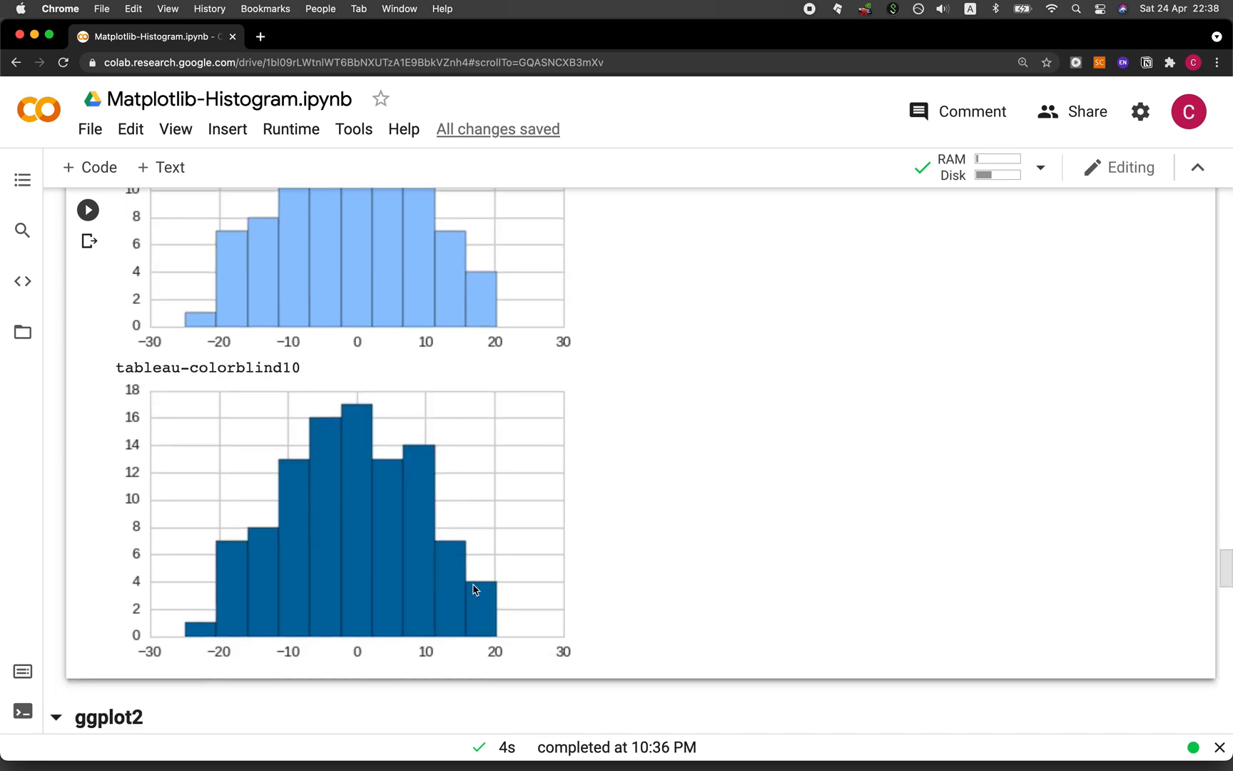
scroll(down, 3)
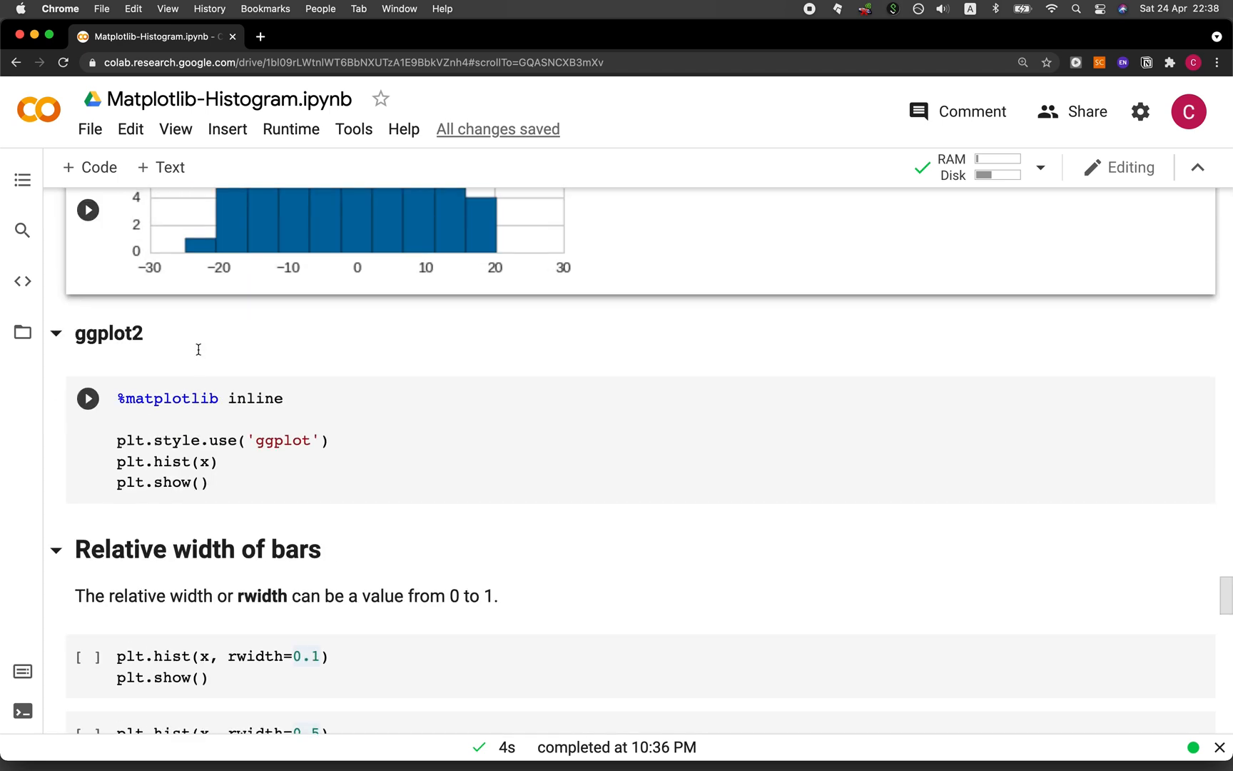
mouse_move(267, 382)
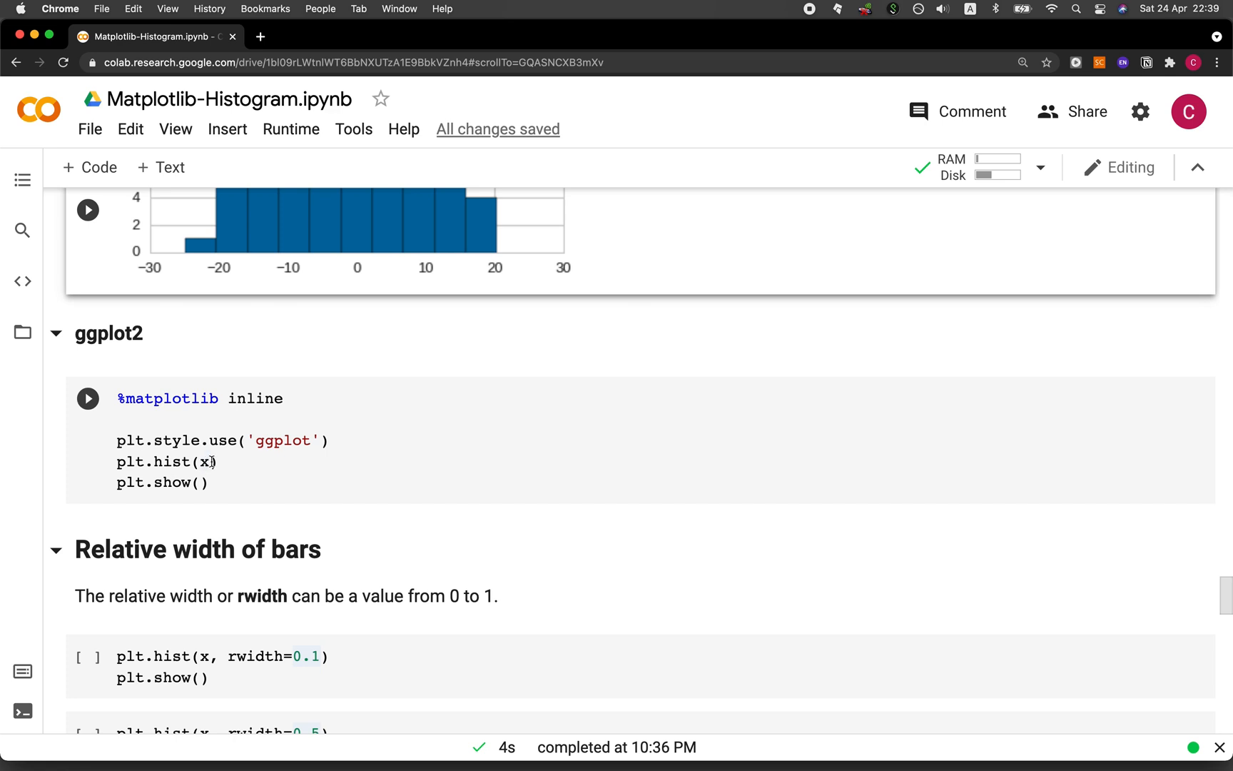
mouse_move(187, 493)
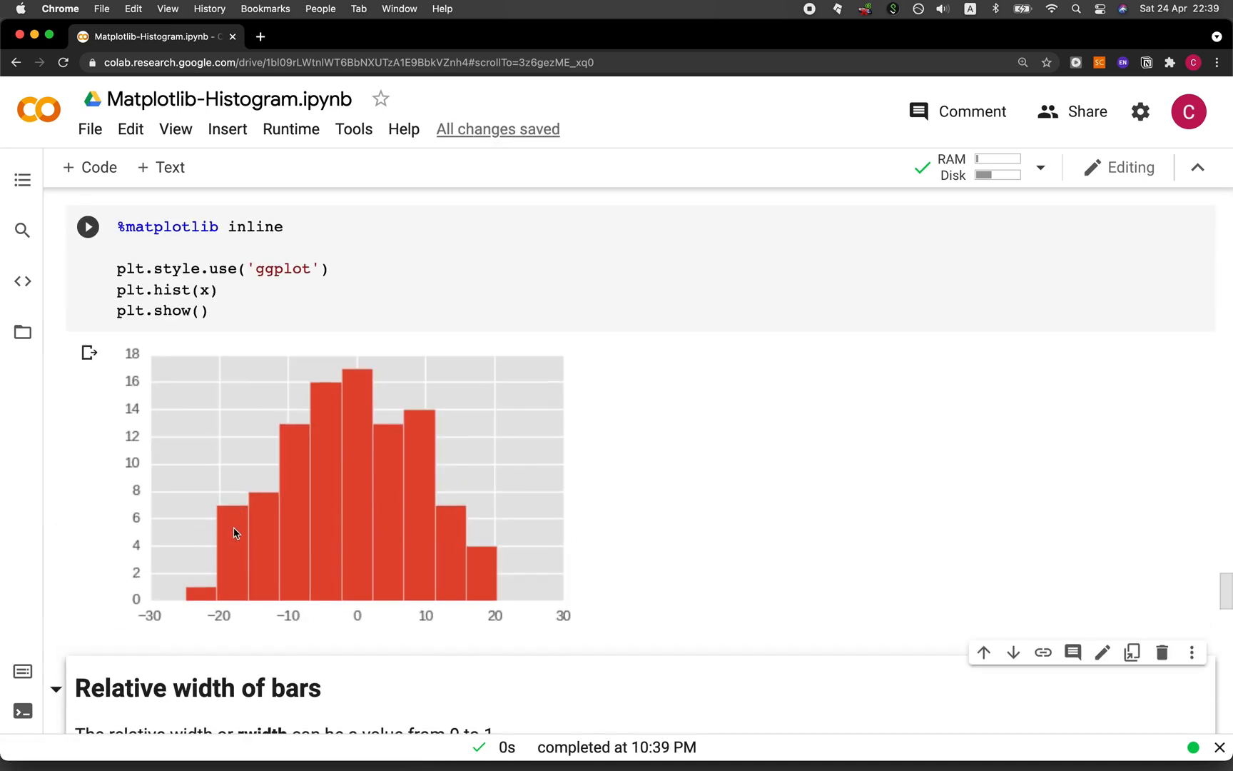
Scroll past the ggplot red-bar histogram to the relative-width-of-bars section.
scroll(down, 3)
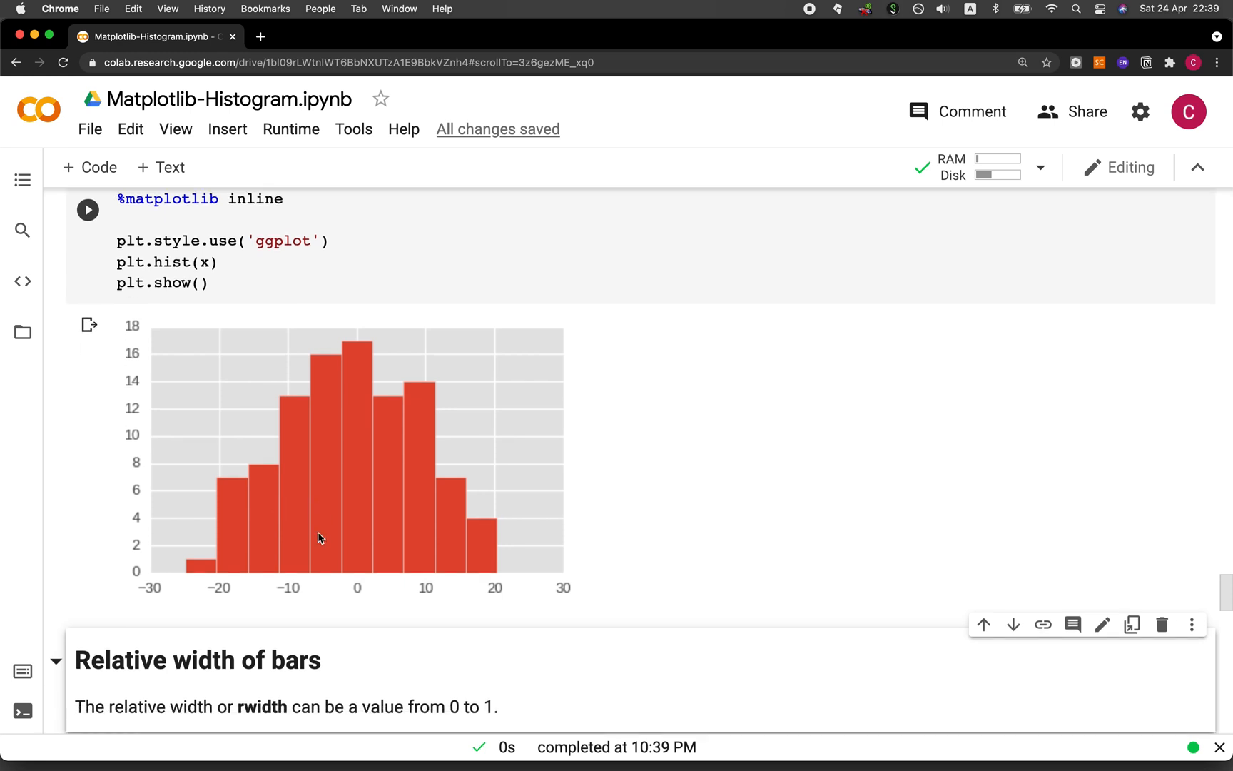
scroll(down, 3)
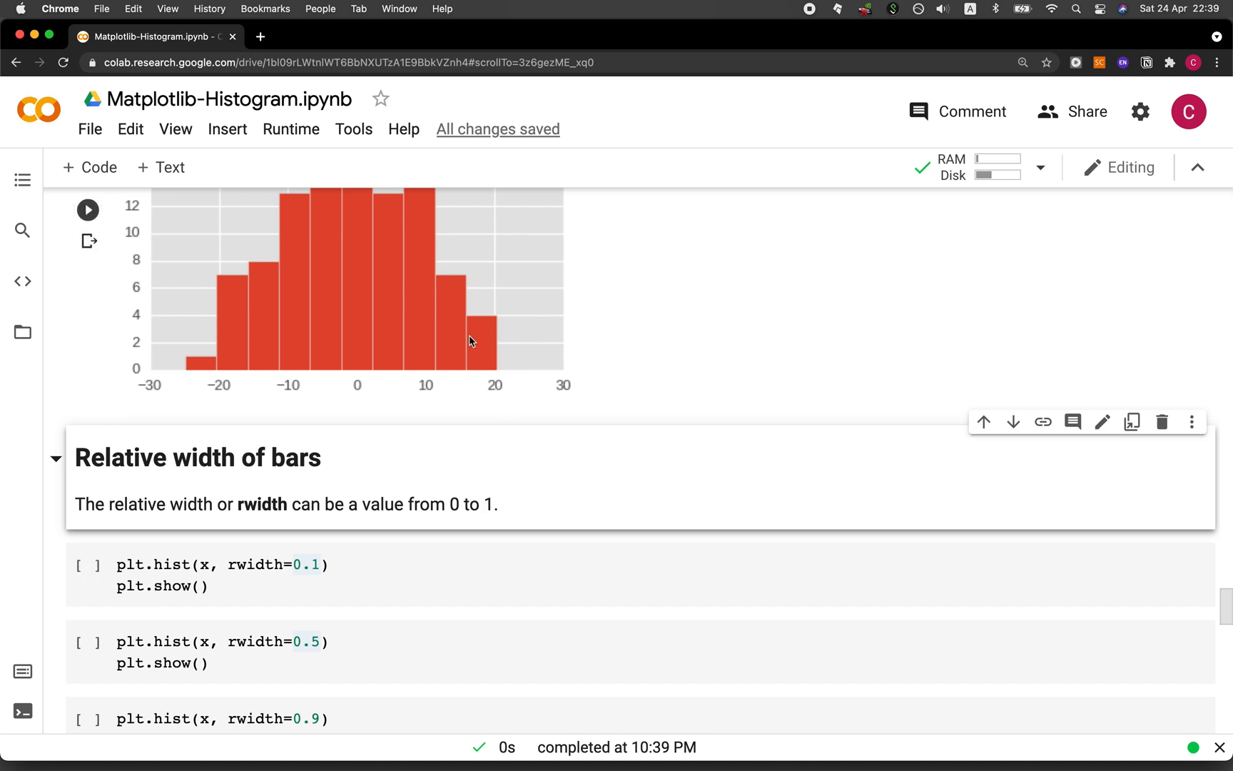
Plot the histogram with rwidth 0.1 and scroll through the 0.5 and 0.9 outputs.
scroll(down, 3)
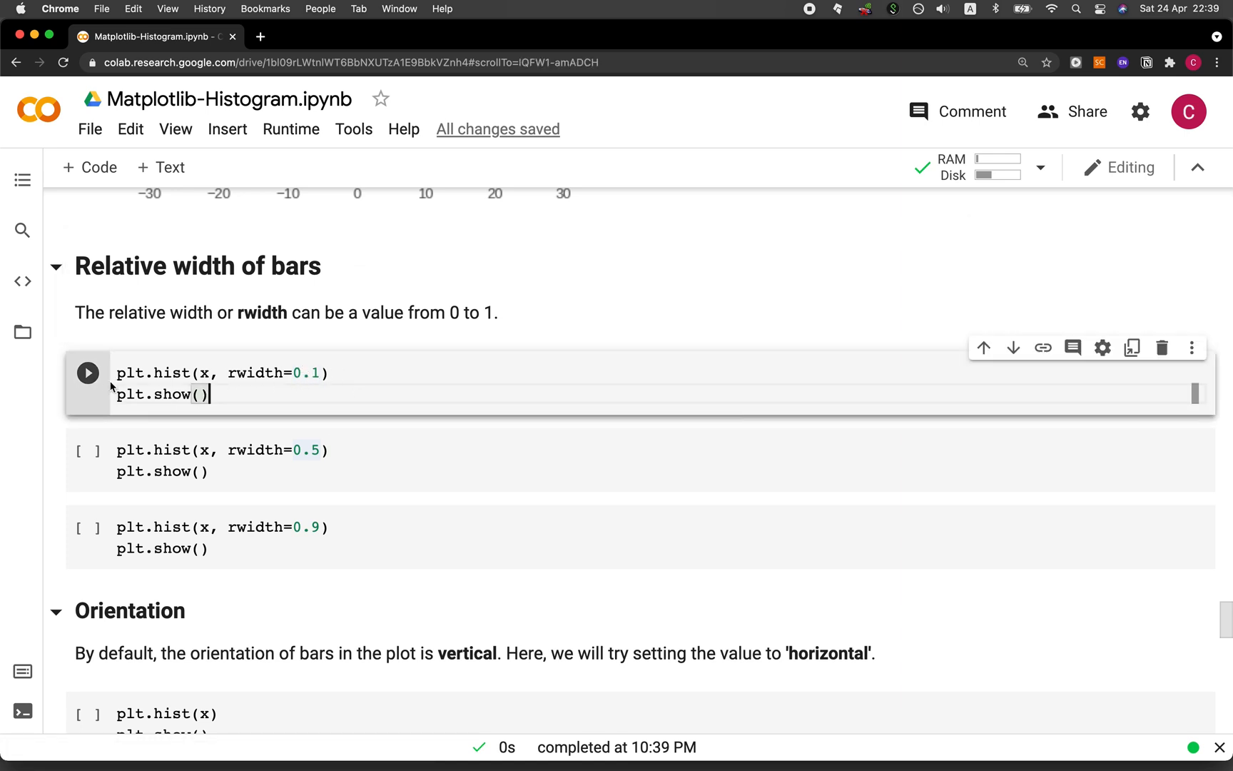
click(87, 373)
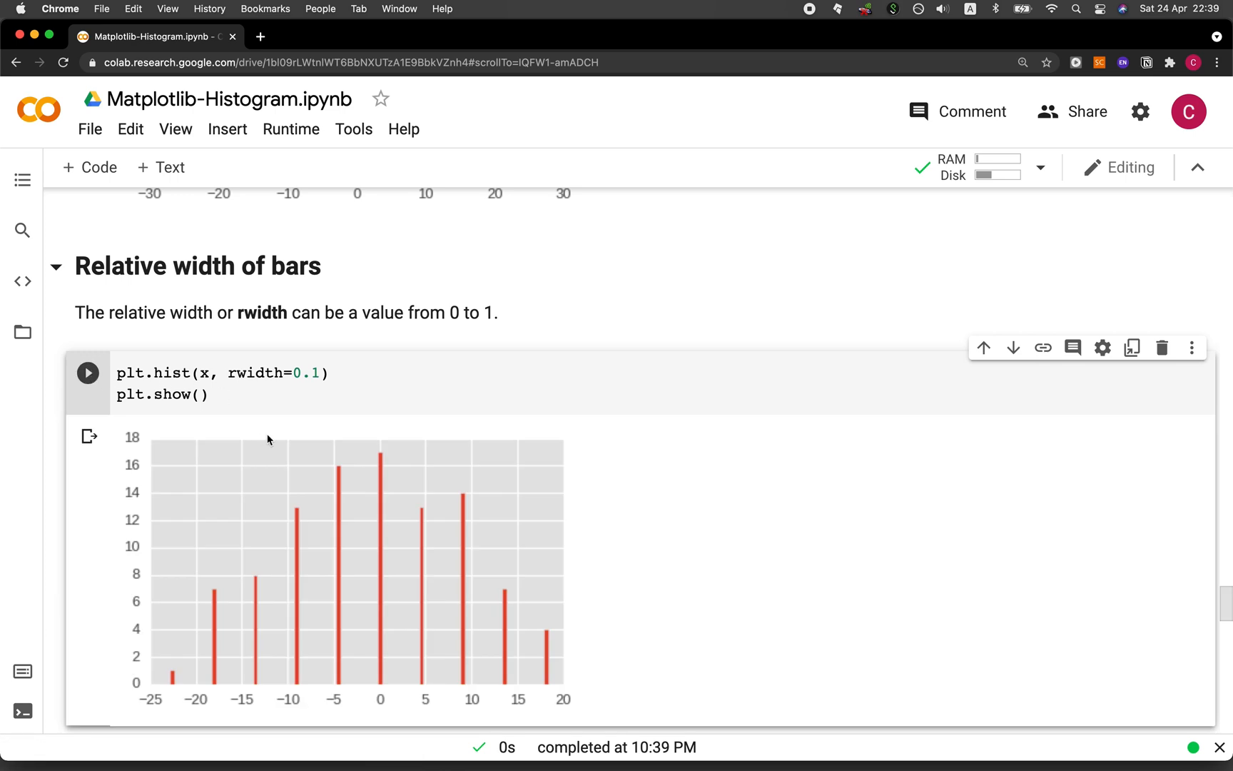
scroll(down, 3)
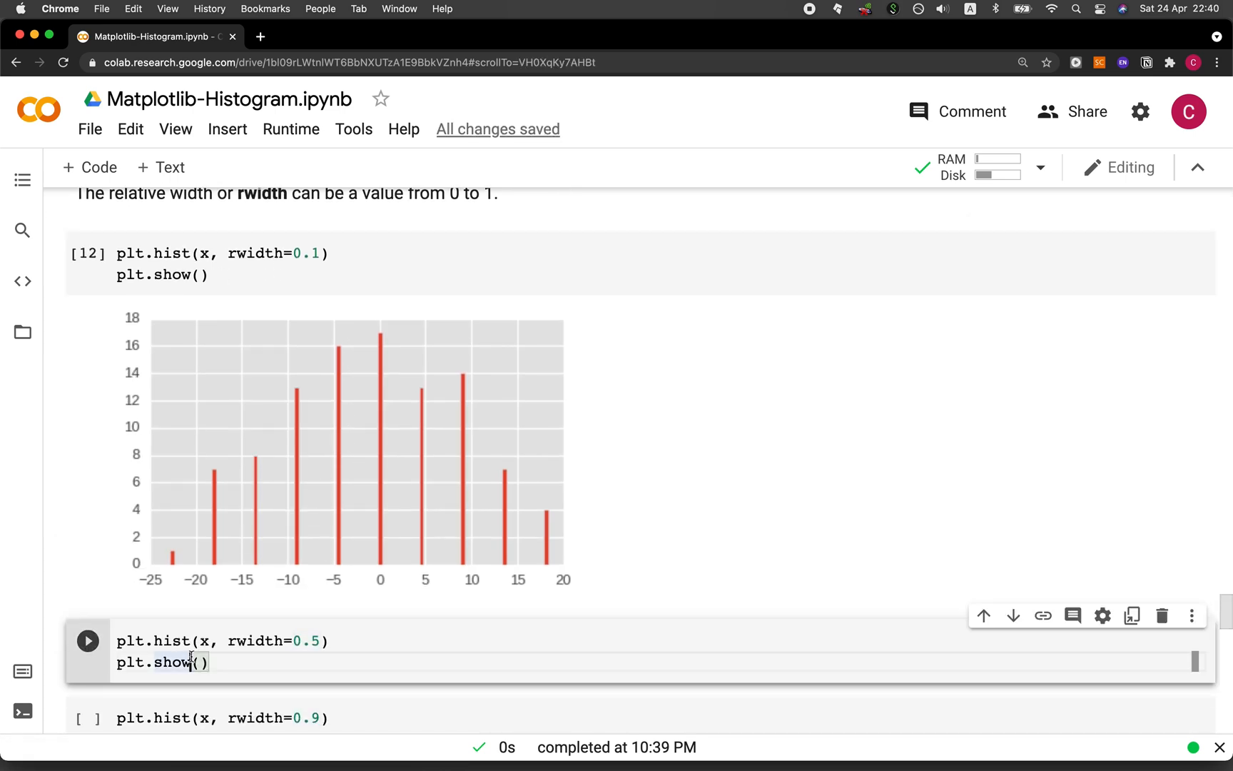
scroll(down, 3)
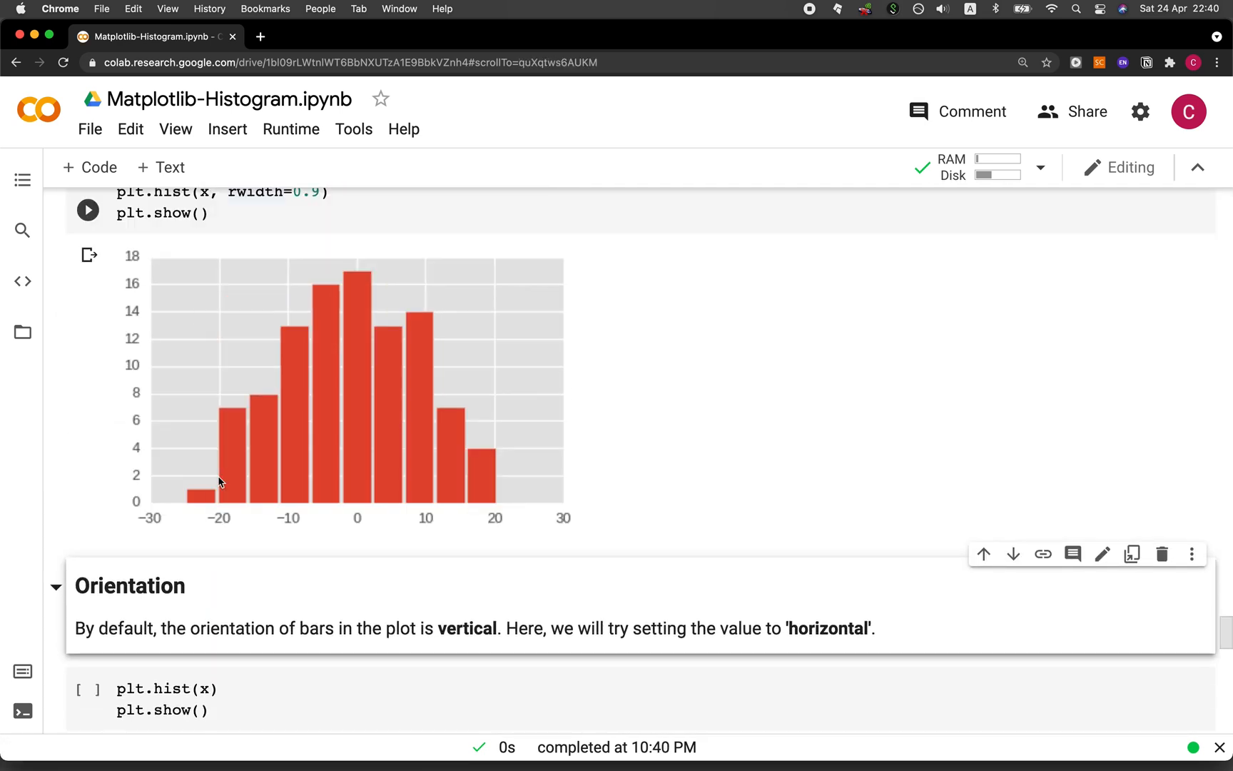
mouse_move(354, 430)
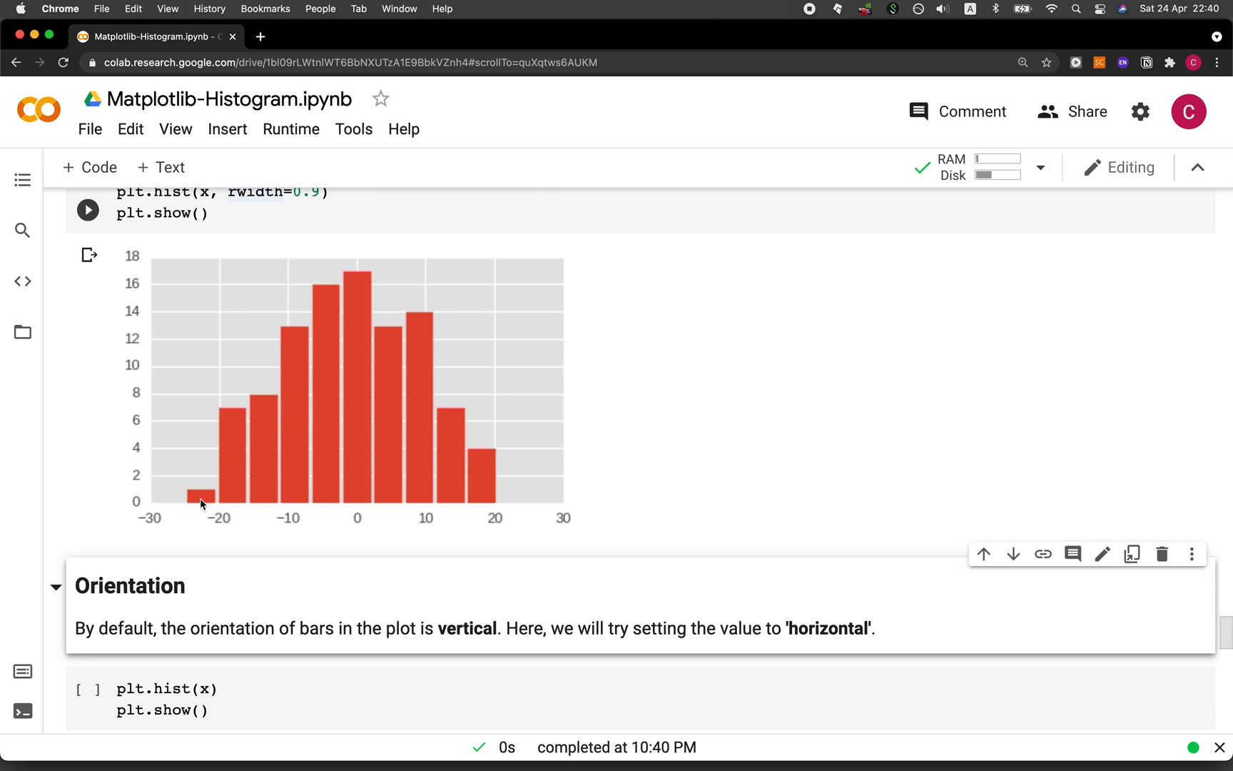
scroll(down, 3)
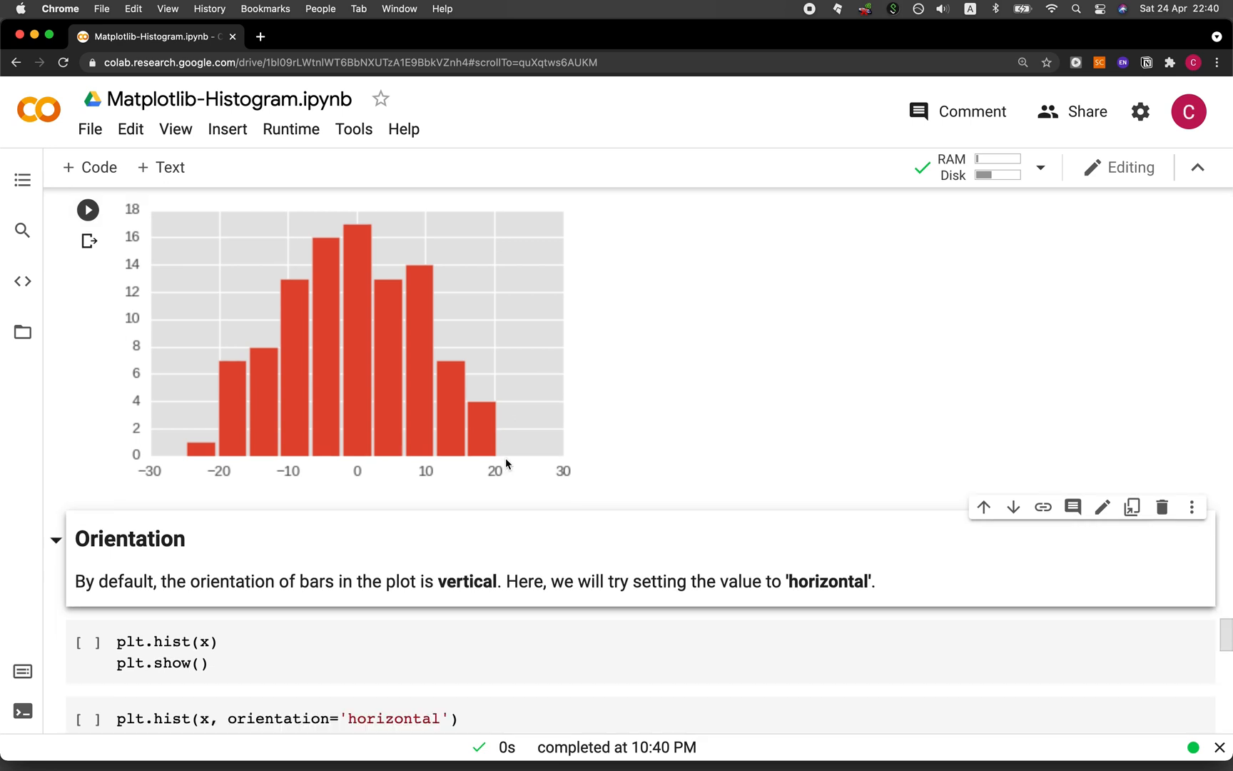
Scroll through the orientation='horizontal' cell and its horizontal-bar histogram output.
scroll(down, 3)
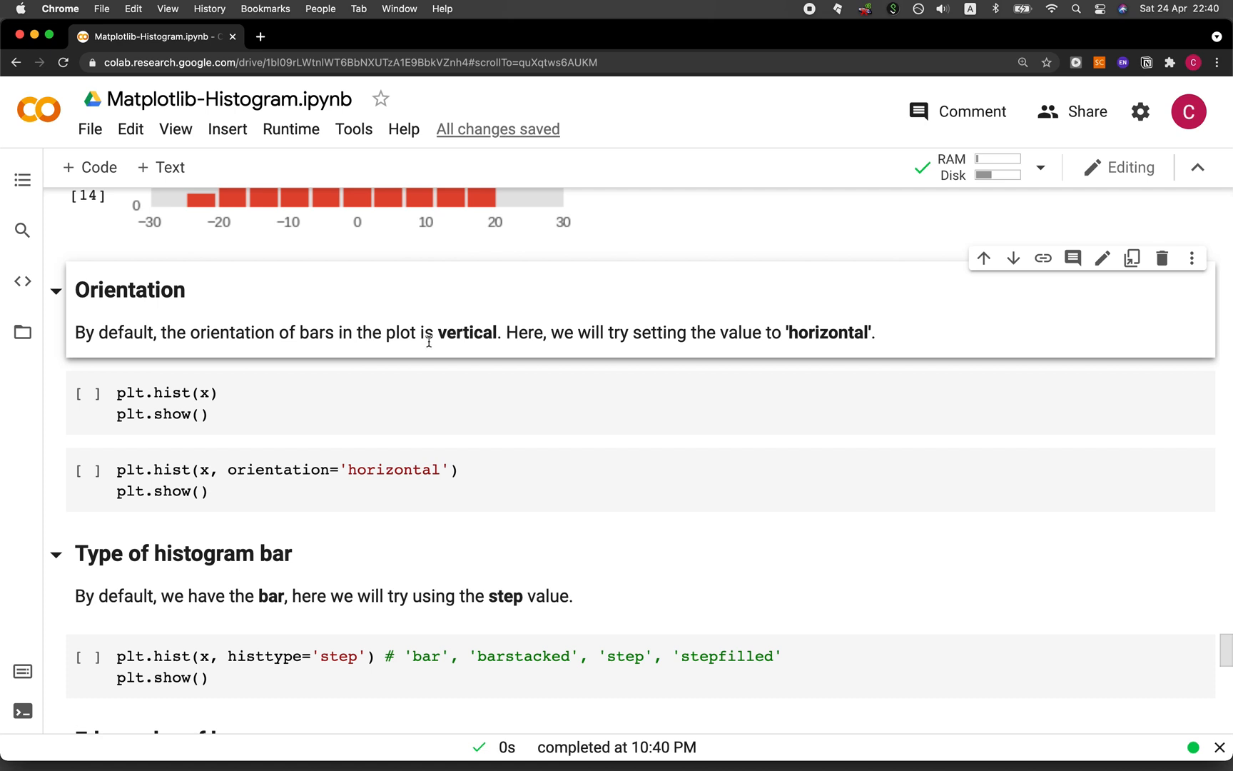
scroll(down, 3)
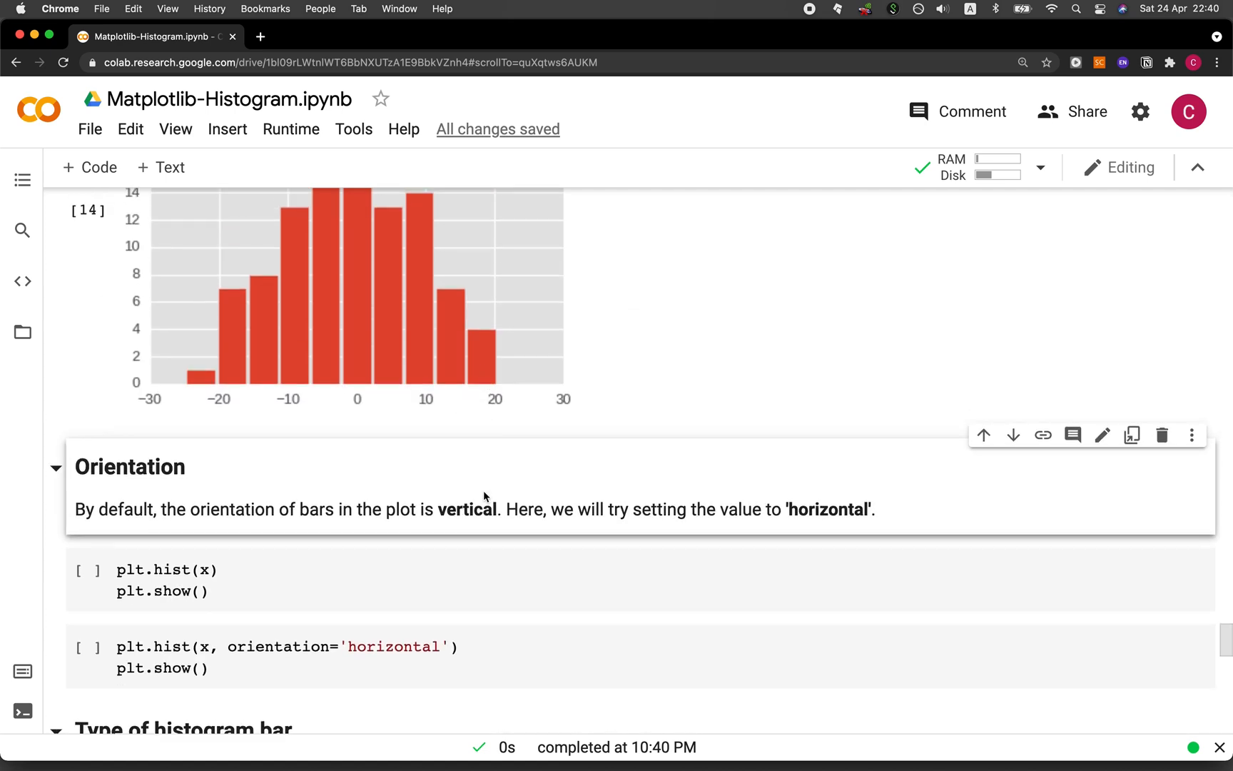
mouse_move(815, 511)
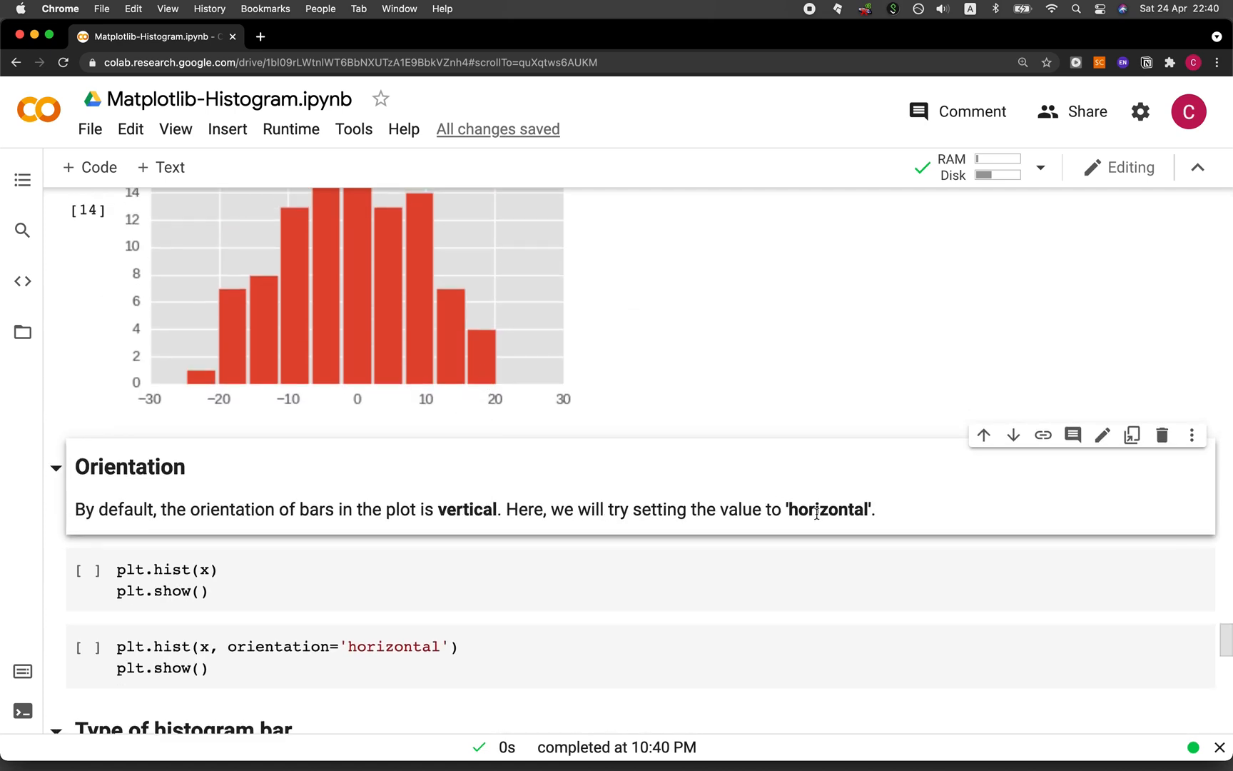
mouse_move(128, 596)
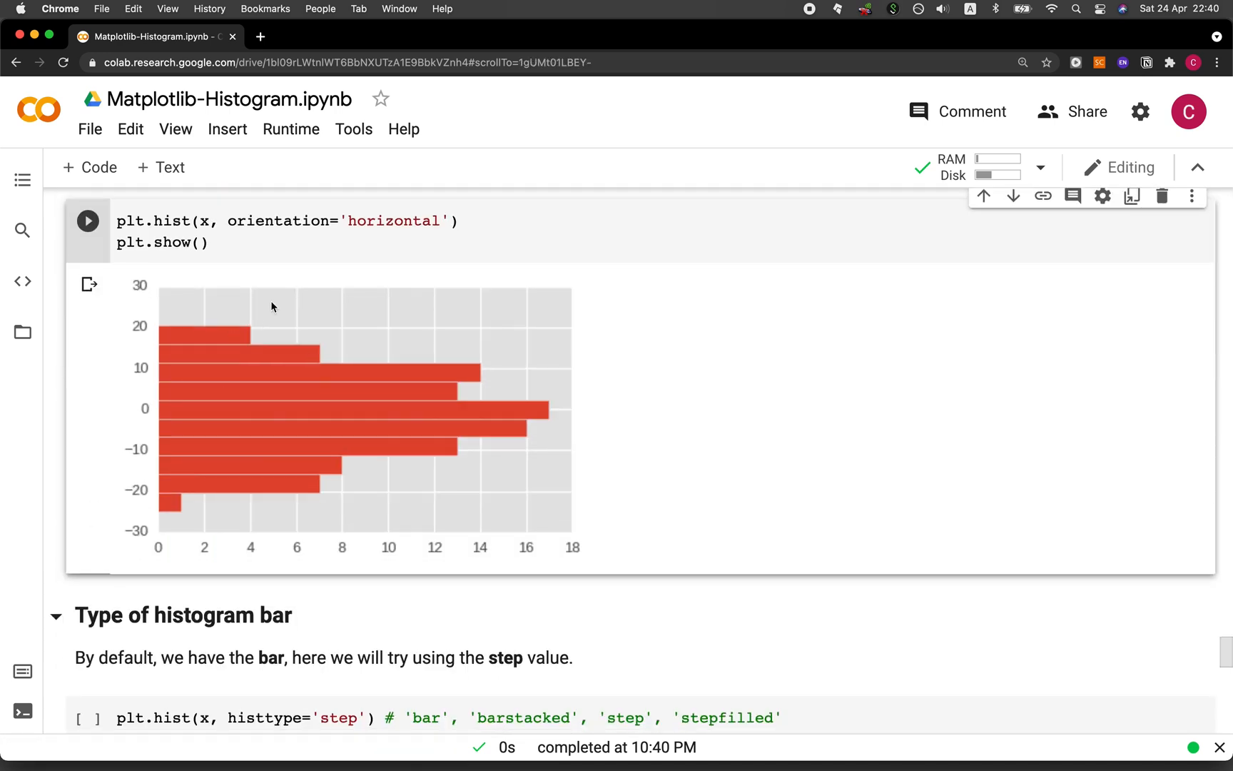
mouse_move(298, 413)
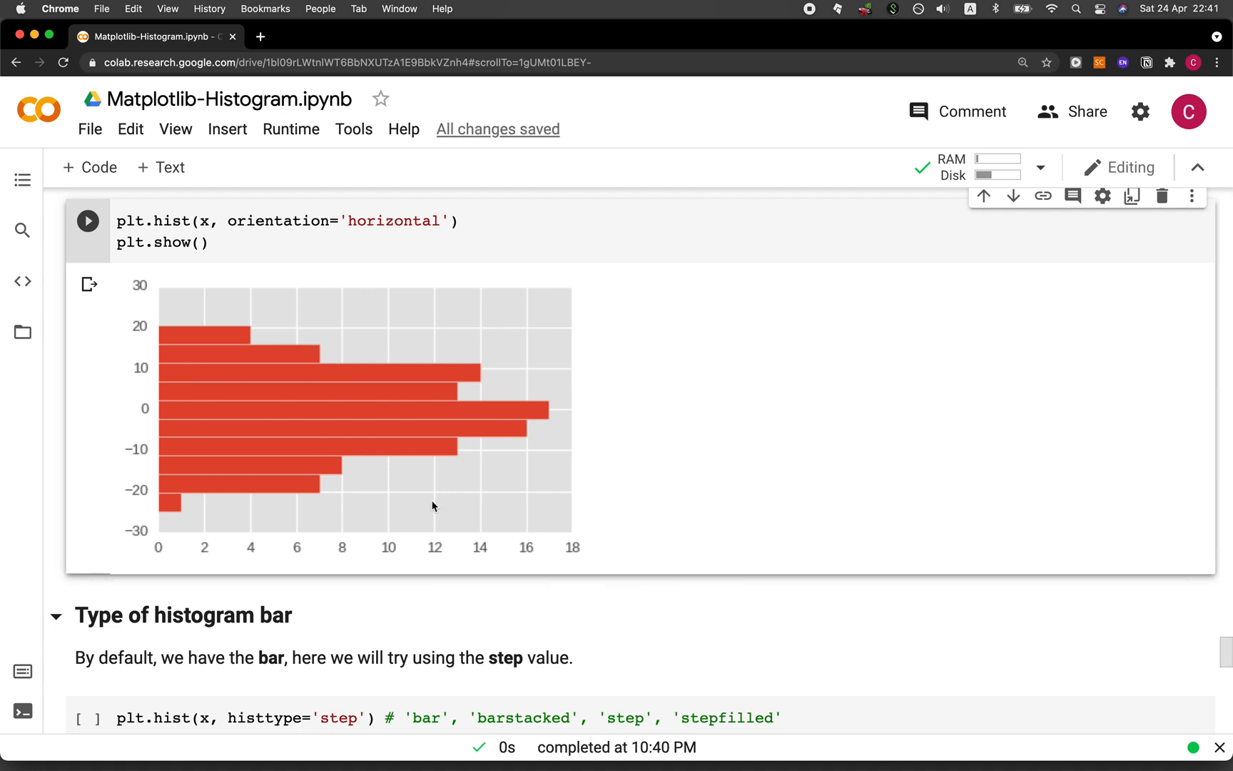
mouse_move(441, 436)
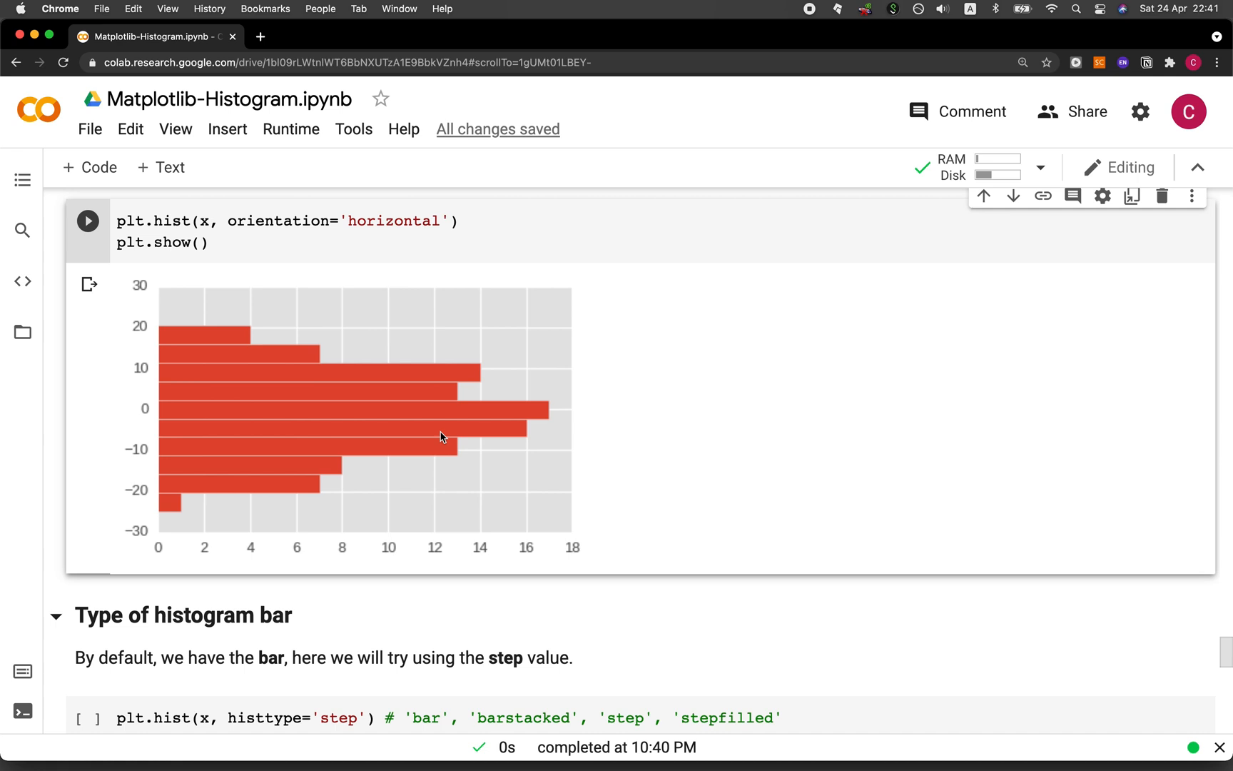
scroll(down, 3)
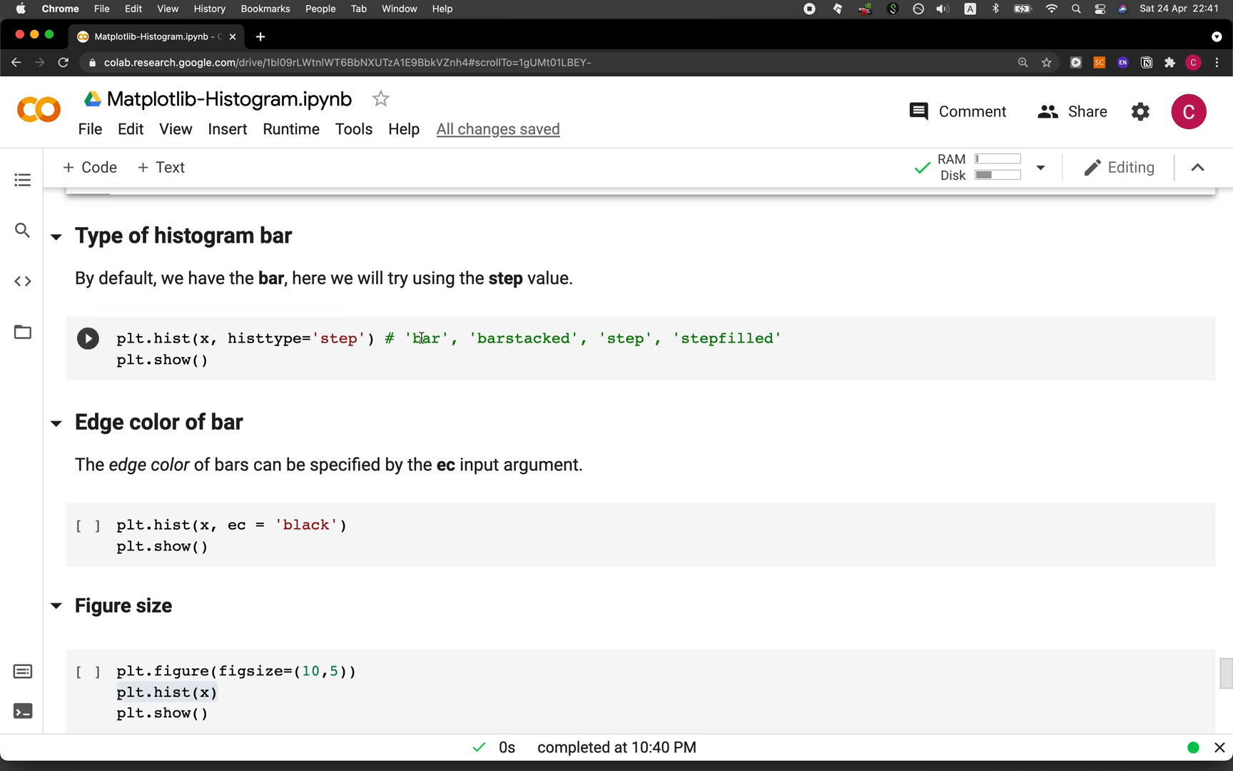
Select 'step' in the histtype cell and run it to render the outline histogram.
double_click(428, 338)
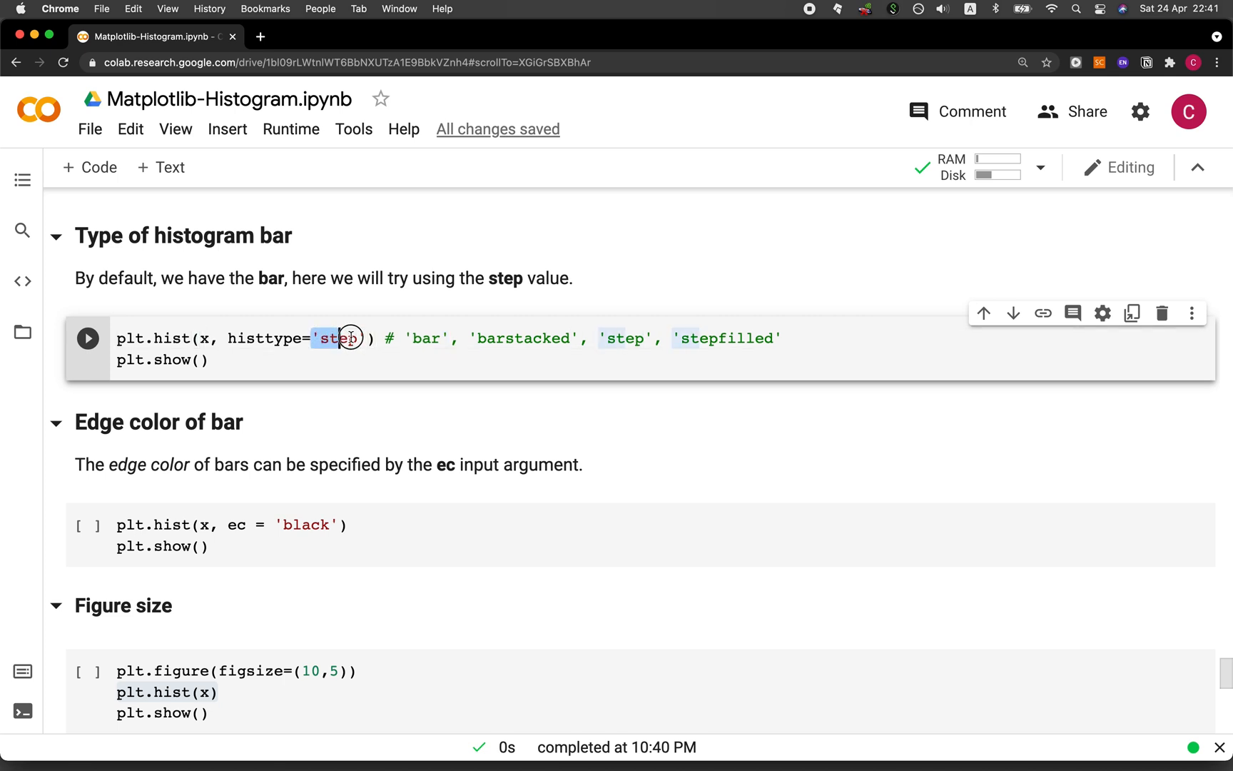
click(87, 340)
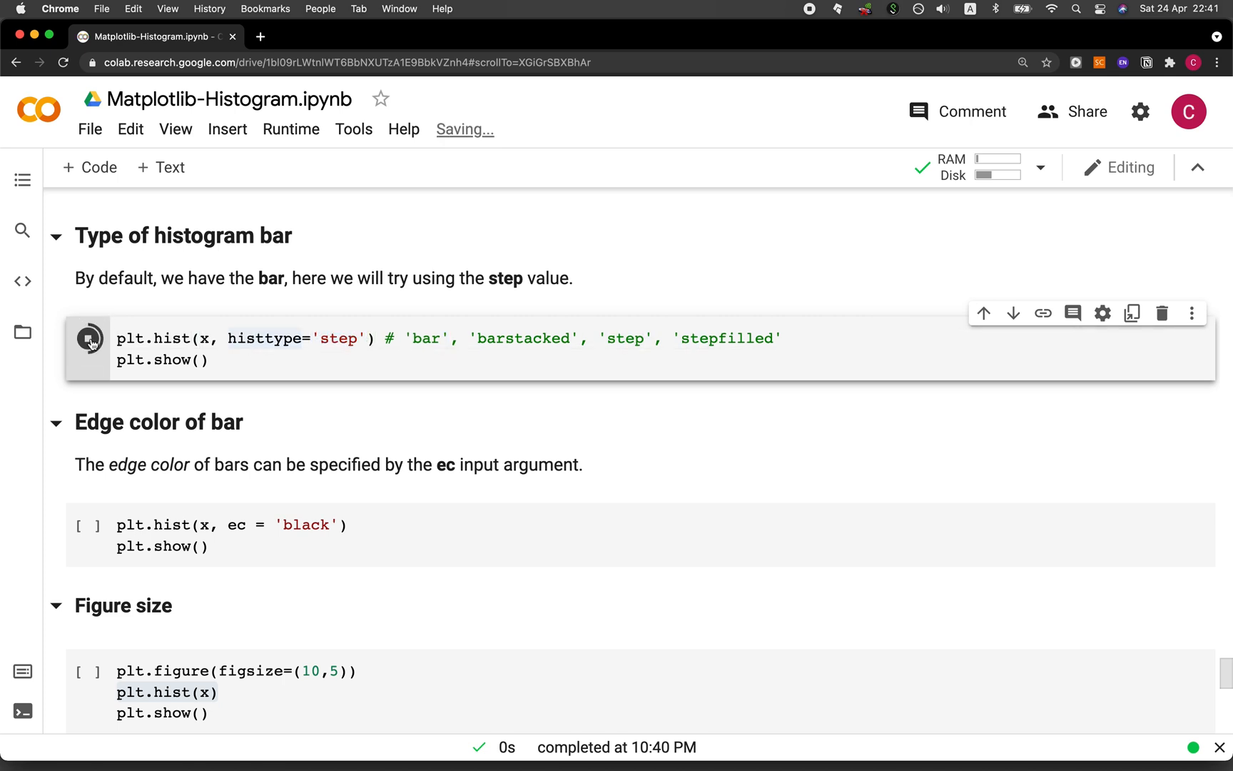
click(88, 339)
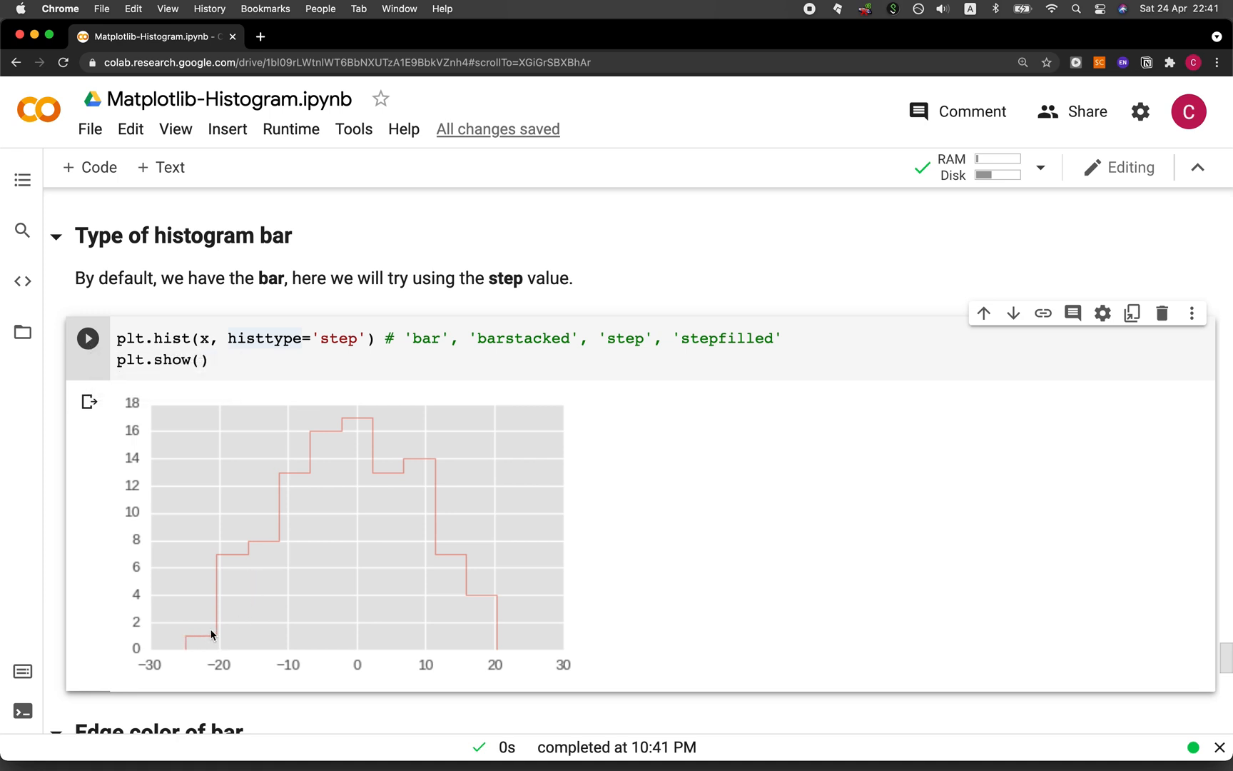
mouse_move(466, 585)
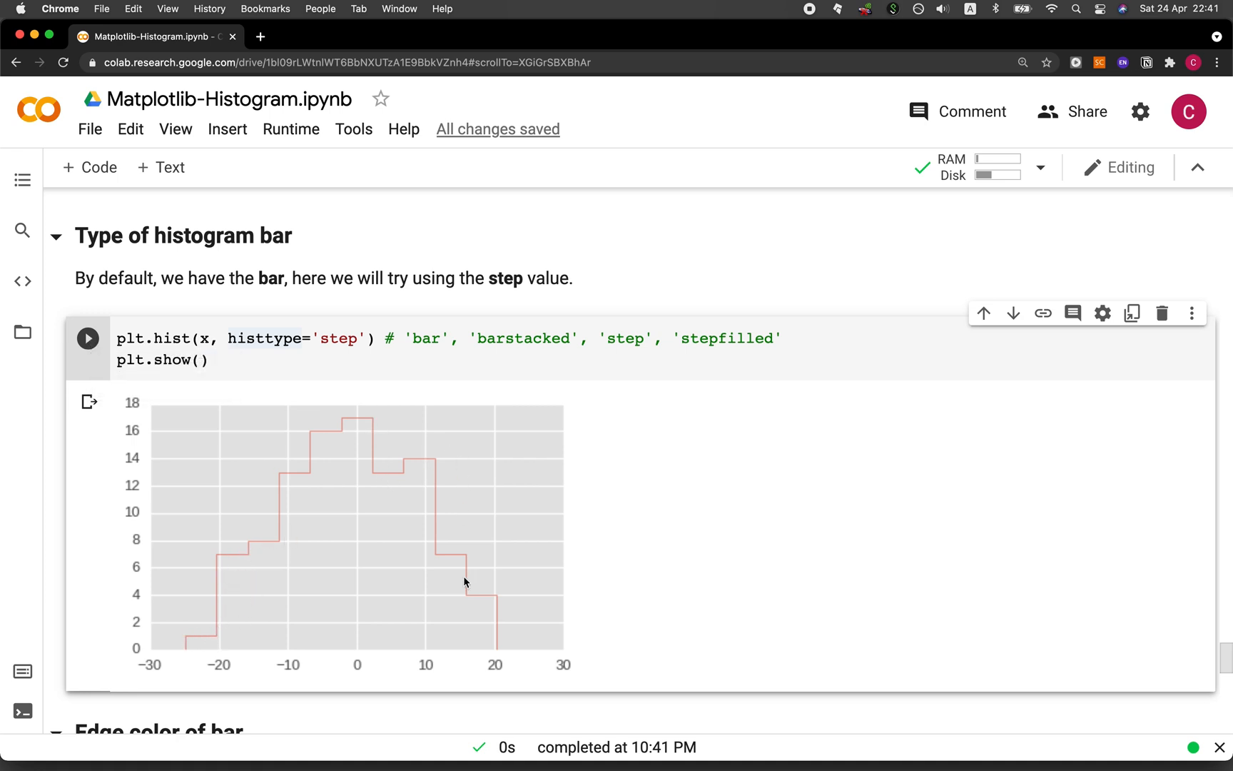
mouse_move(476, 635)
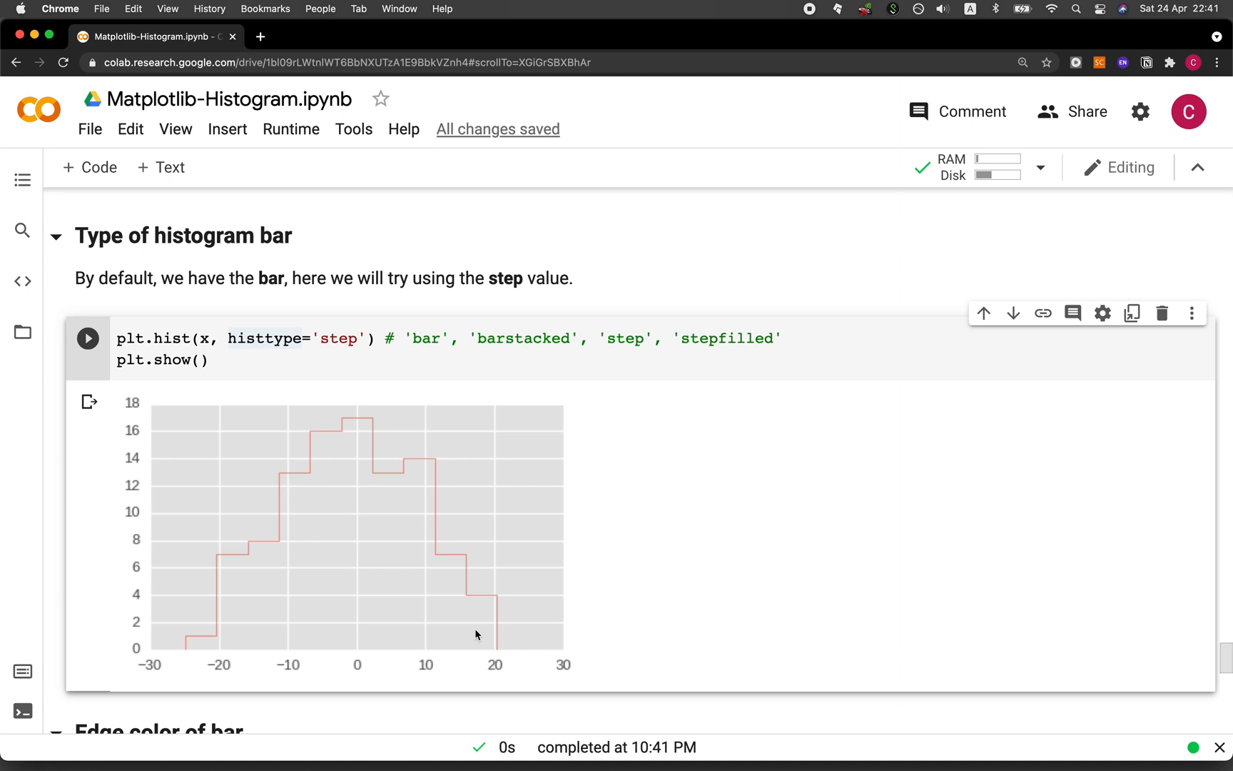
text(f)
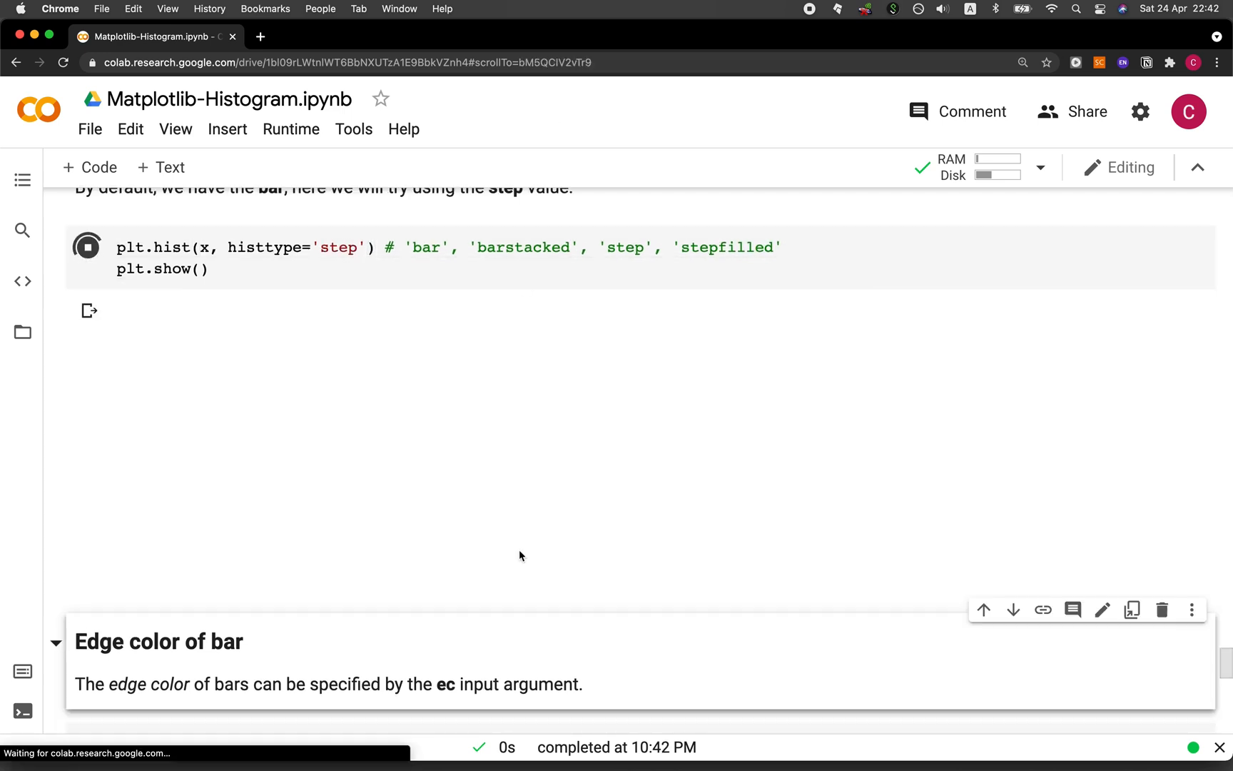
Run the plt.hist(x, ec='black') cell to draw bars with black outlines.
scroll(down, 3)
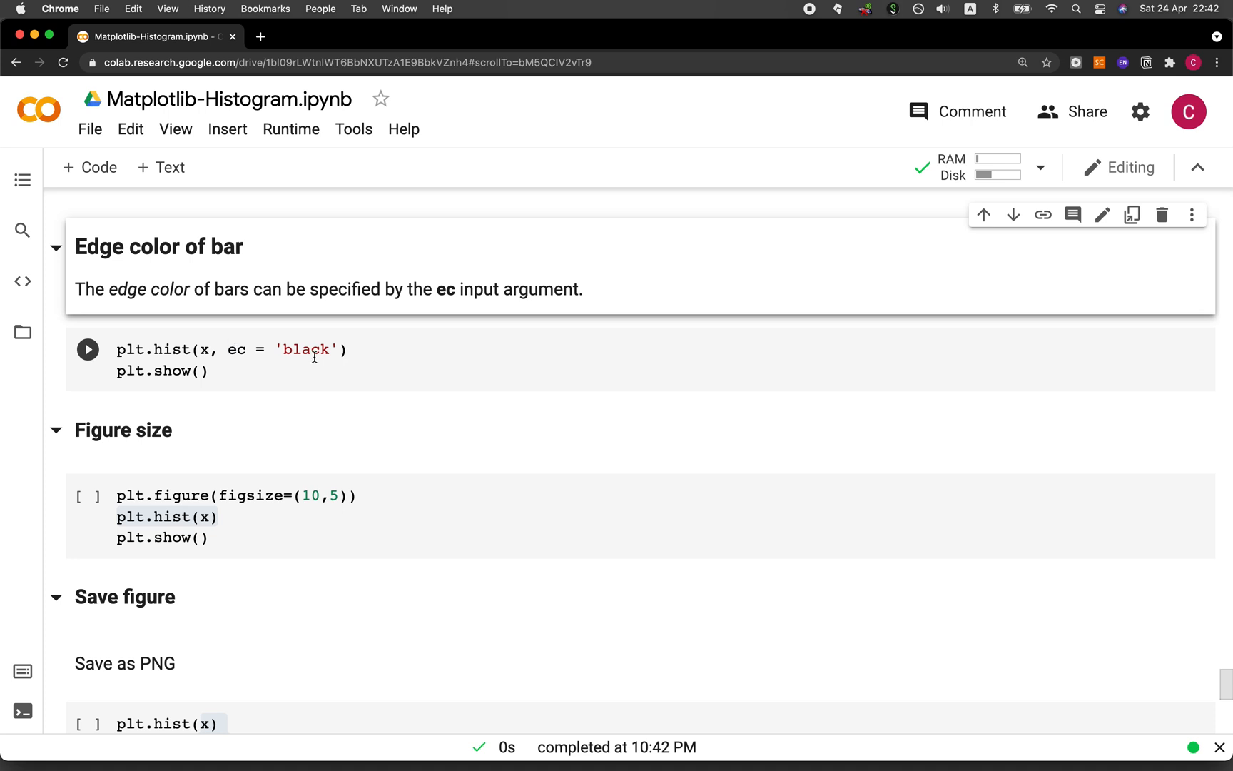
click(89, 349)
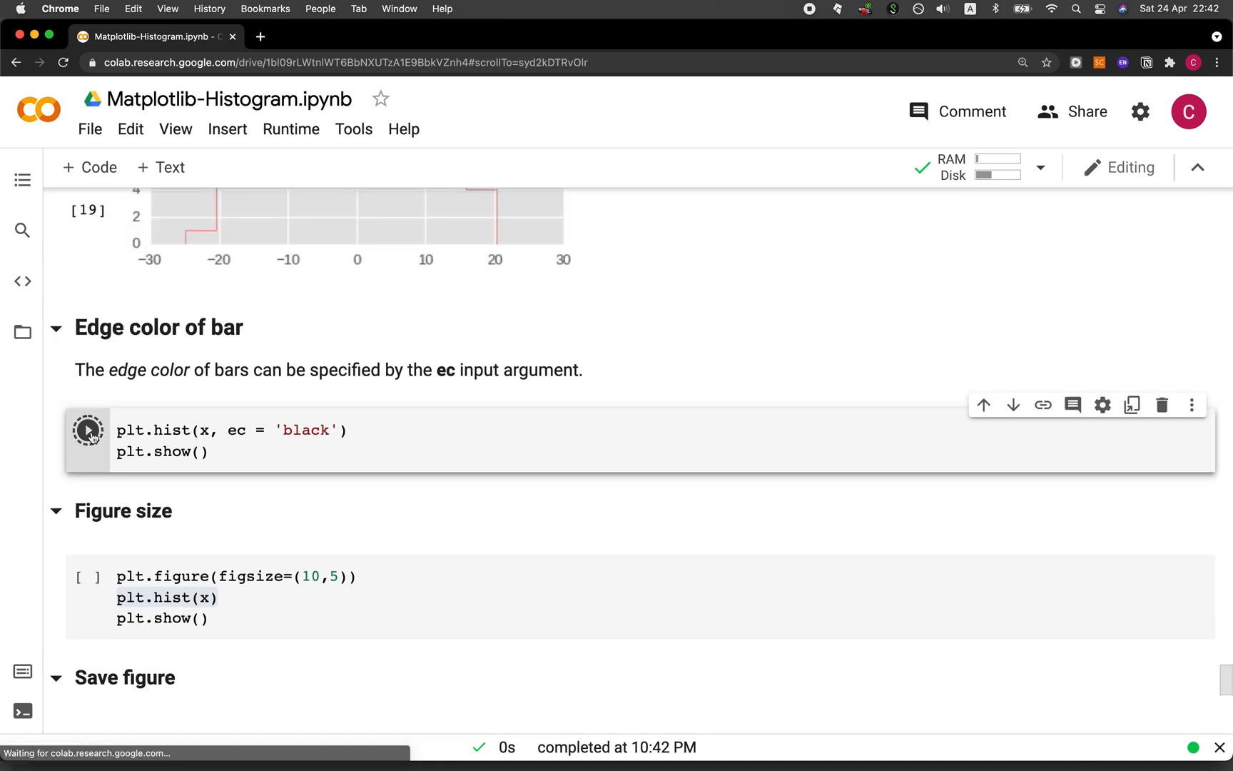
click(87, 432)
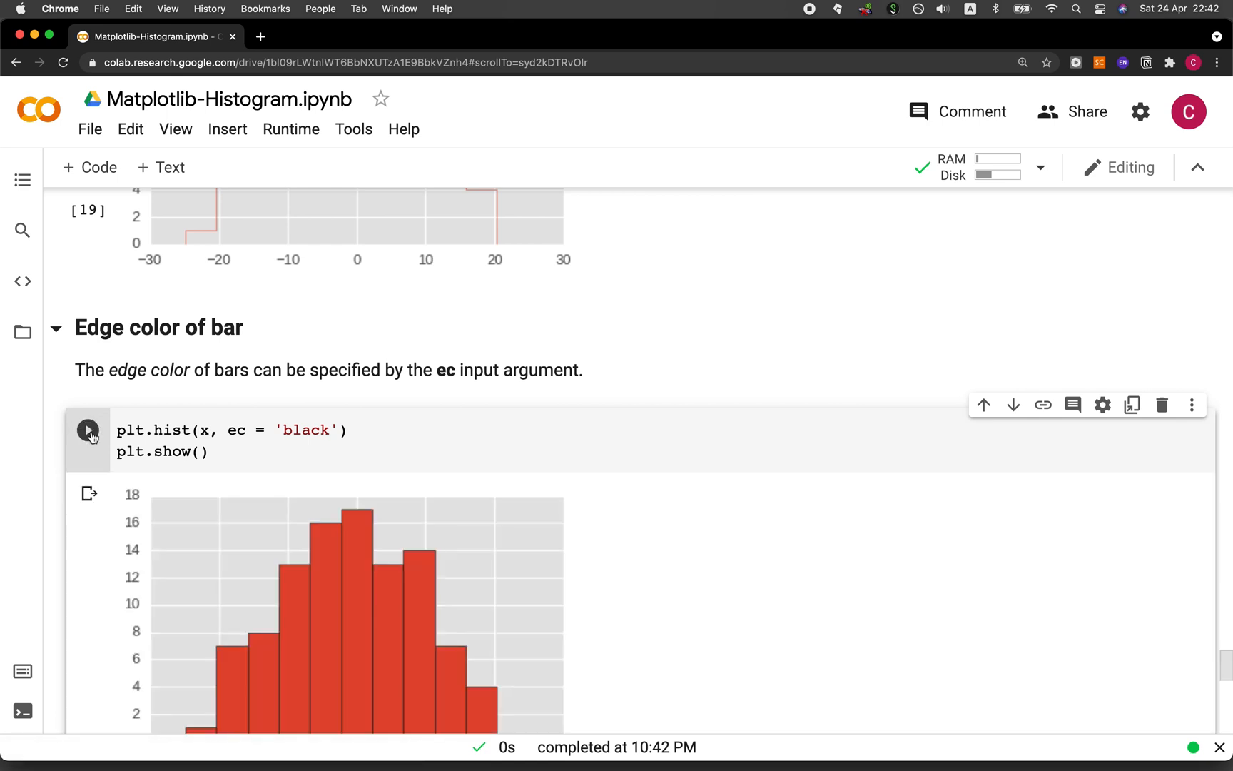
scroll(down, 3)
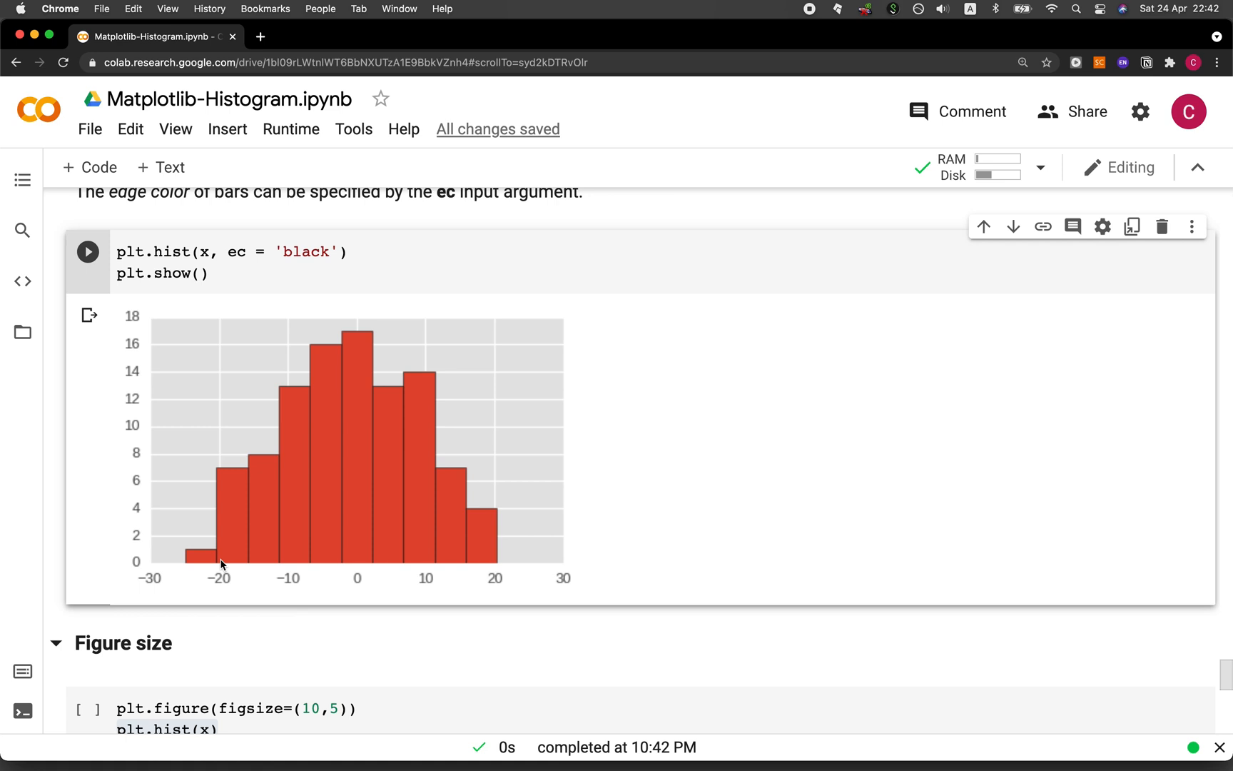
mouse_move(273, 501)
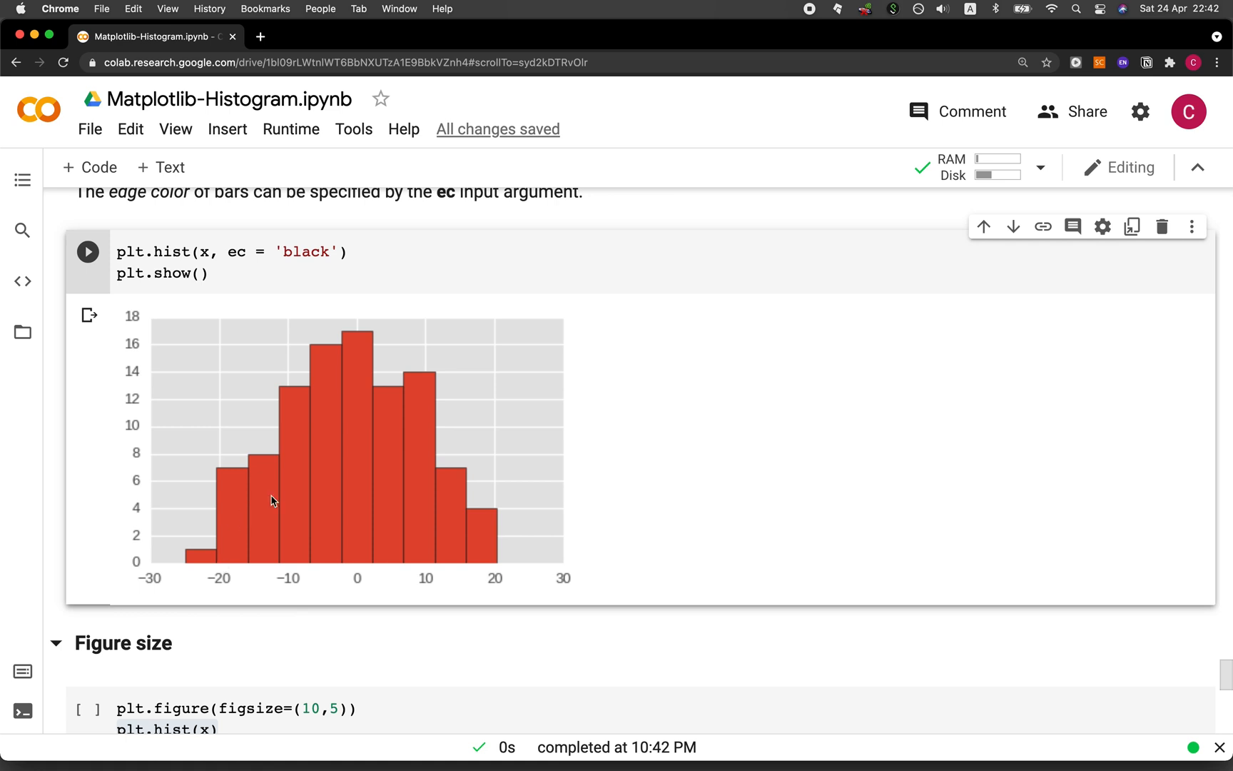
scroll(down, 3)
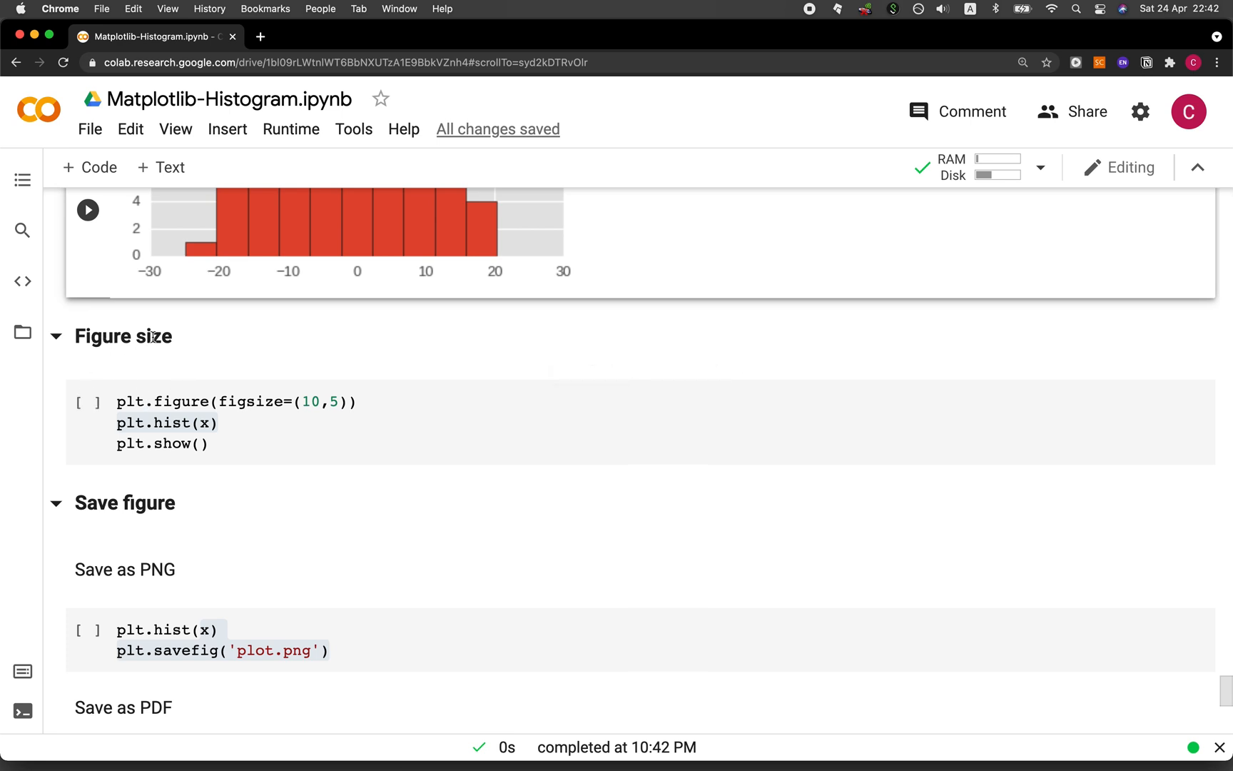
Change figsize to (5,10) with orientation='horizontal' and run to get the tall horizontal histogram.
double_click(167, 422)
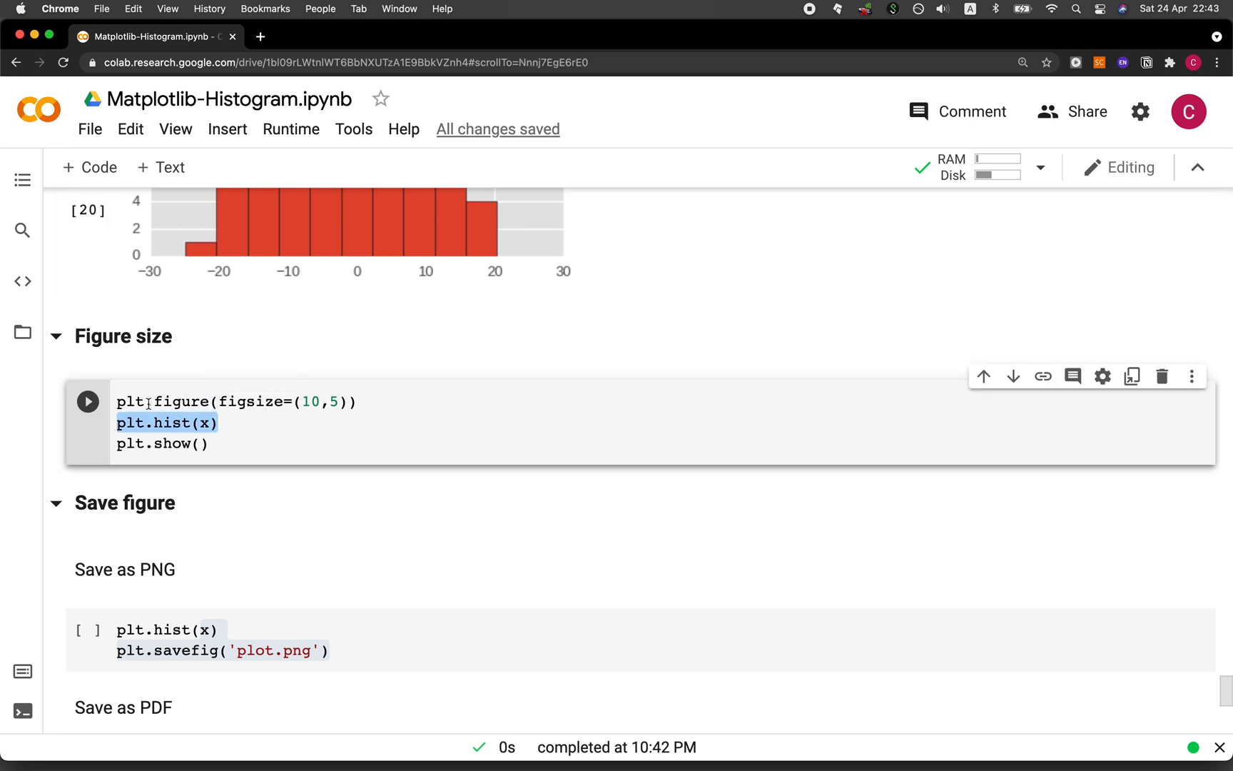
mouse_move(171, 402)
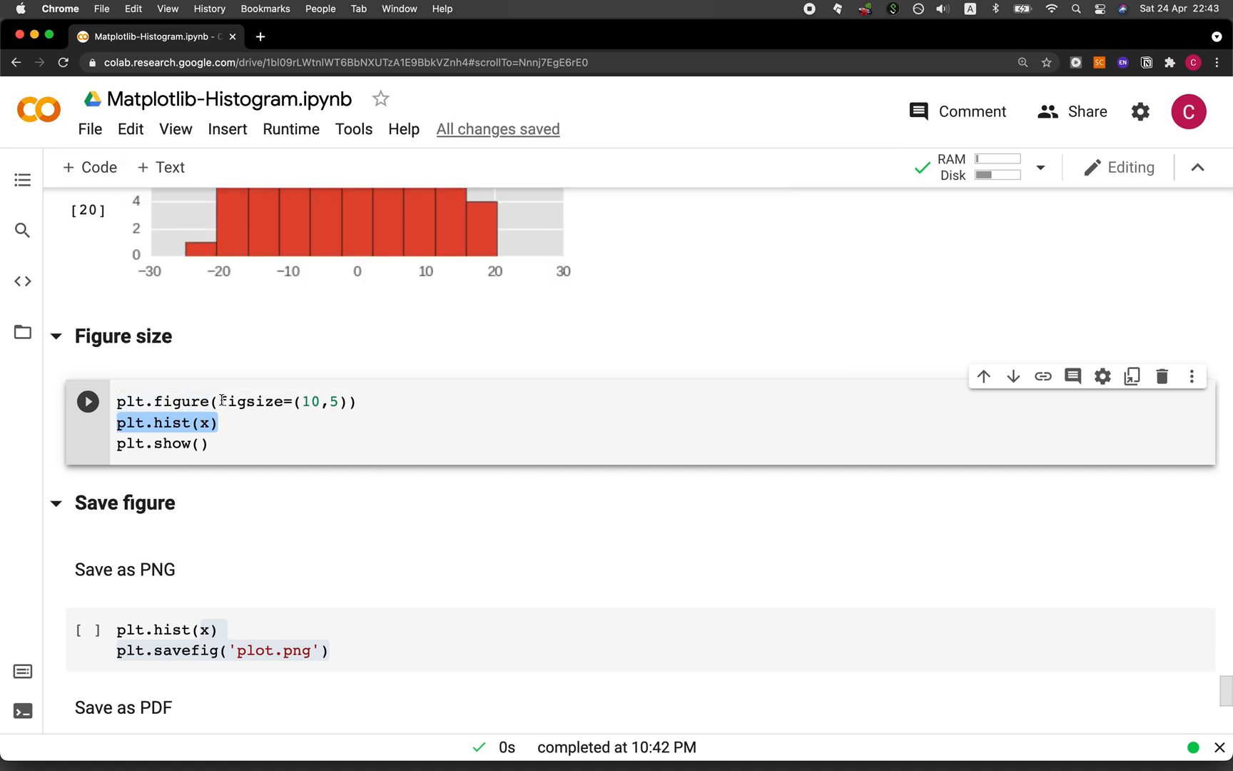
double_click(281, 401)
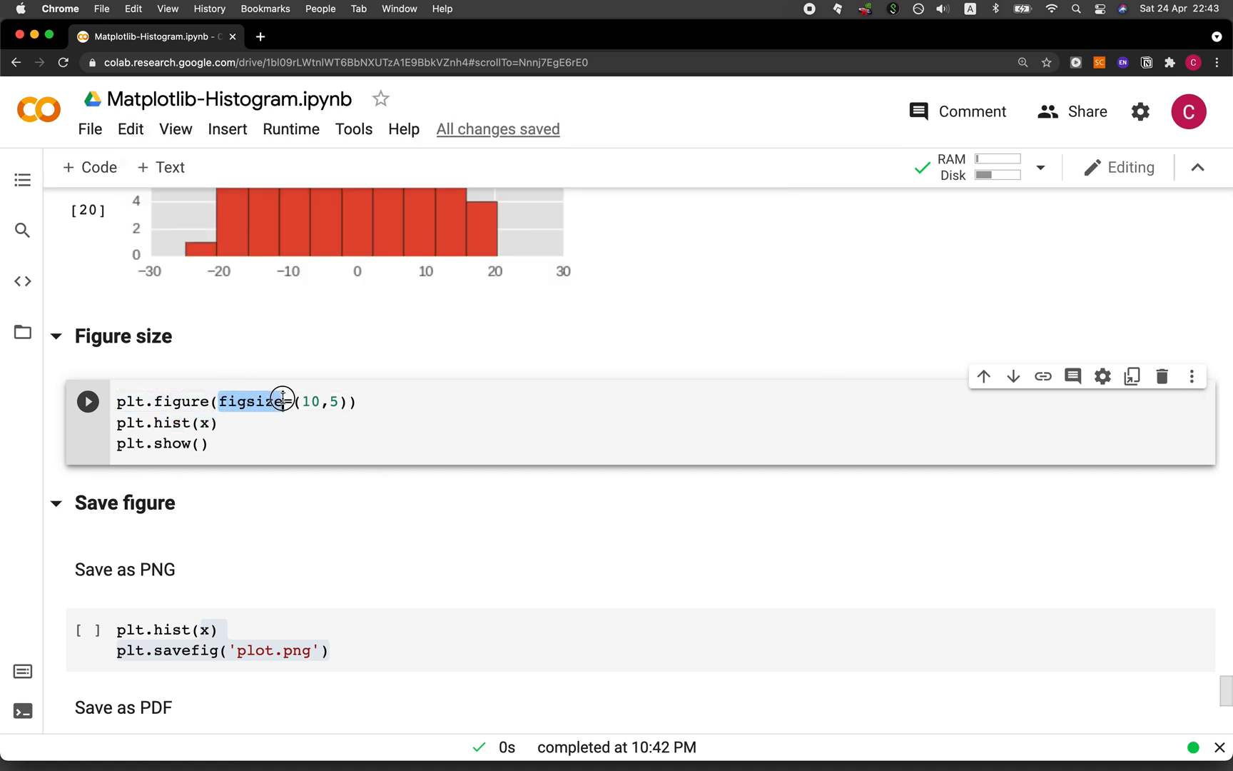
click(317, 402)
text(5)
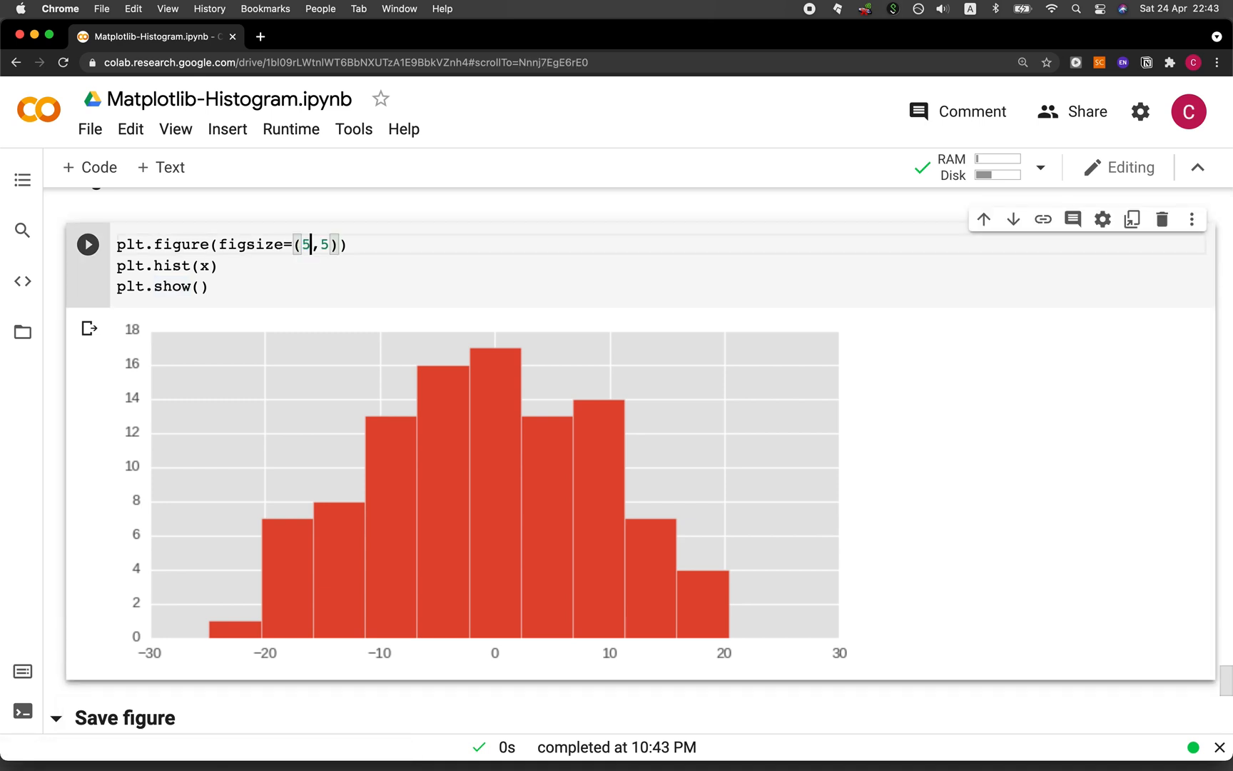
key(Backspace)
text(10)
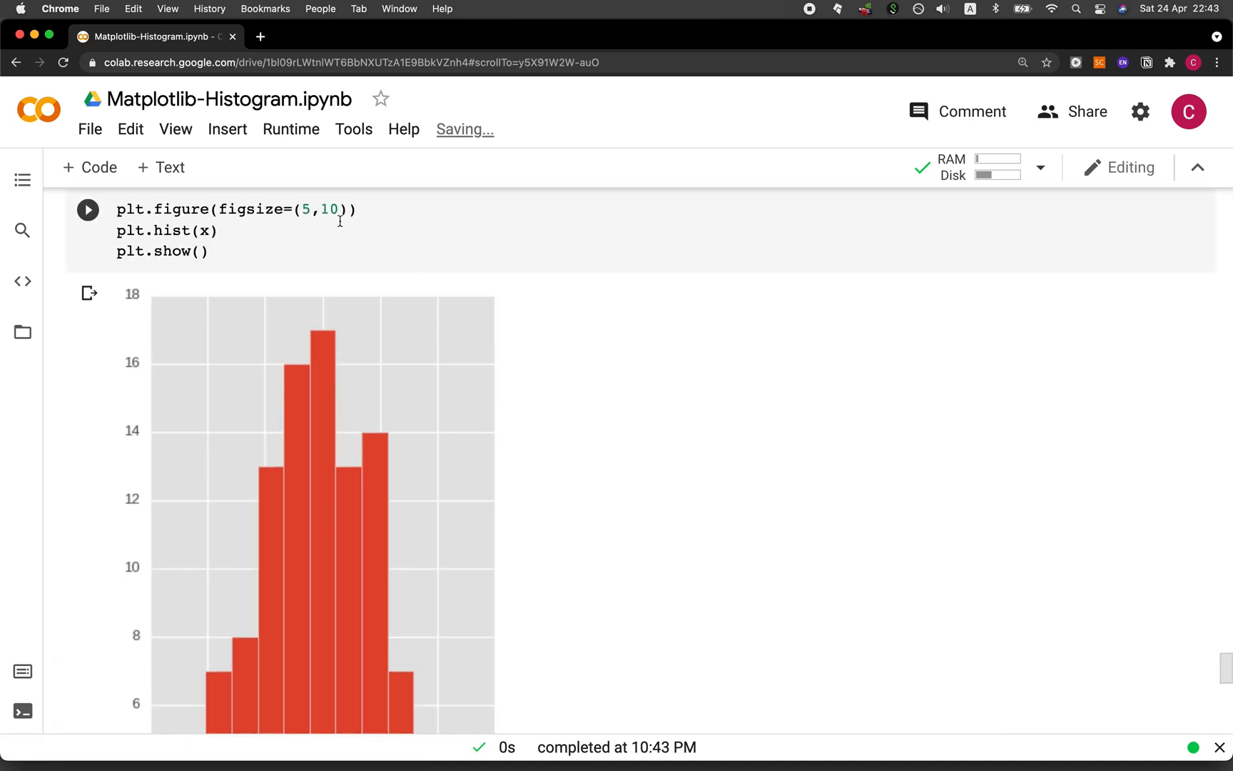
scroll(down, 3)
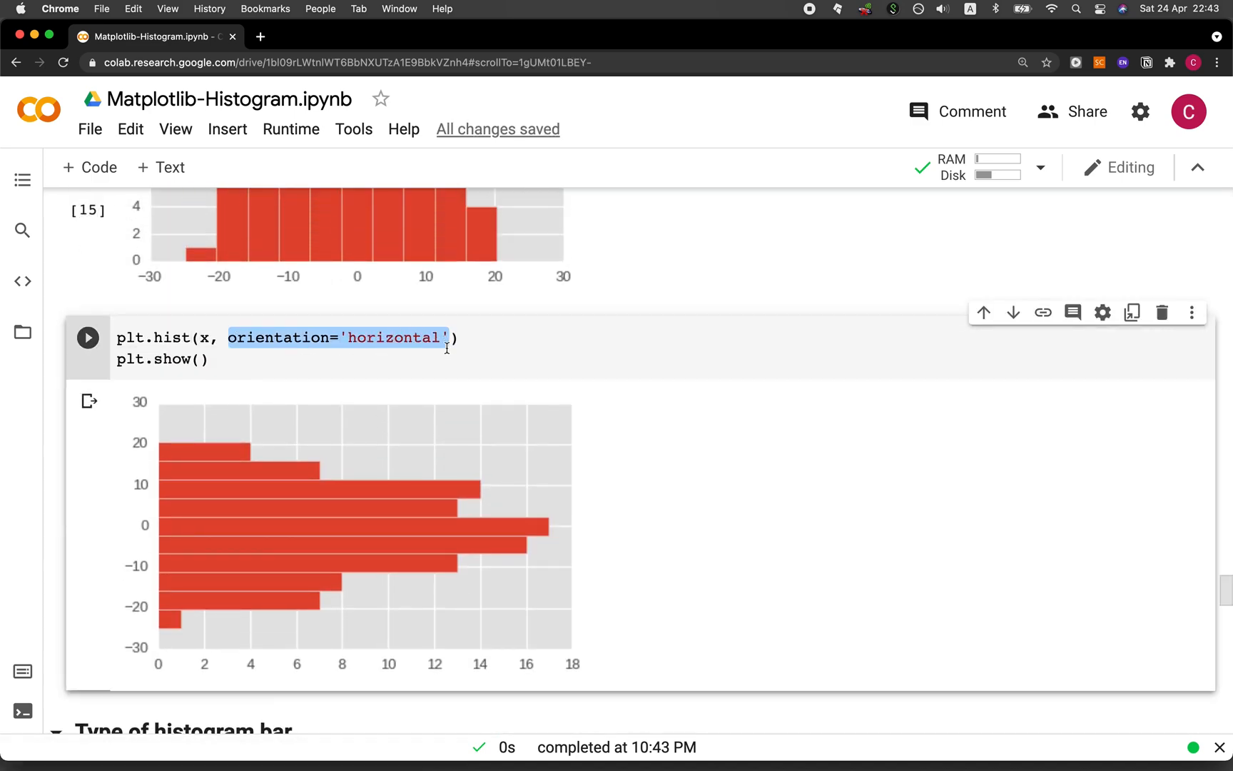
scroll(down, 3)
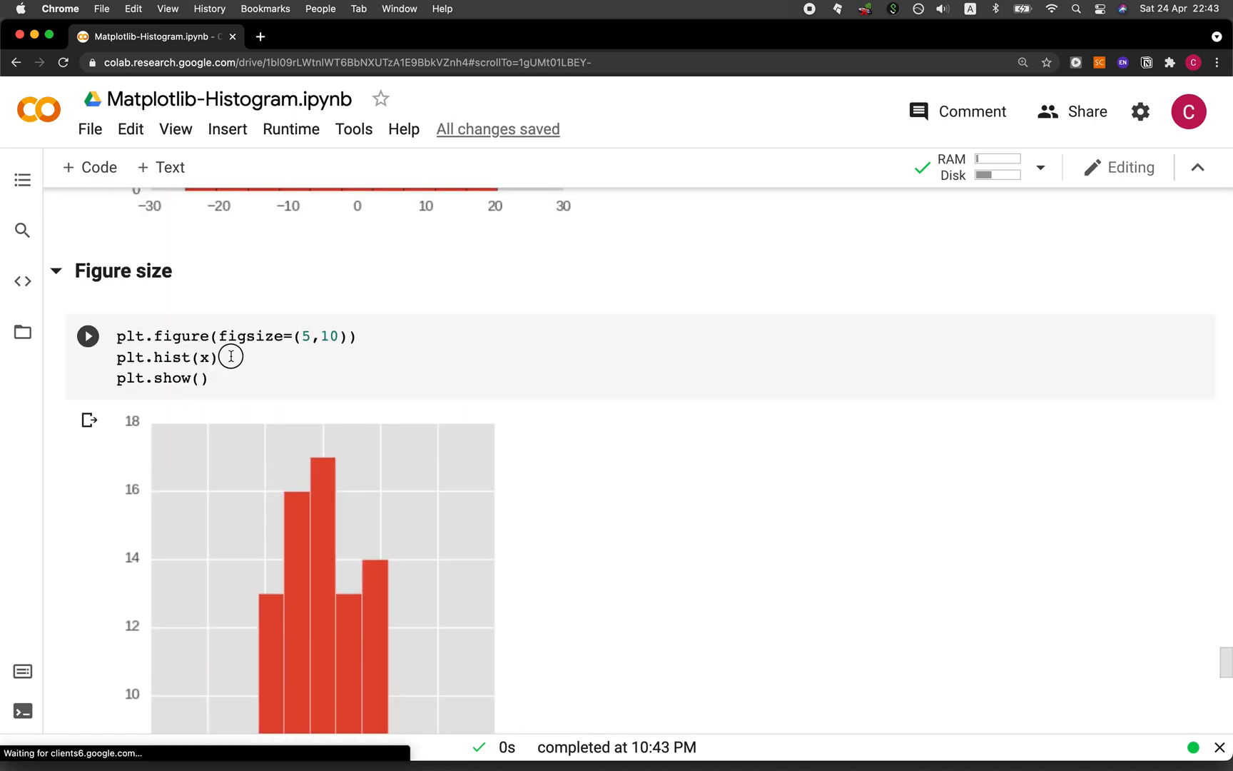
scroll(down, 3)
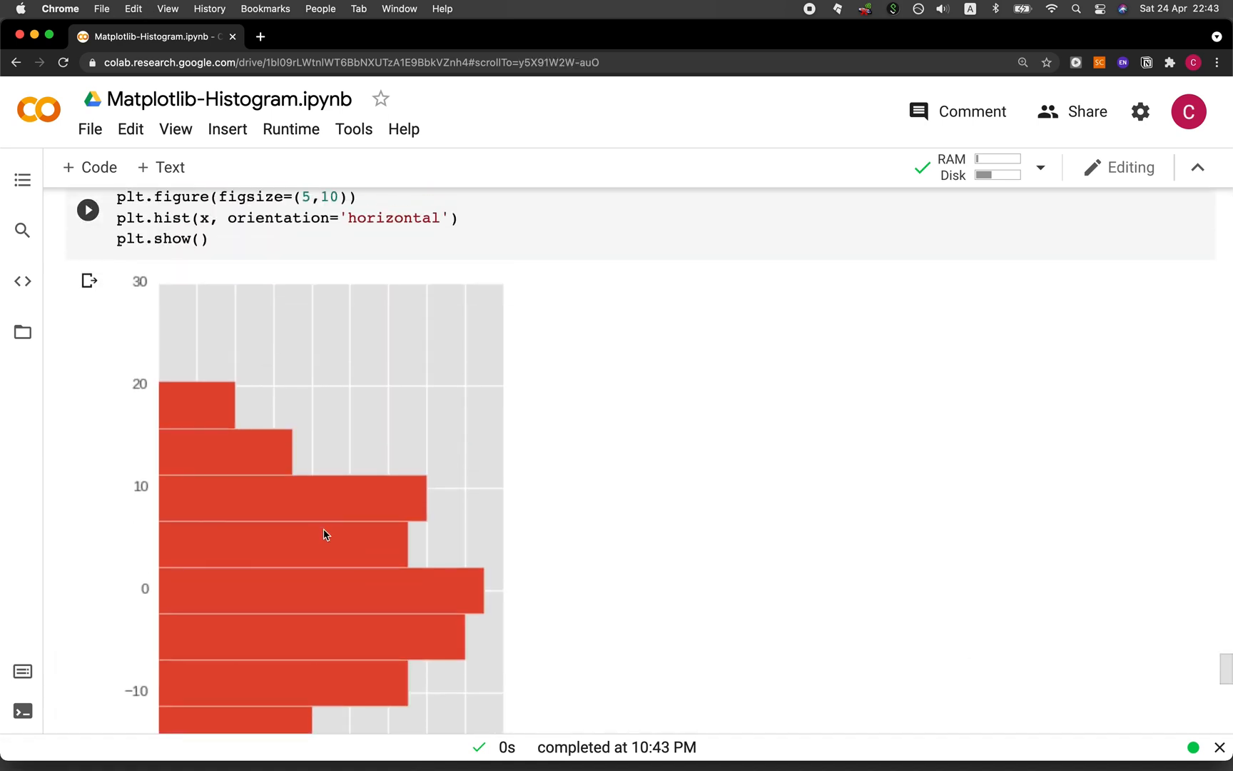
scroll(down, 3)
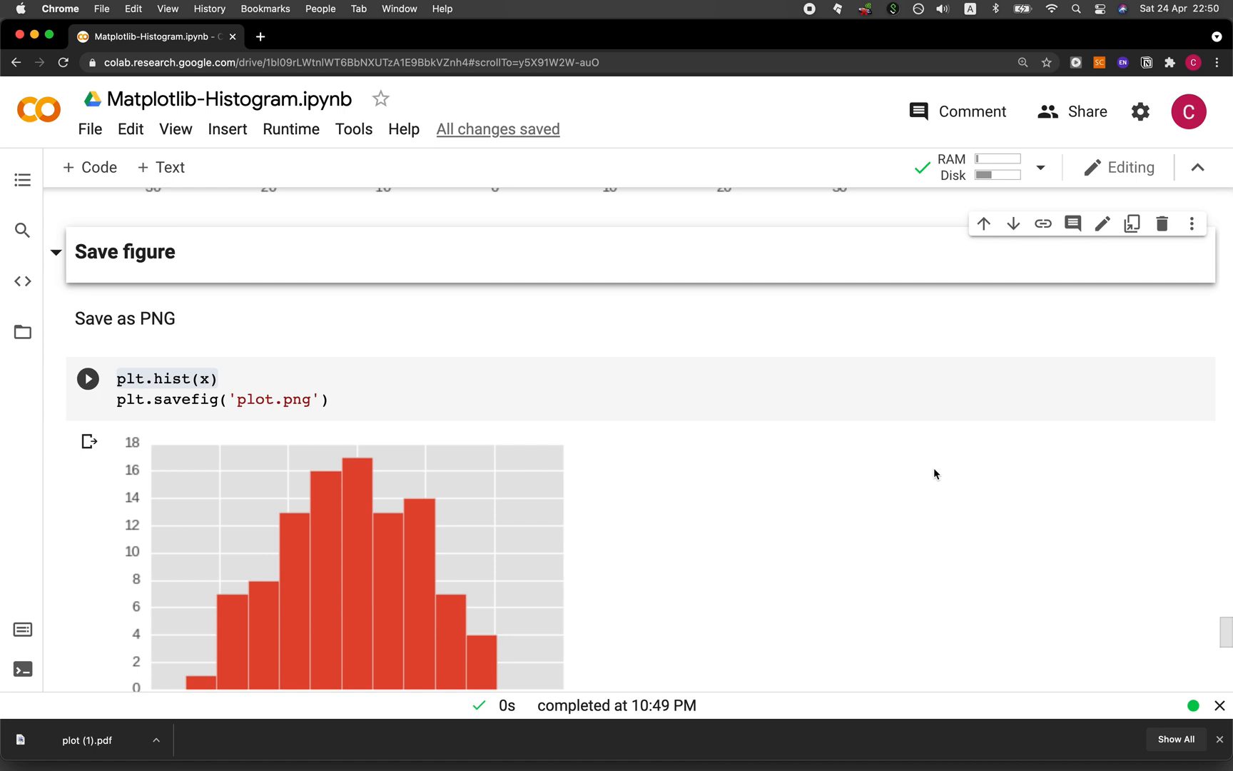
mouse_move(408, 367)
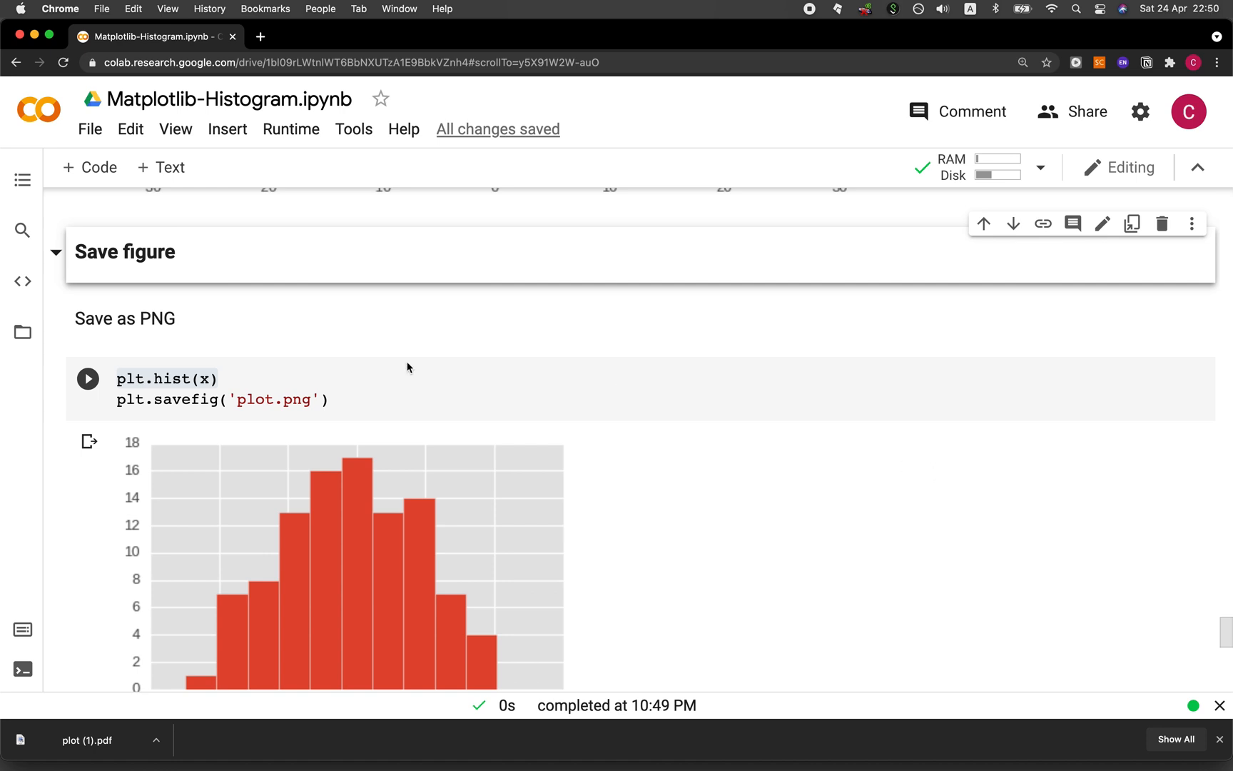
Run the savefig('plot.png') and savefig('plot.pdf') cells to write both files.
scroll(down, 3)
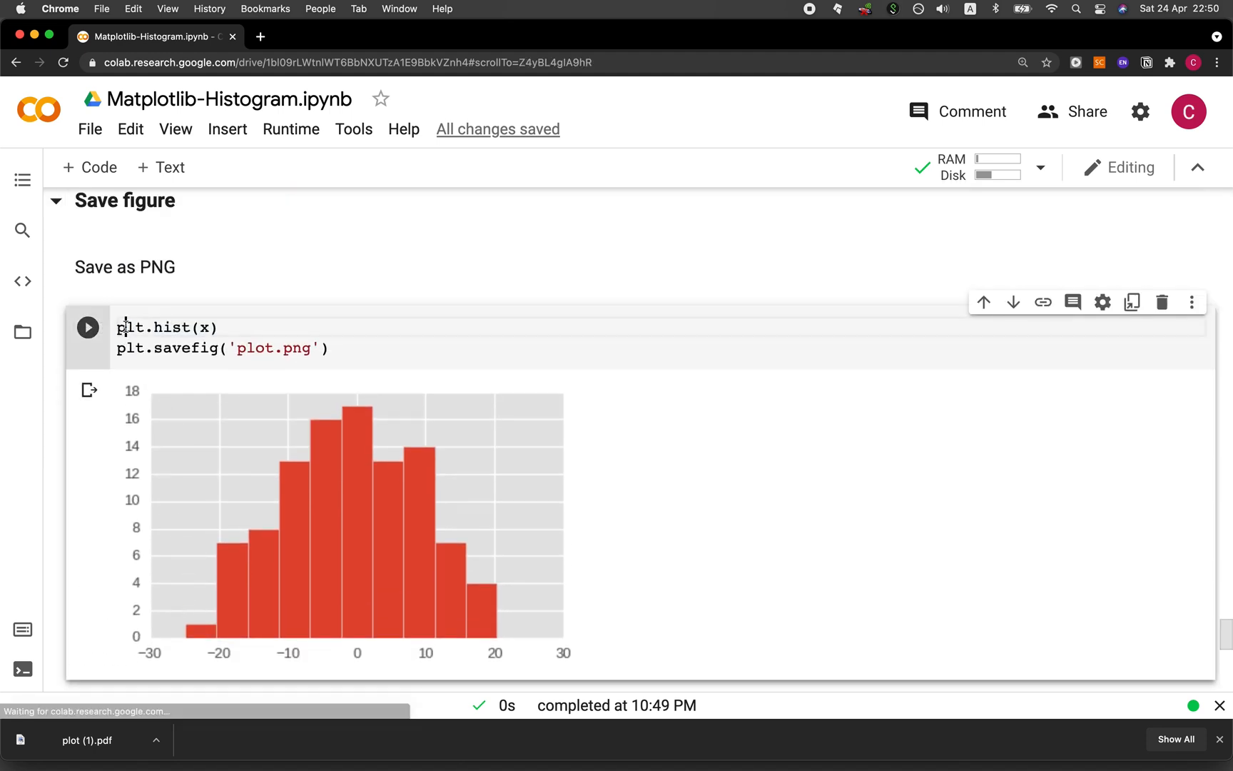
mouse_move(120, 329)
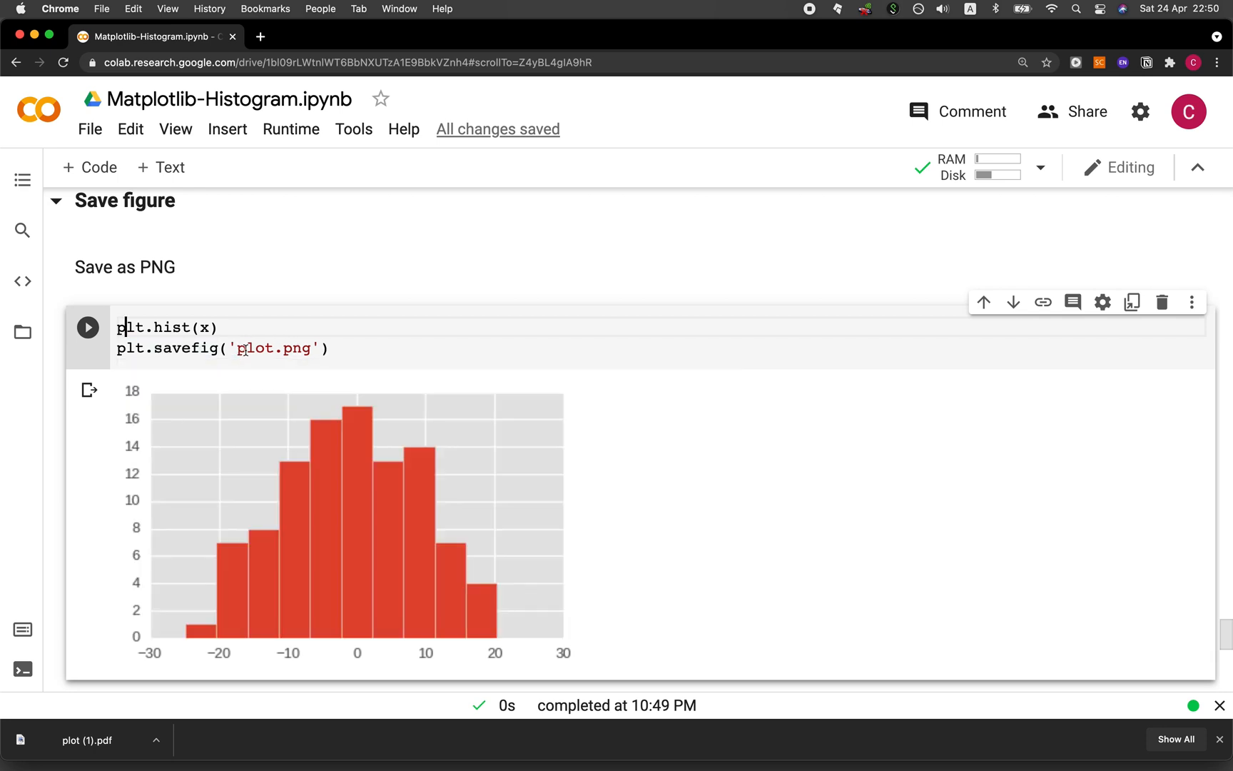
click(89, 327)
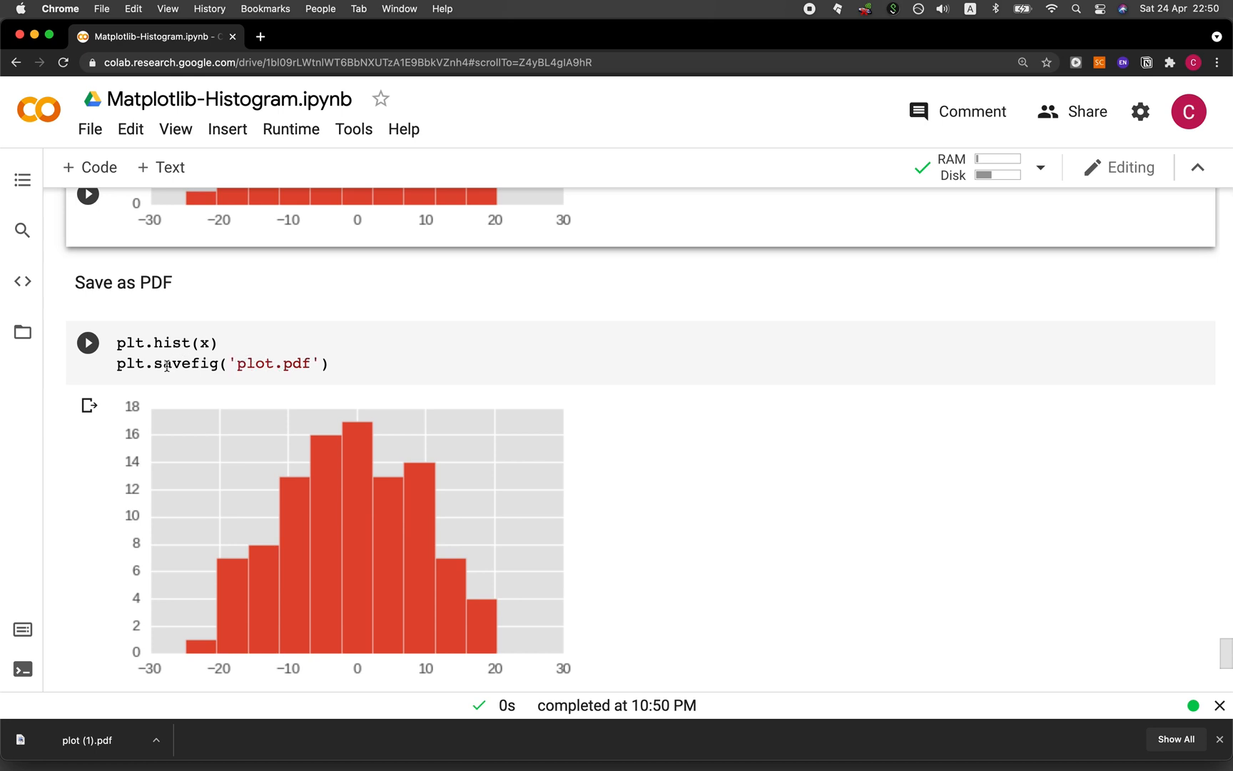
click(87, 343)
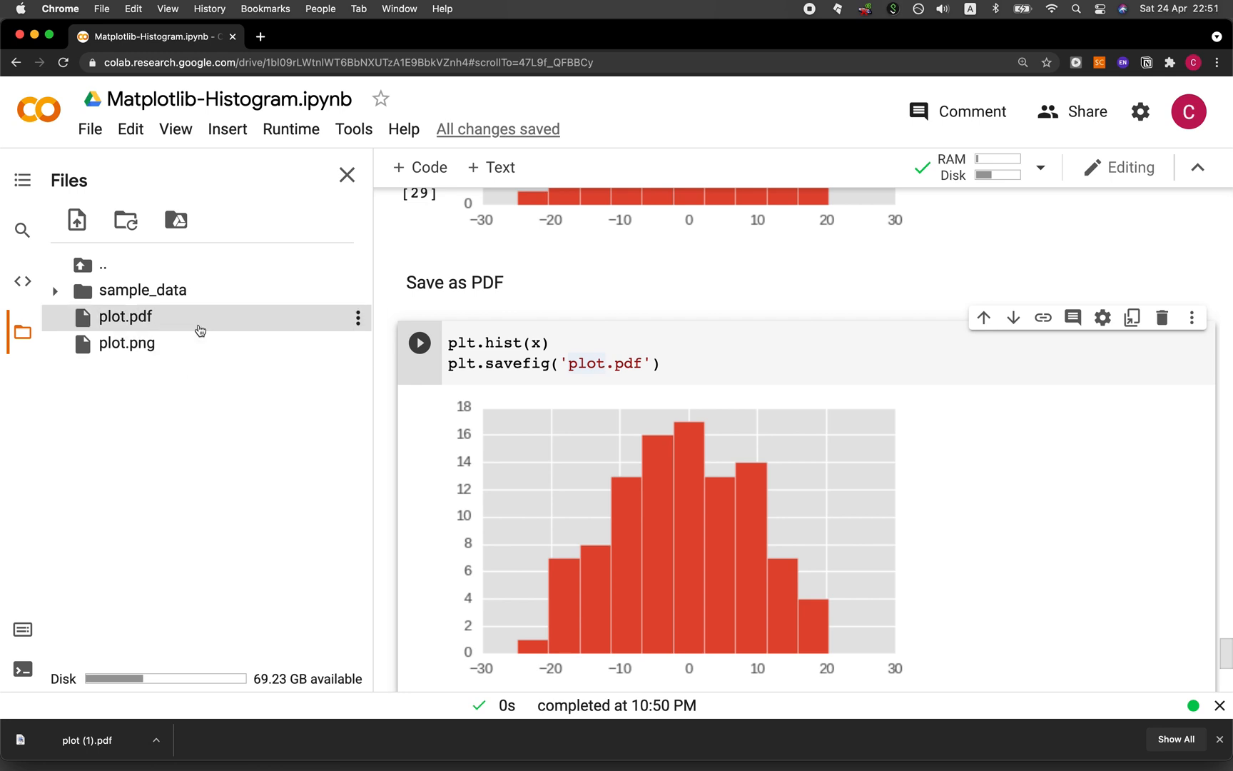
mouse_move(147, 344)
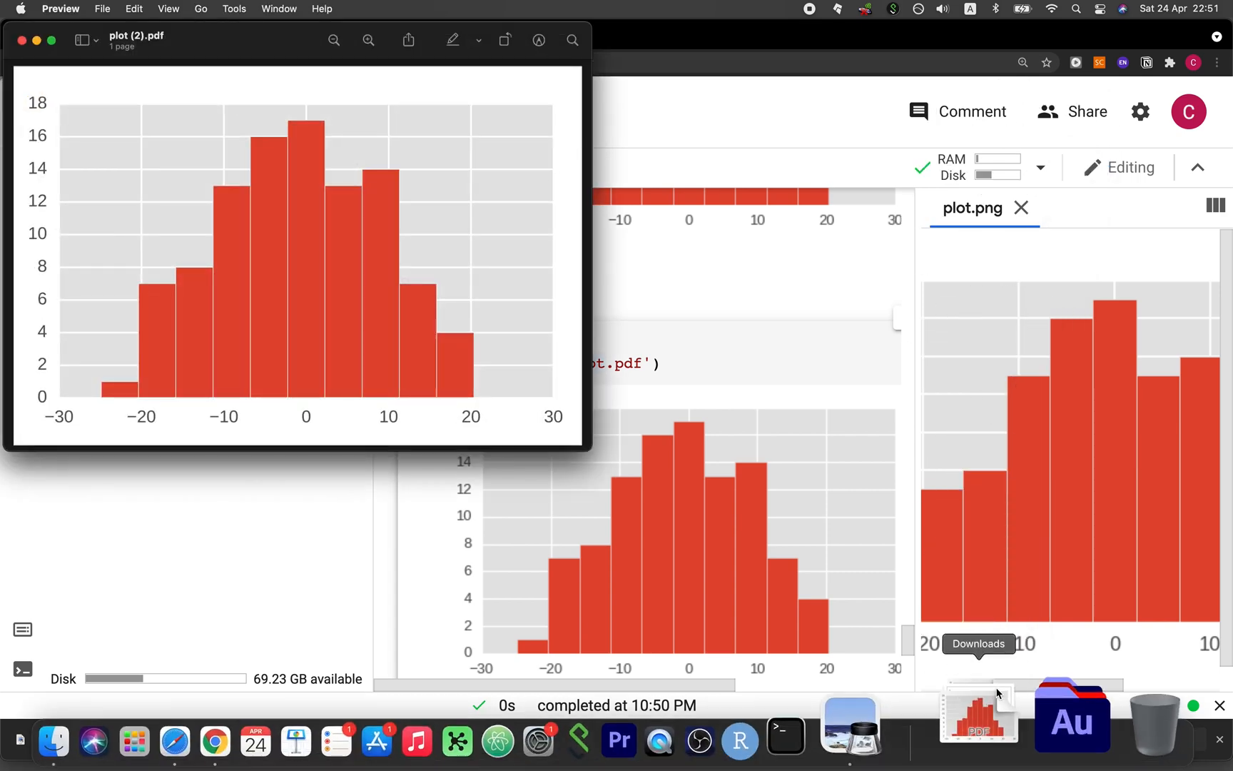
Open the downloaded plot PDF from the Downloads stack in Preview.
click(980, 714)
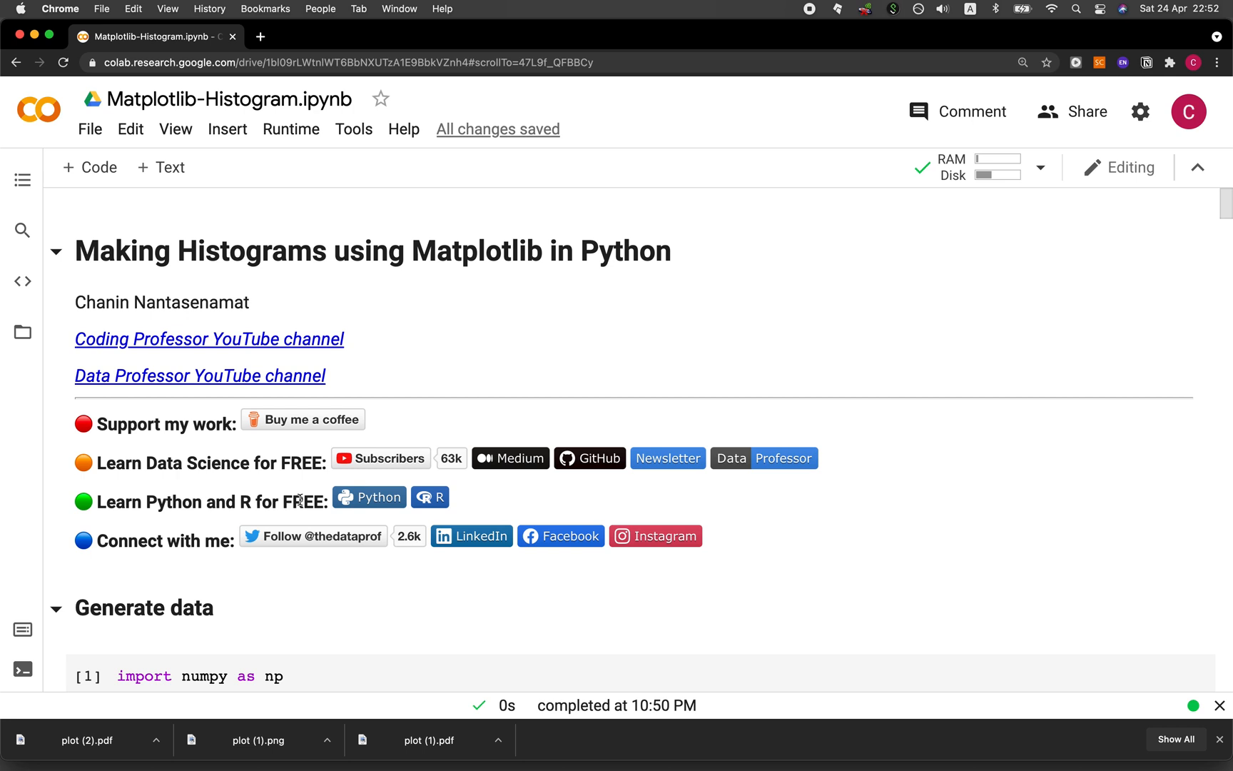
mouse_move(297, 501)
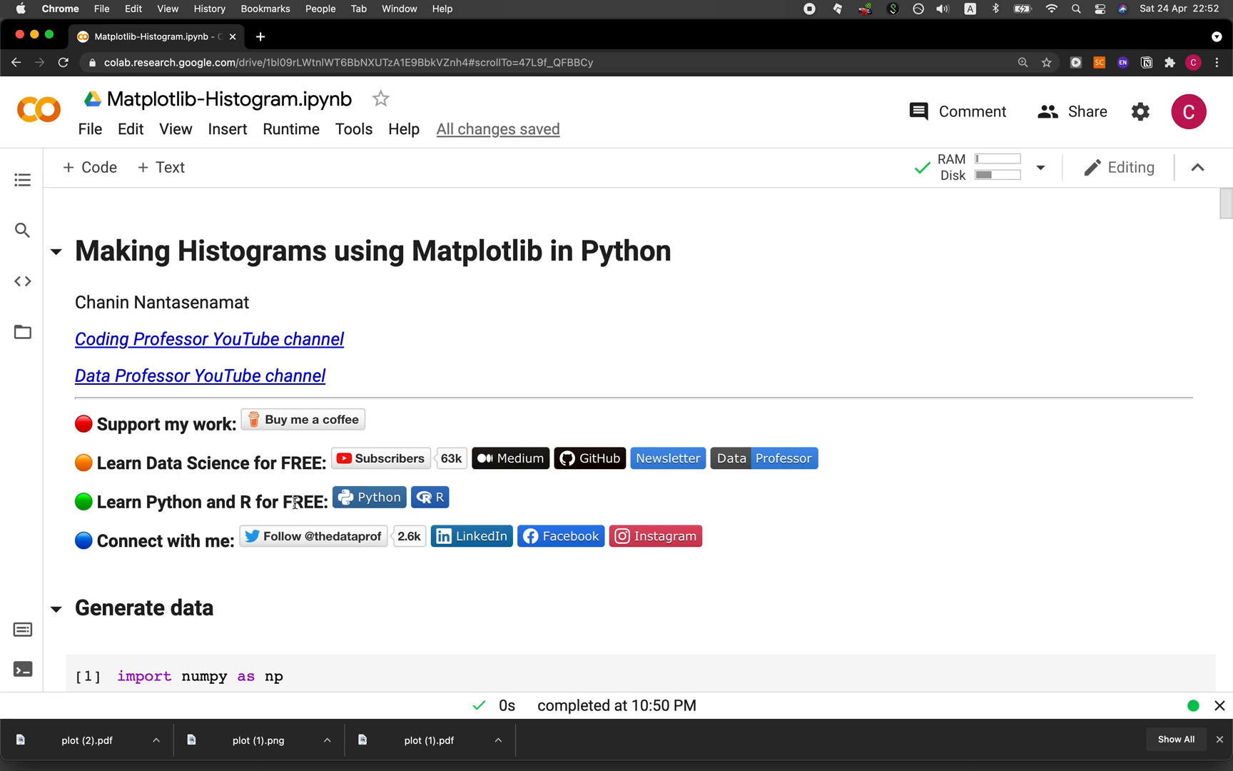
mouse_move(287, 501)
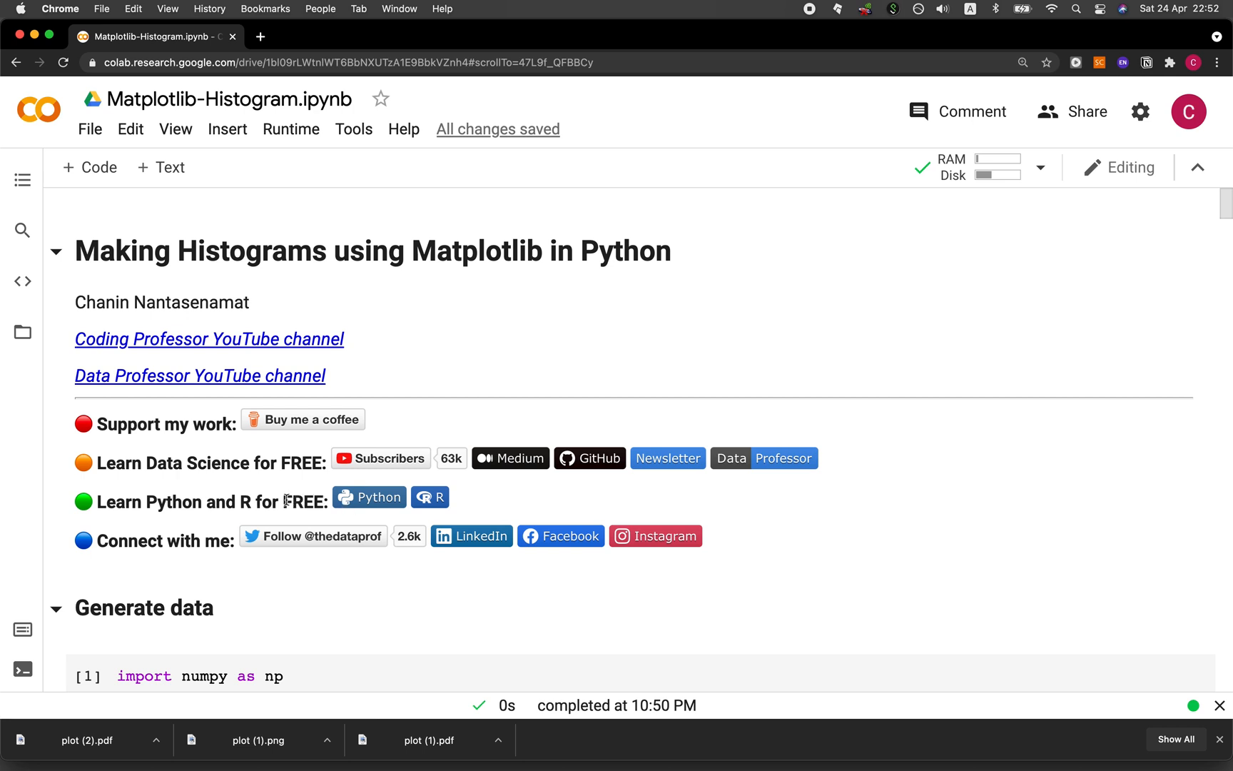
mouse_move(277, 493)
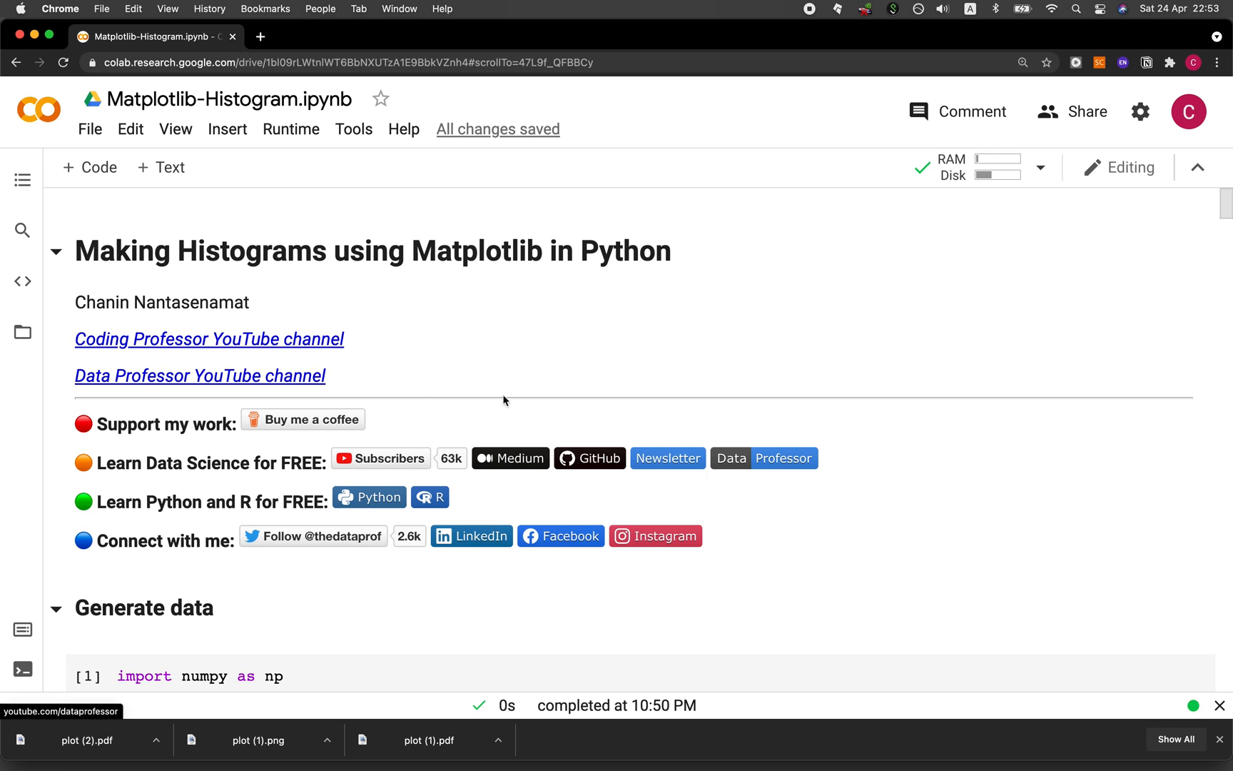
mouse_move(516, 420)
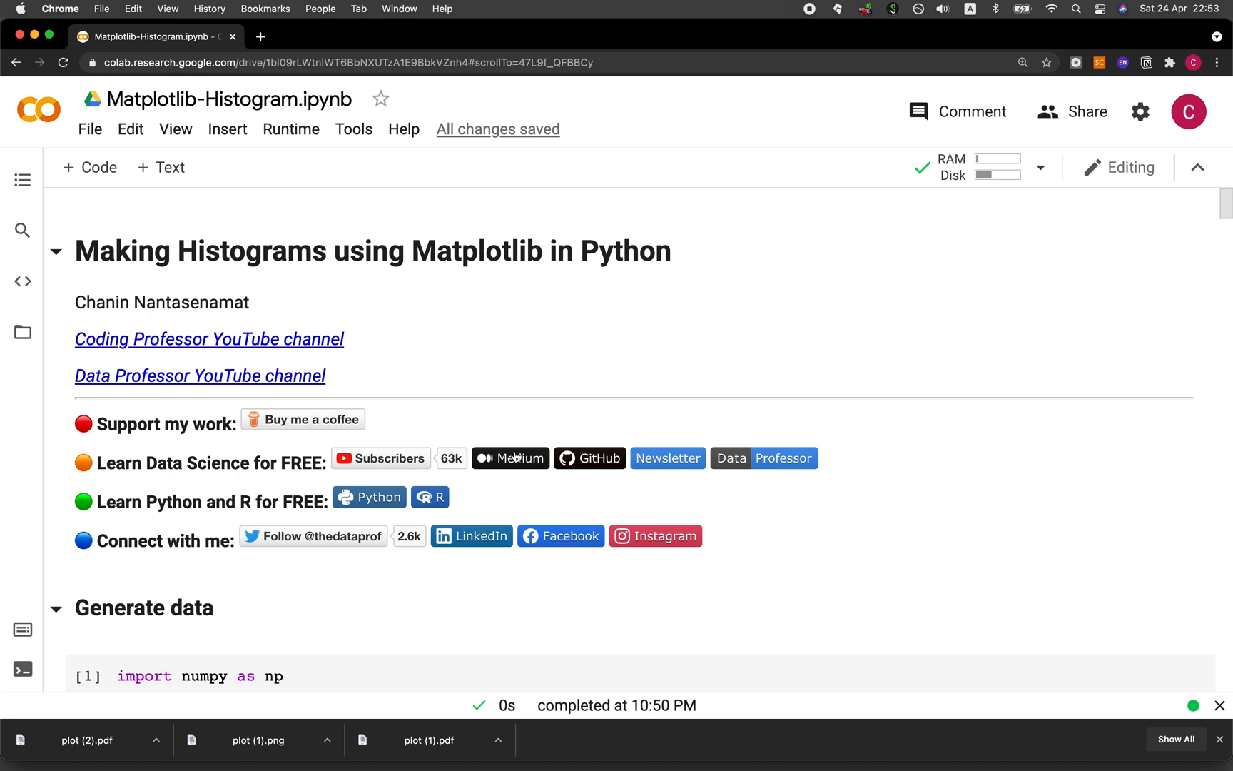
mouse_move(604, 486)
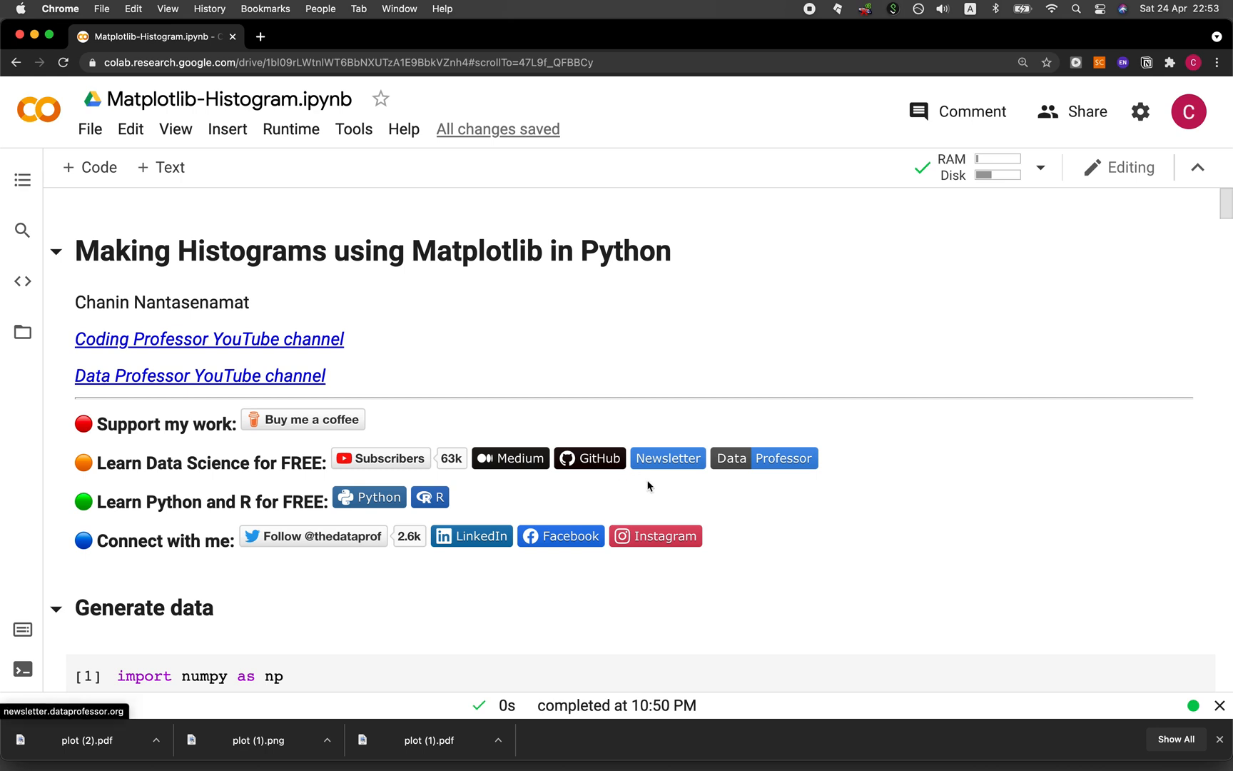
mouse_move(684, 475)
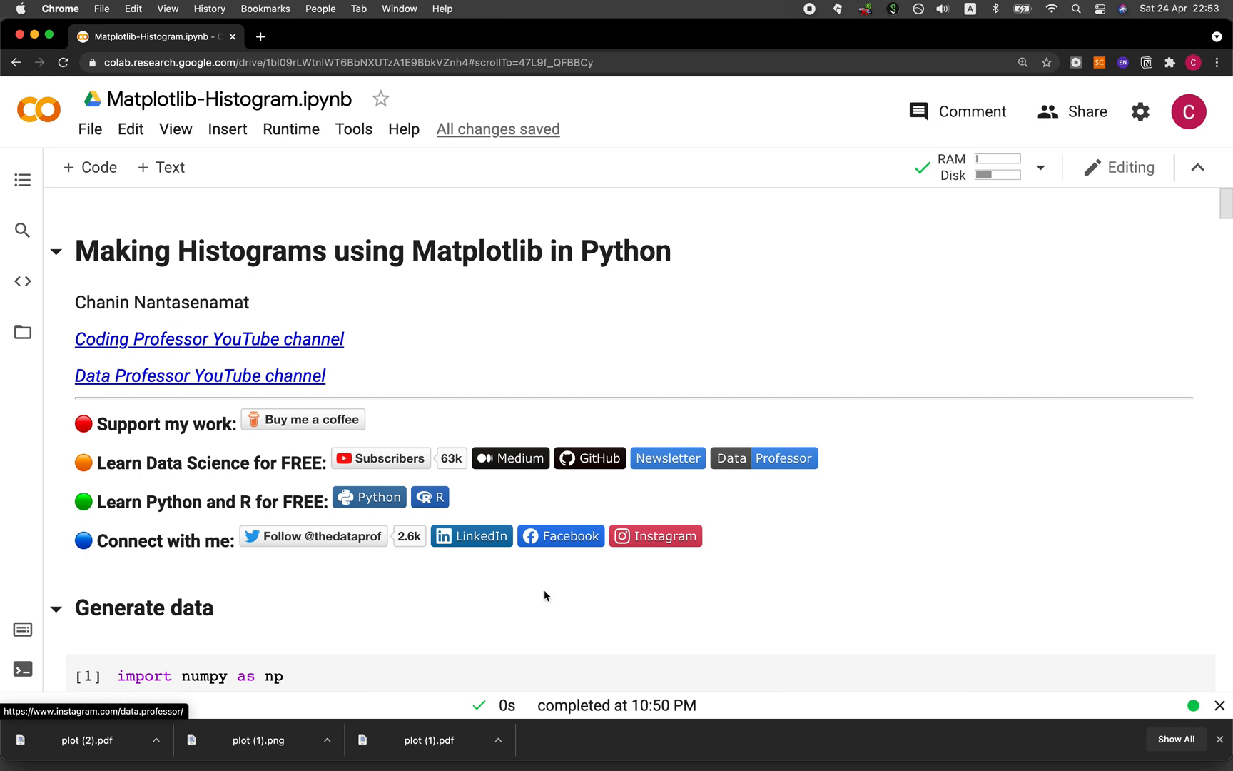
mouse_move(494, 561)
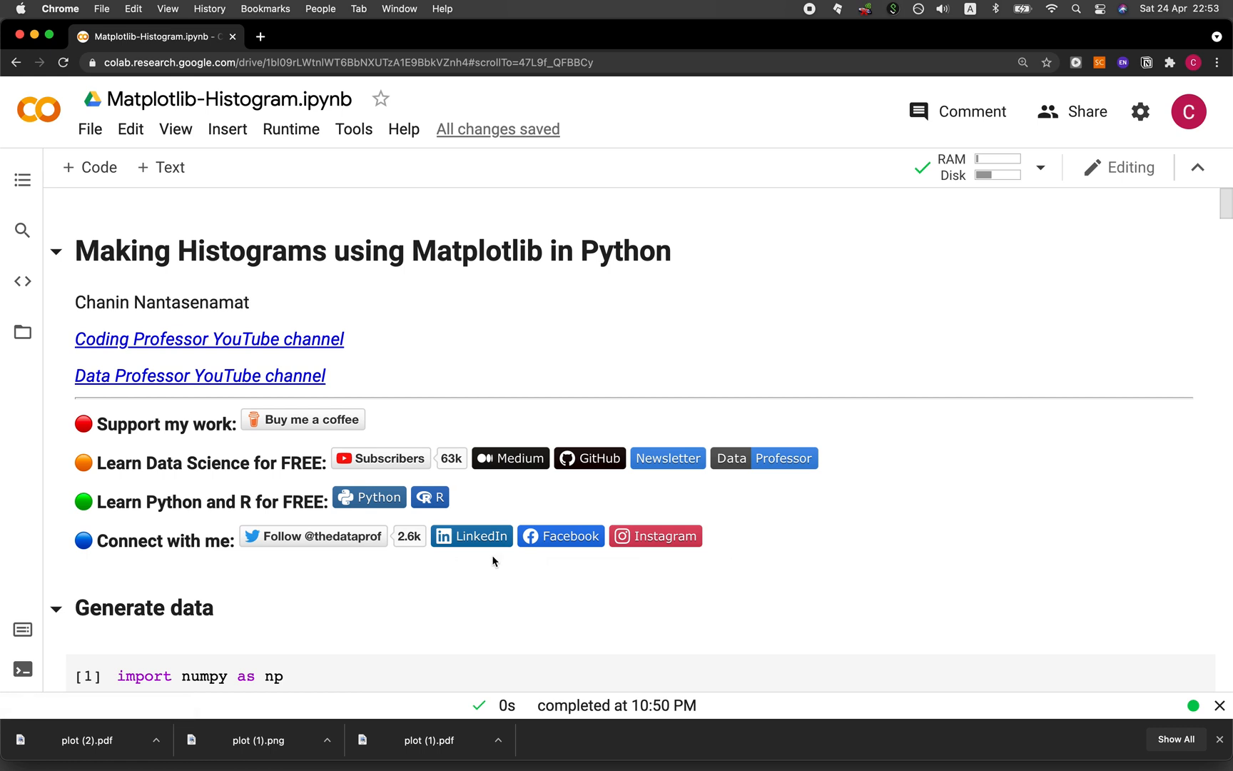
mouse_move(680, 590)
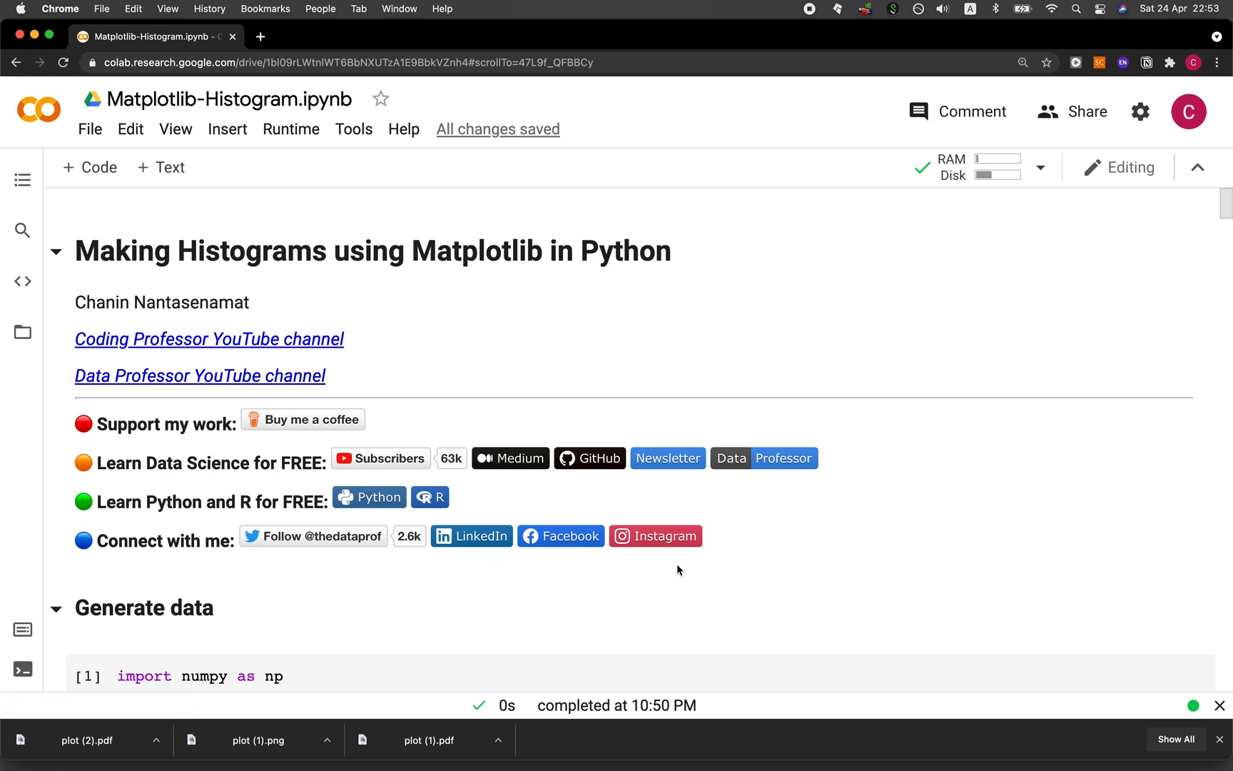
mouse_move(408, 423)
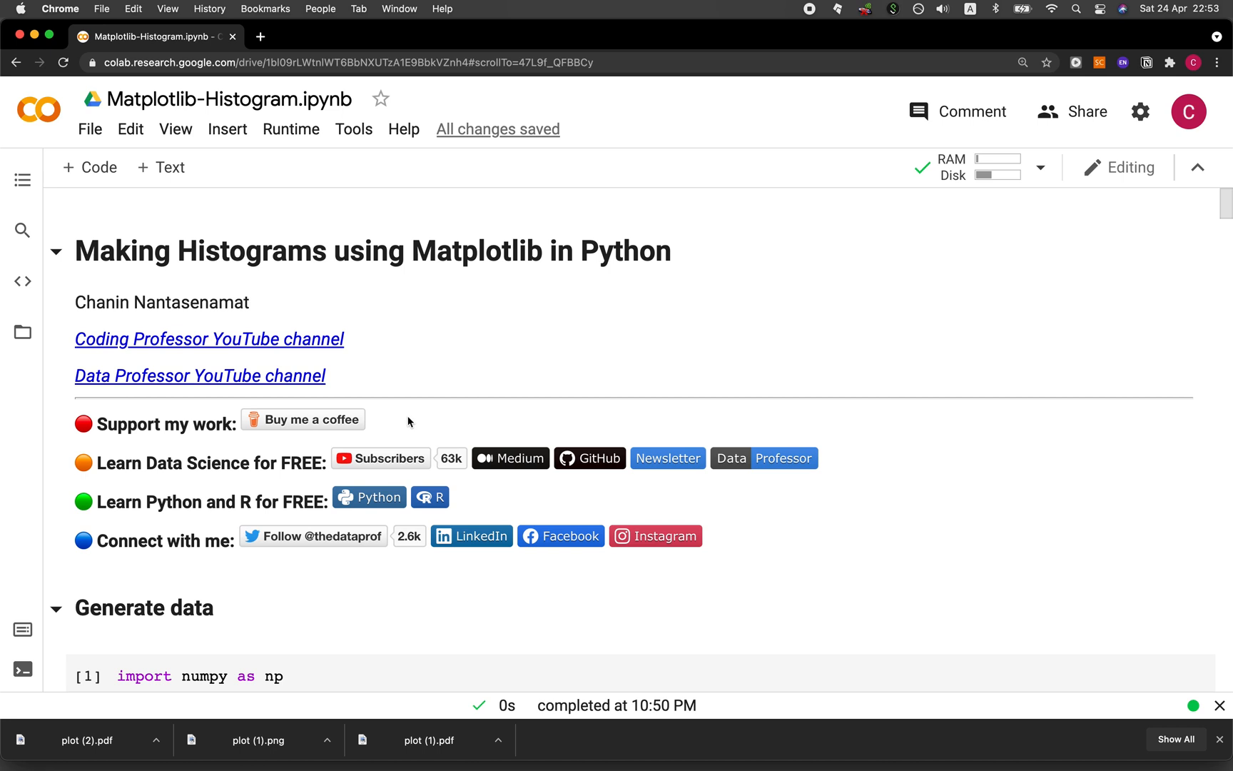